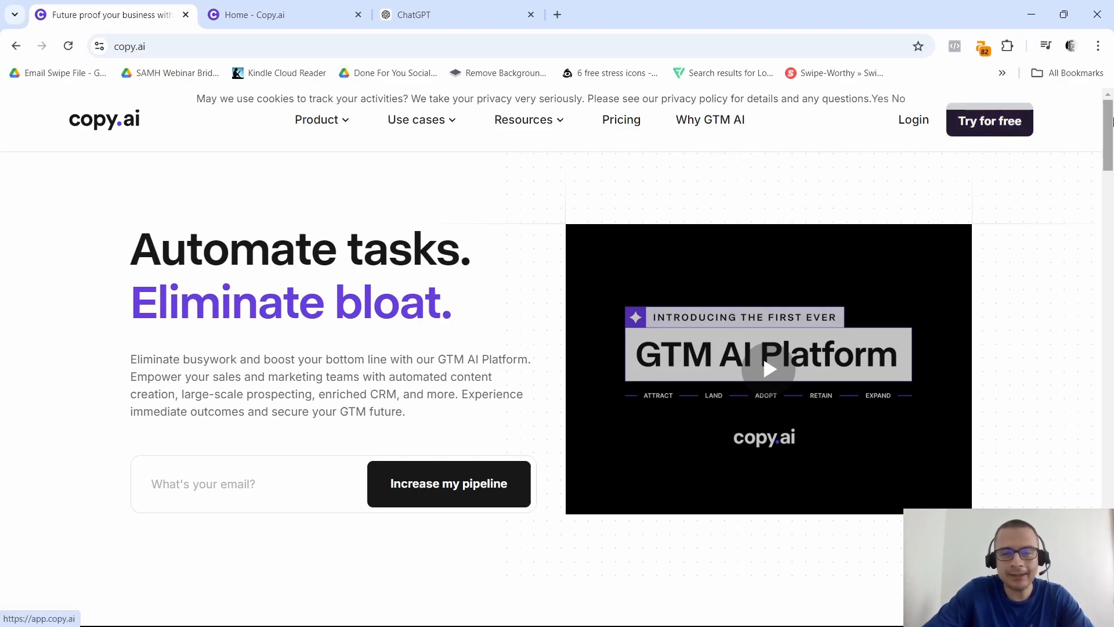
# Step: Scroll to the homepage footer and open the Chat link under Platform
pyautogui.scroll(-3)
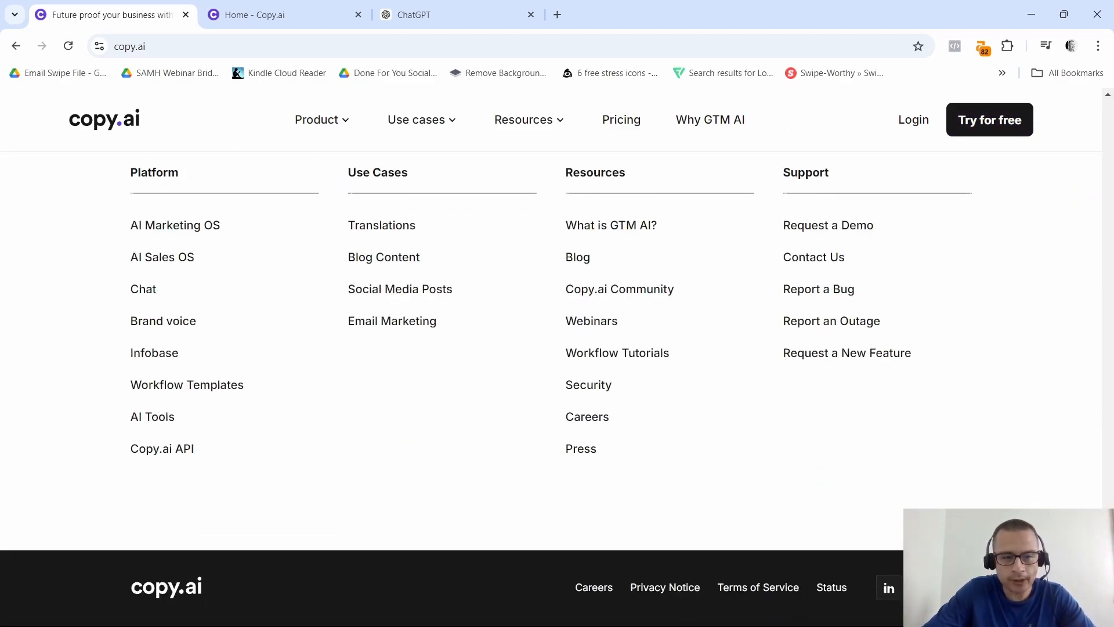
pyautogui.moveTo(192, 215)
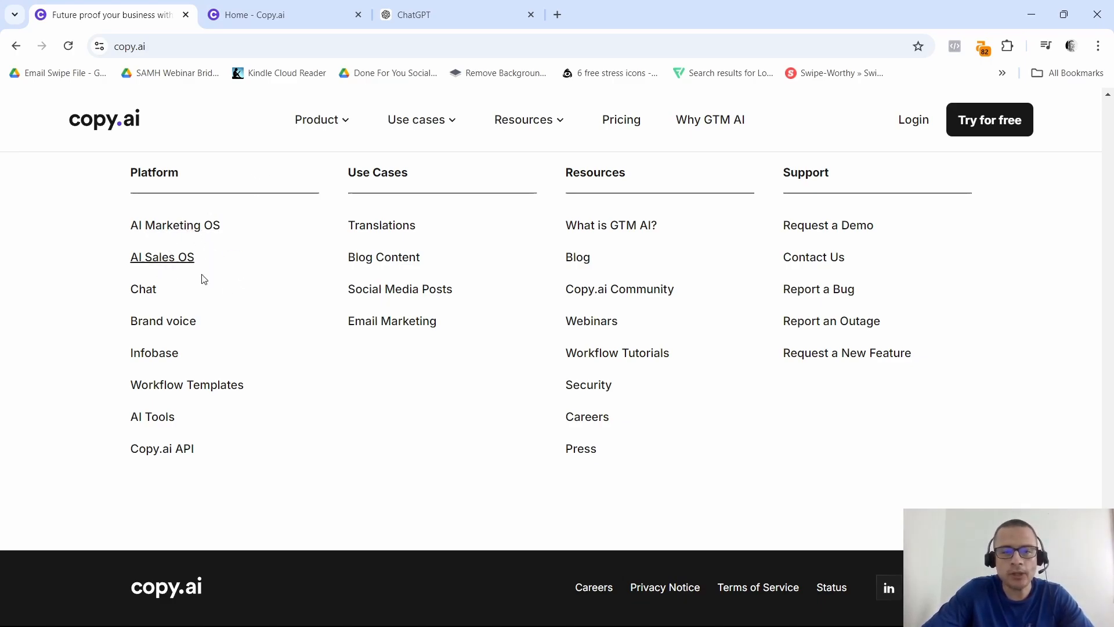
pyautogui.moveTo(145, 290)
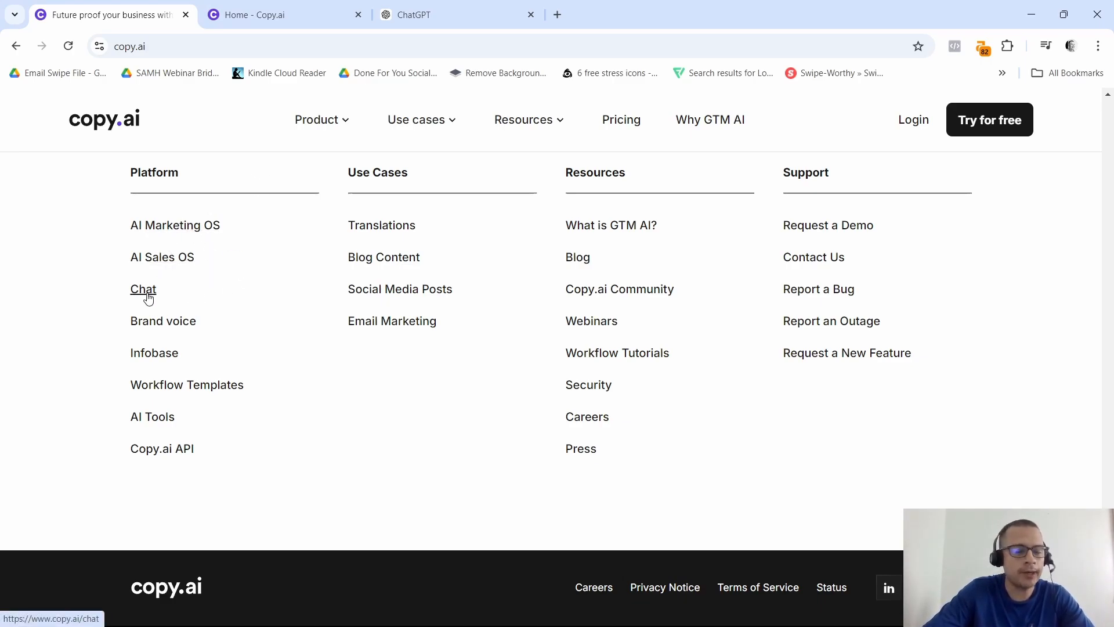
pyautogui.click(143, 289)
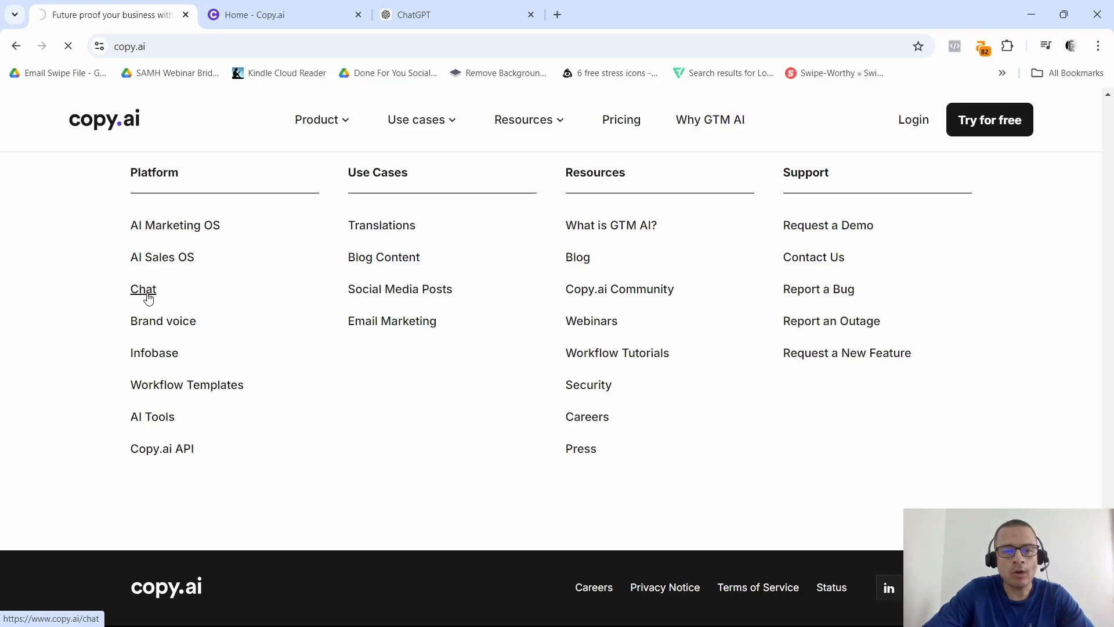
# Step: Scroll the AI Chat page through its testimonial video, setup steps and FAQ to the footer
pyautogui.click(143, 288)
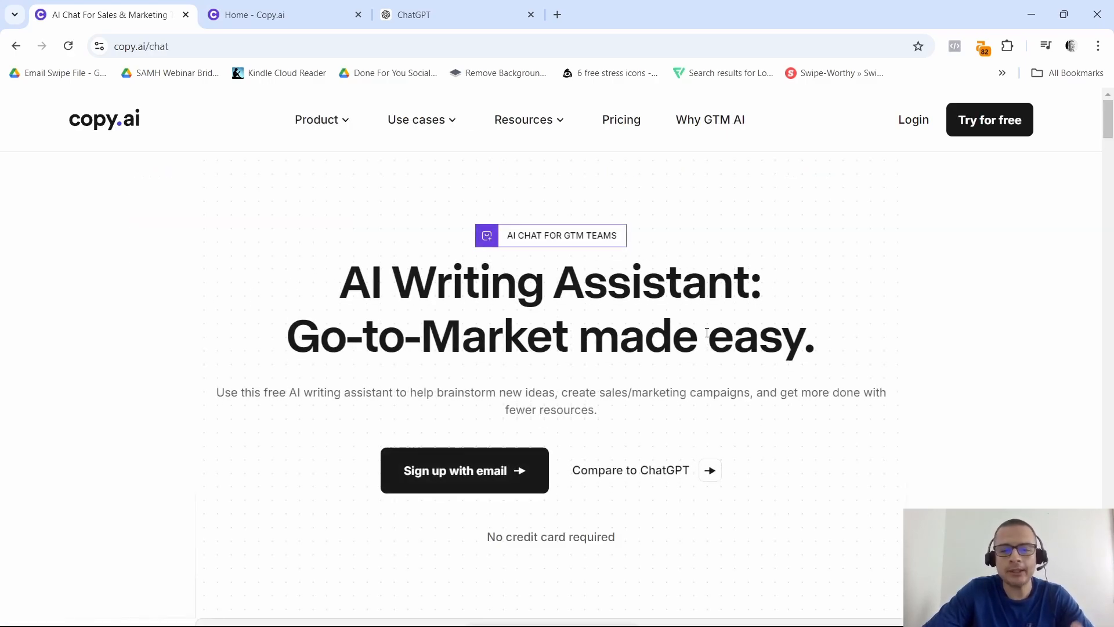
pyautogui.moveTo(533, 284)
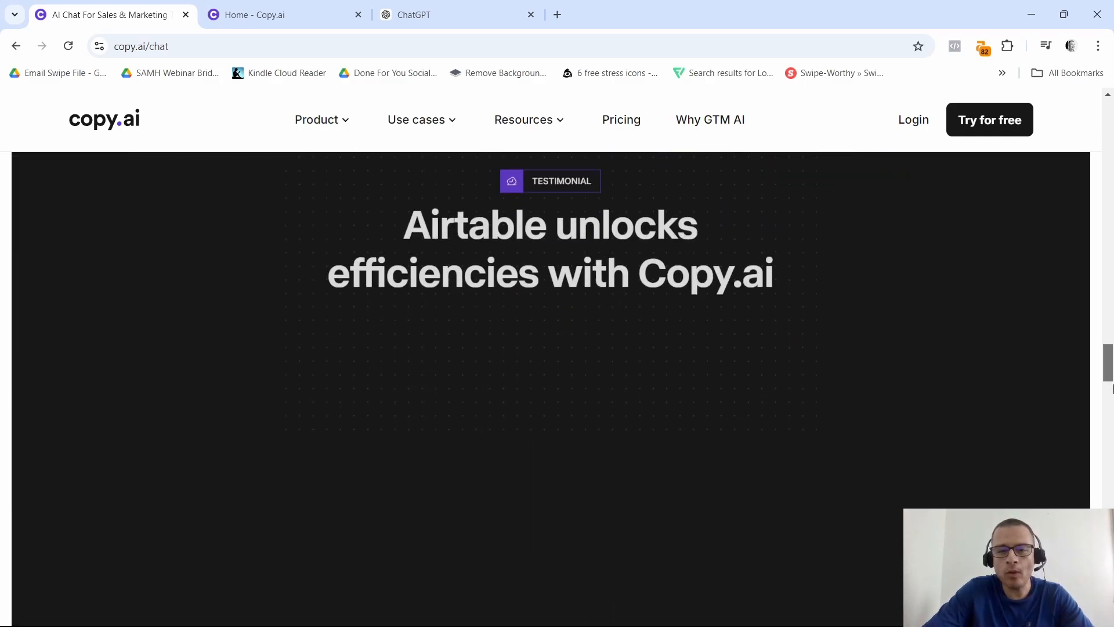
pyautogui.scroll(-3)
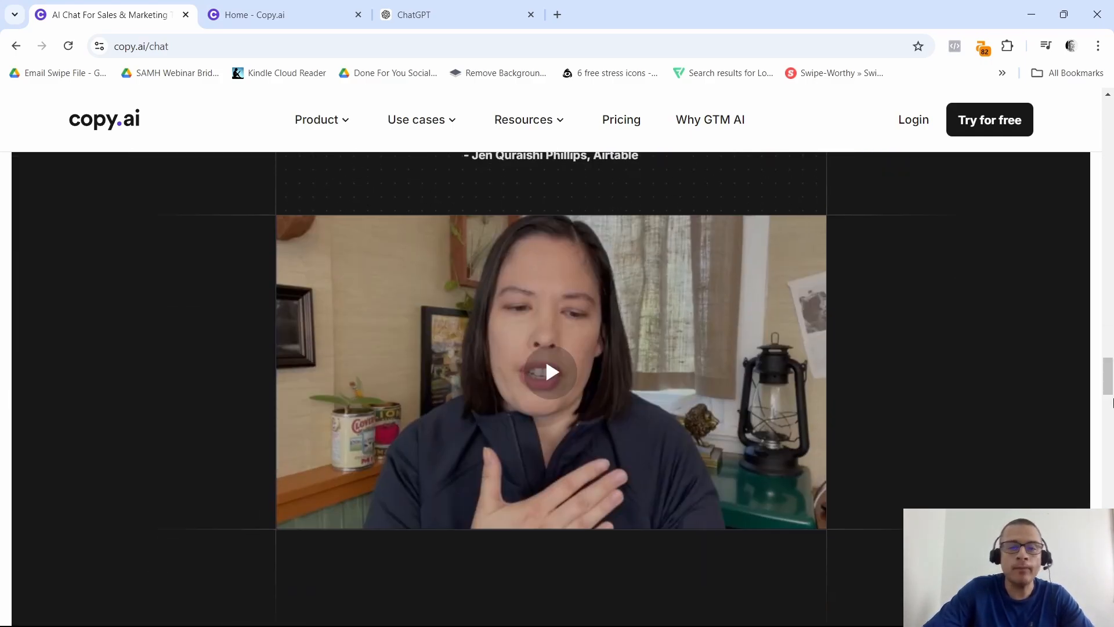
pyautogui.scroll(-3)
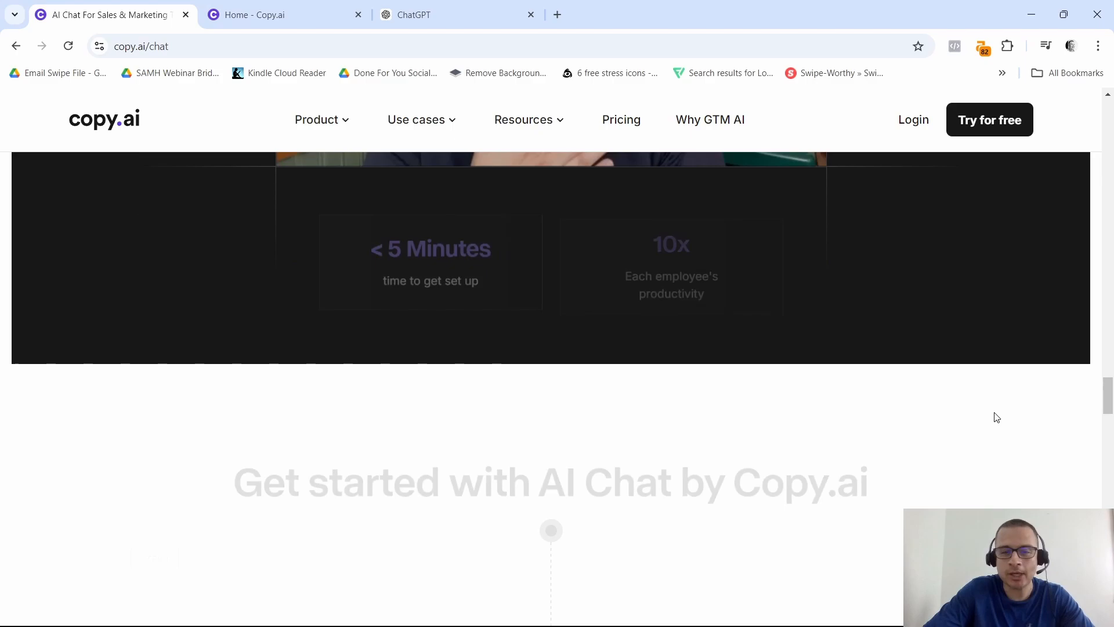
pyautogui.scroll(-3)
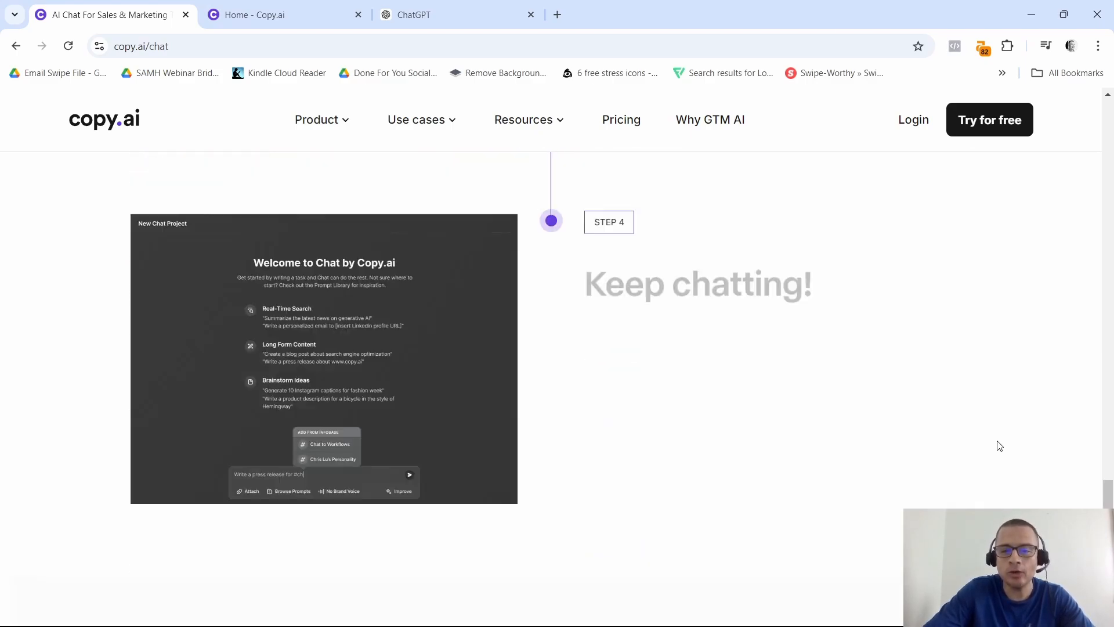
pyautogui.scroll(-3)
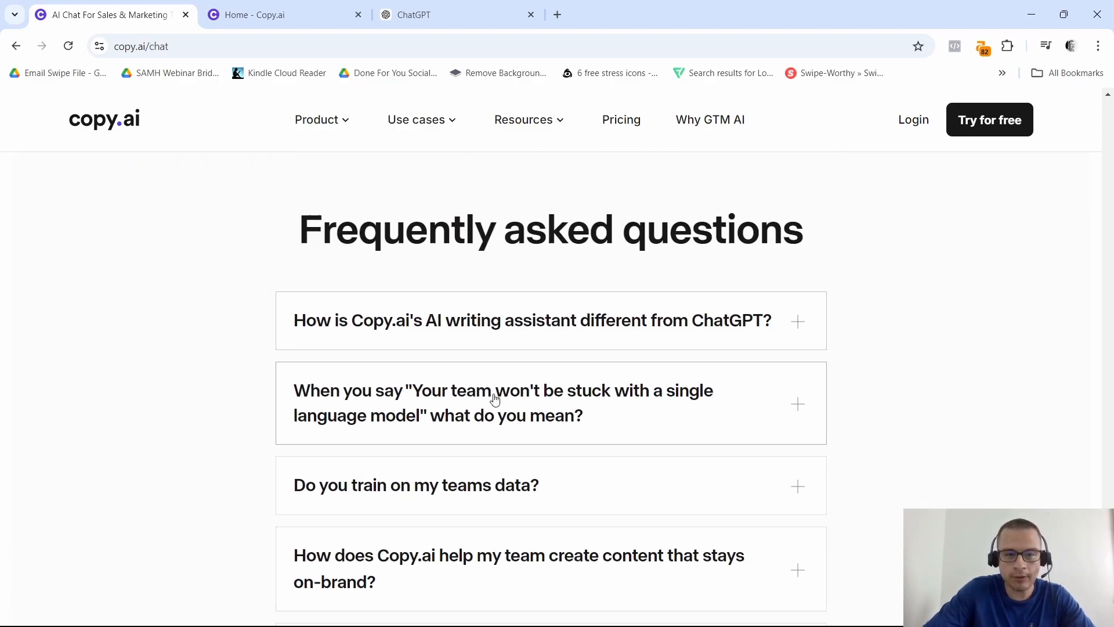
pyautogui.moveTo(327, 333)
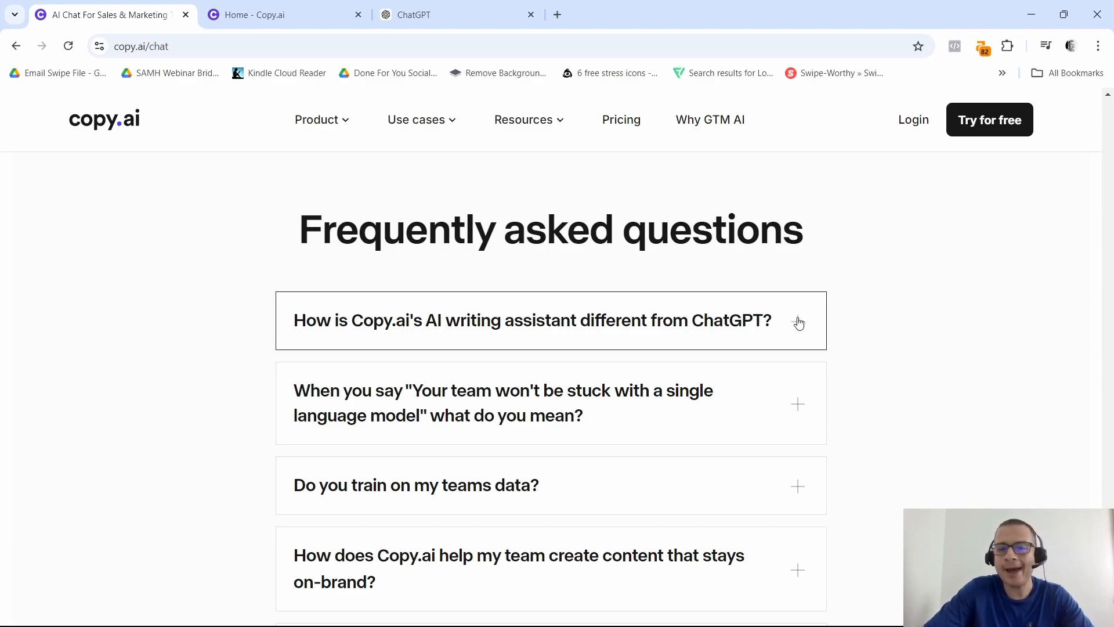
pyautogui.moveTo(794, 331)
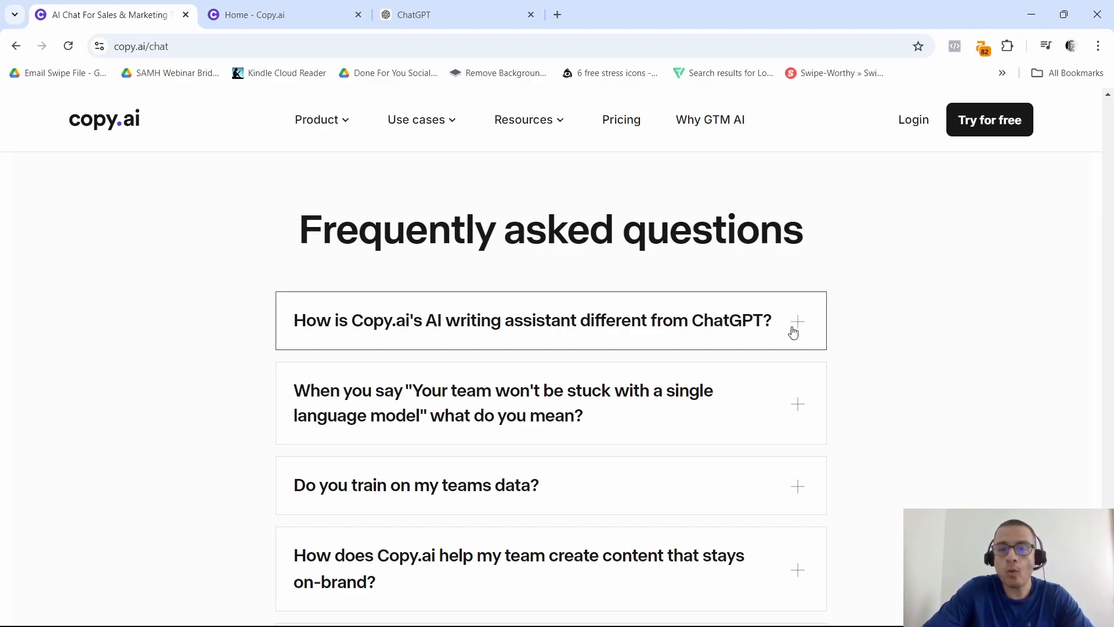
pyautogui.scroll(-3)
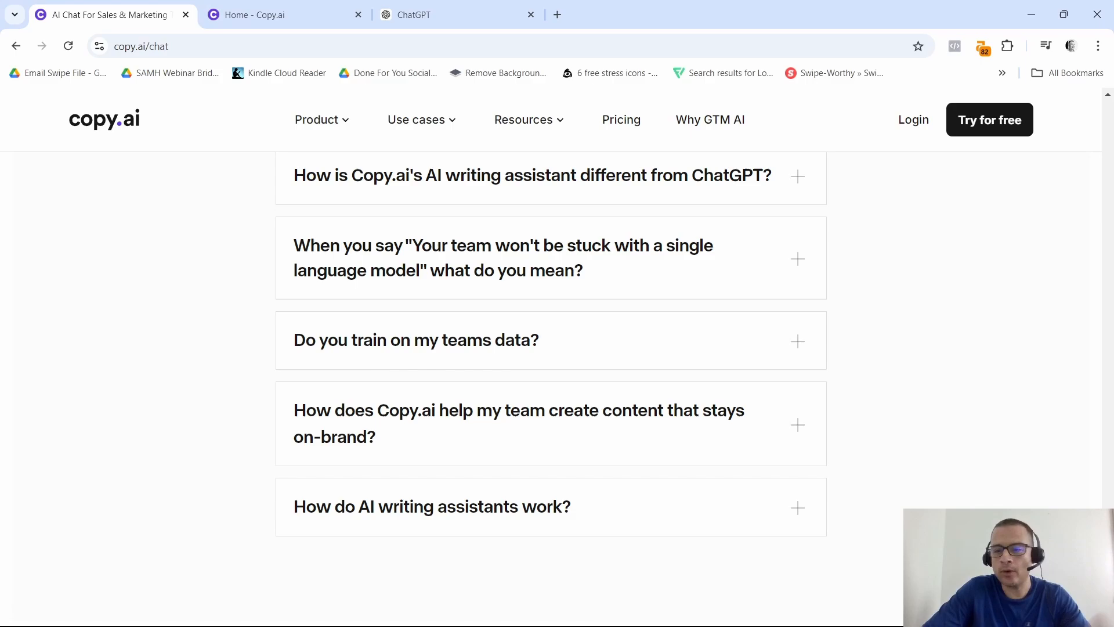
pyautogui.scroll(-3)
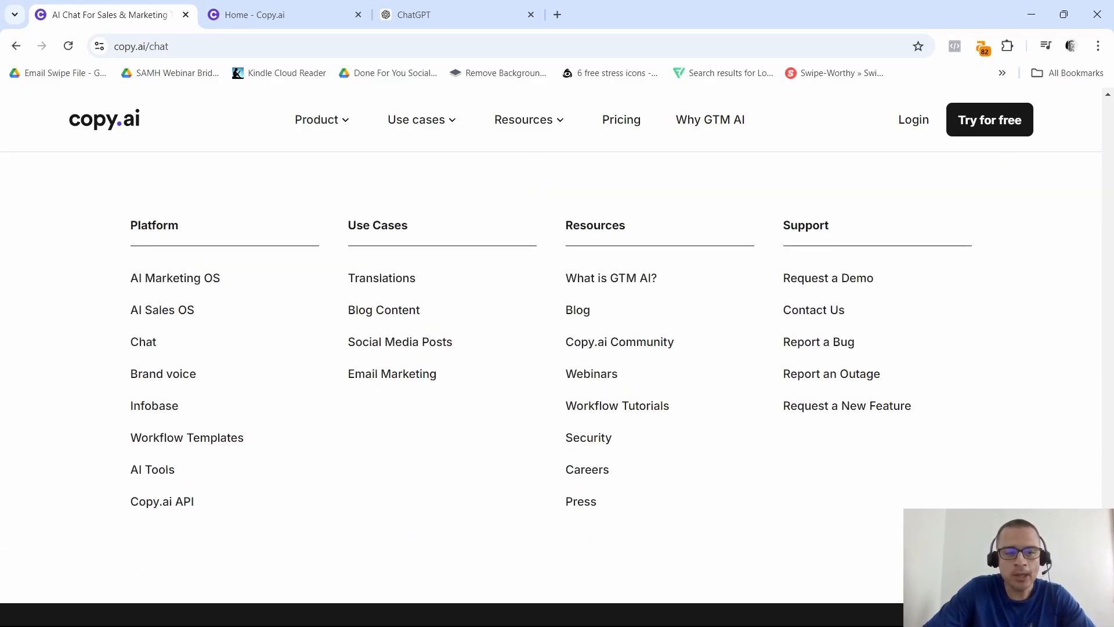
# Step: Open Workflow Templates and browse the Marketing and Sales template lists down to the footer
pyautogui.click(187, 437)
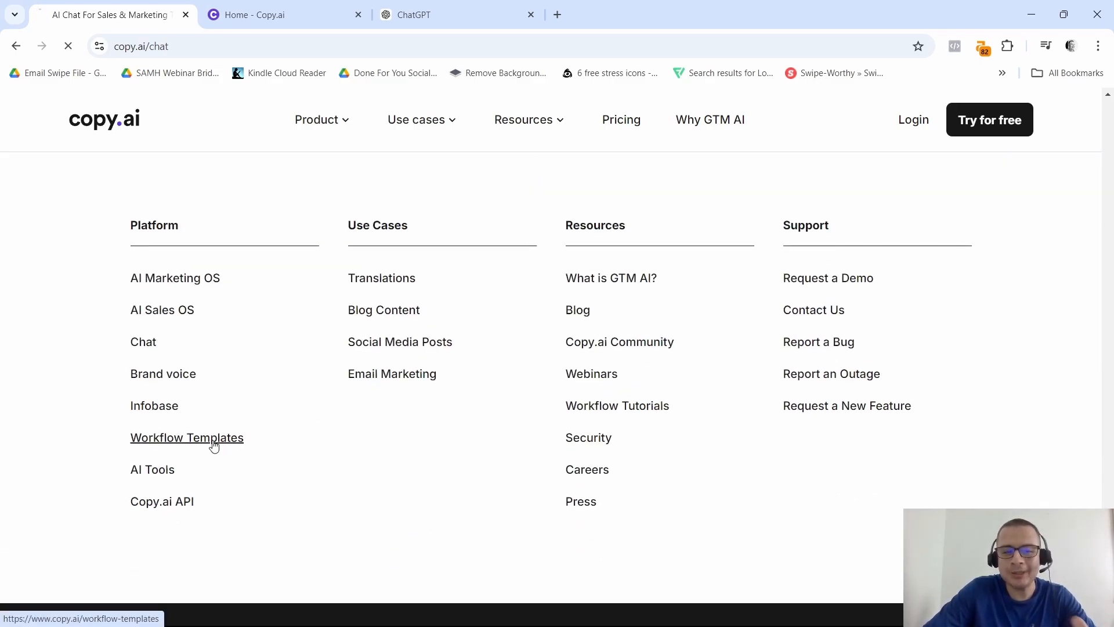
pyautogui.click(187, 437)
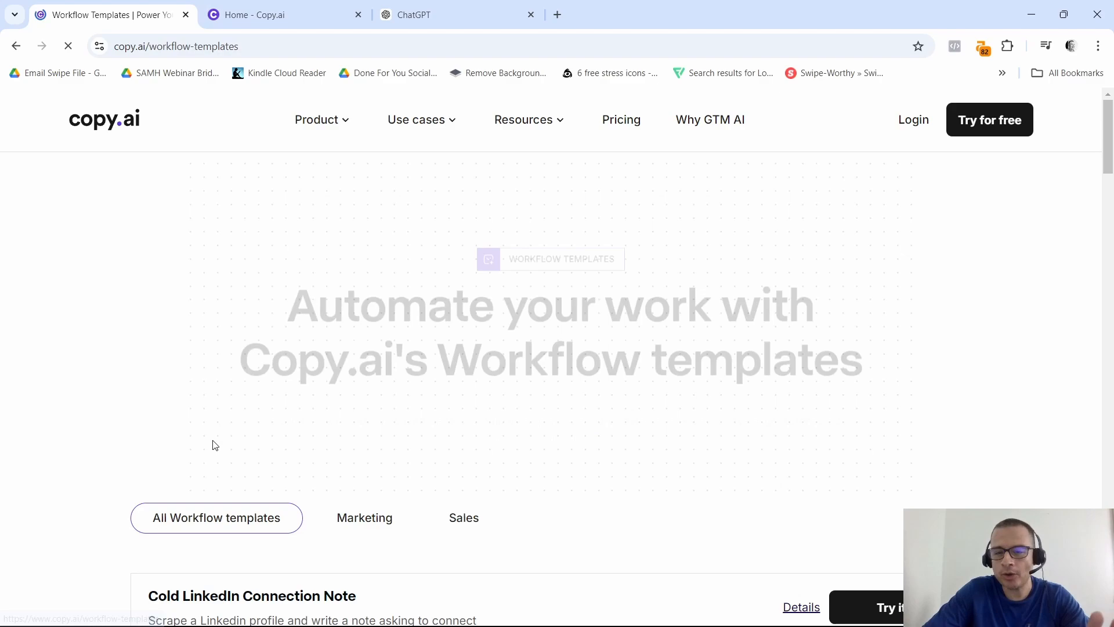
pyautogui.scroll(-3)
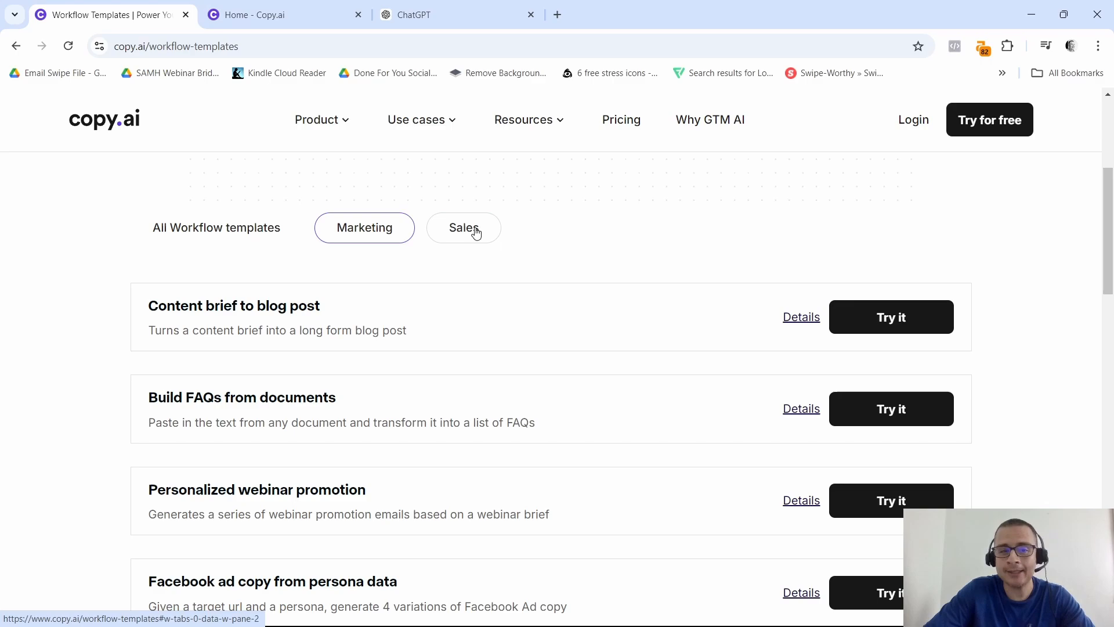
pyautogui.scroll(-3)
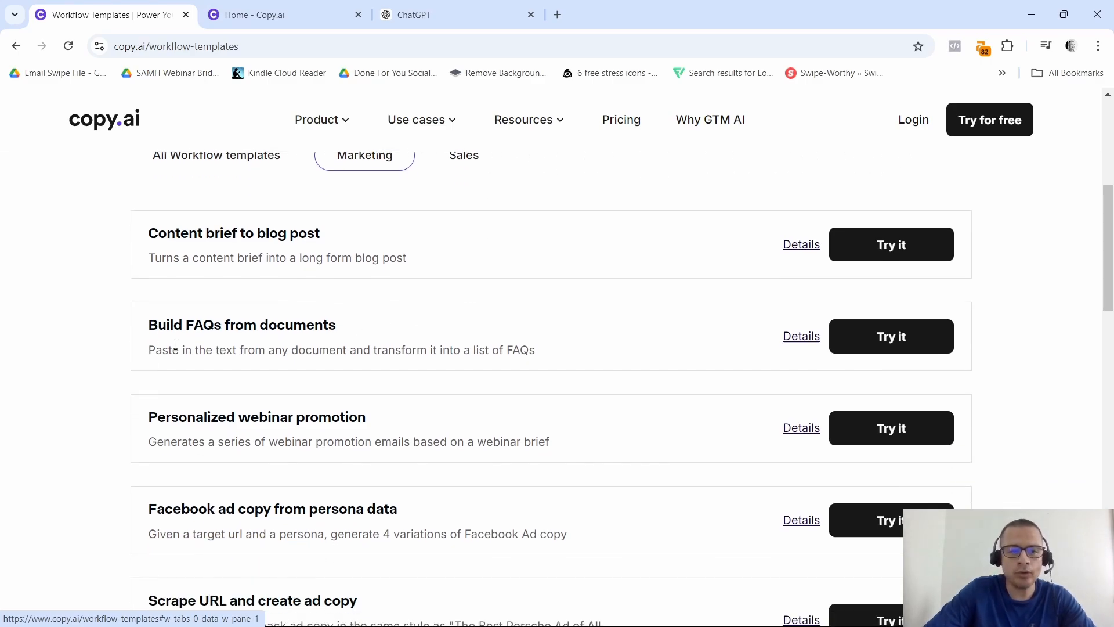
pyautogui.moveTo(322, 342)
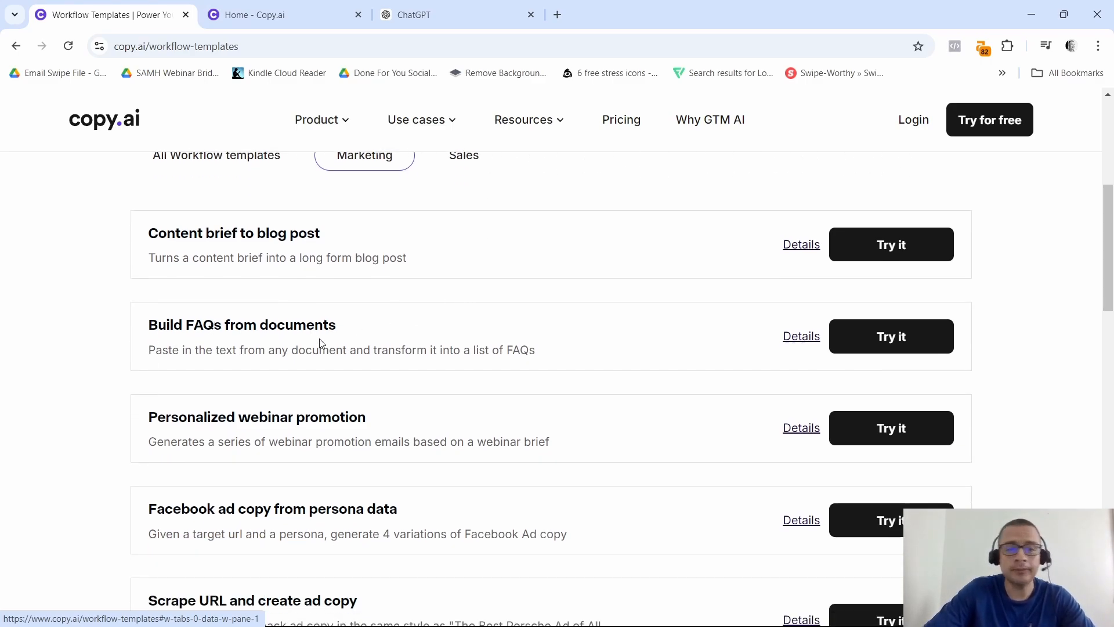
pyautogui.scroll(-3)
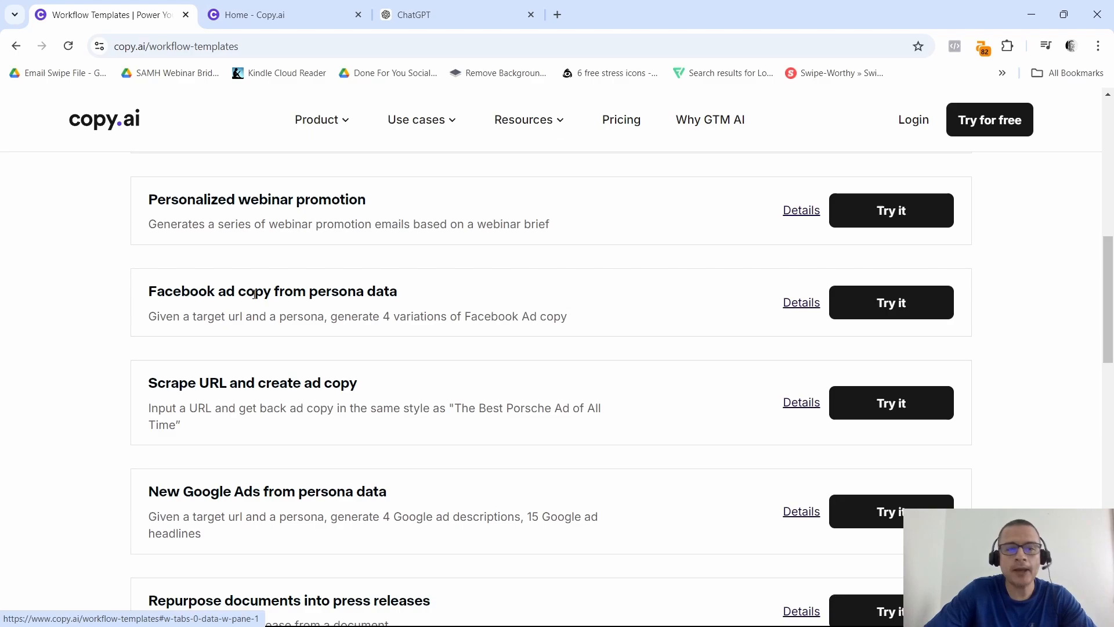
pyautogui.scroll(-3)
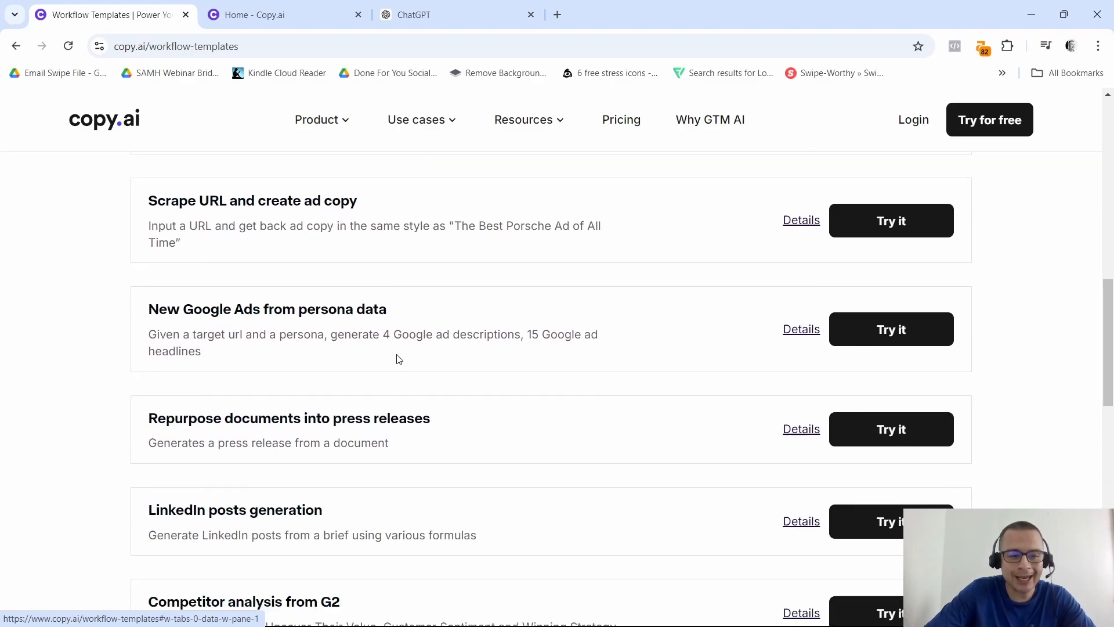
pyautogui.scroll(-3)
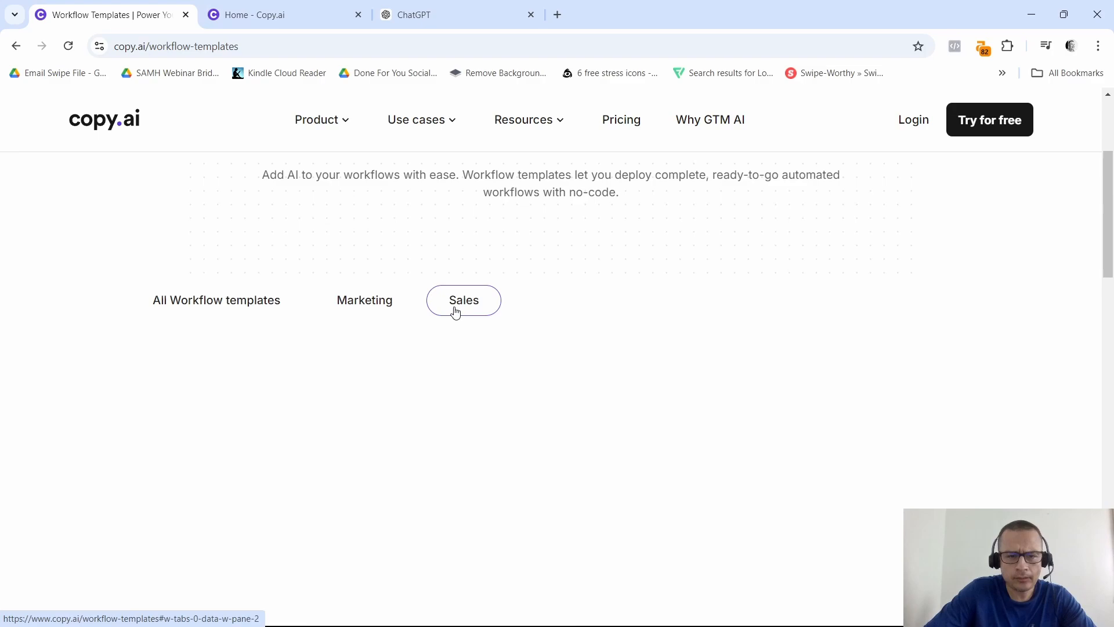
pyautogui.scroll(-3)
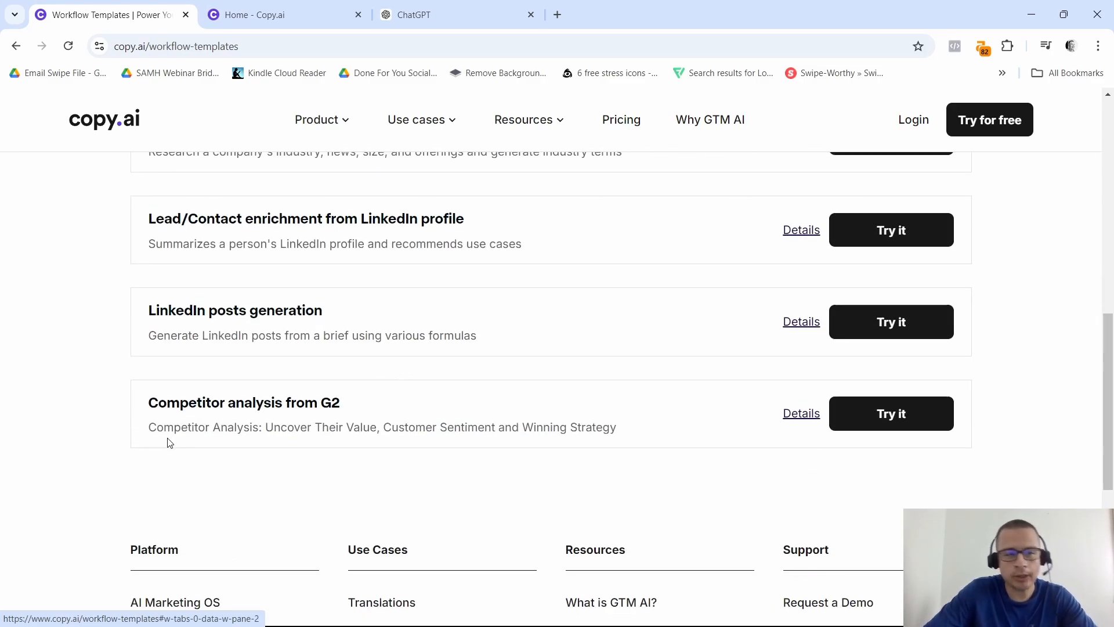
pyautogui.scroll(-3)
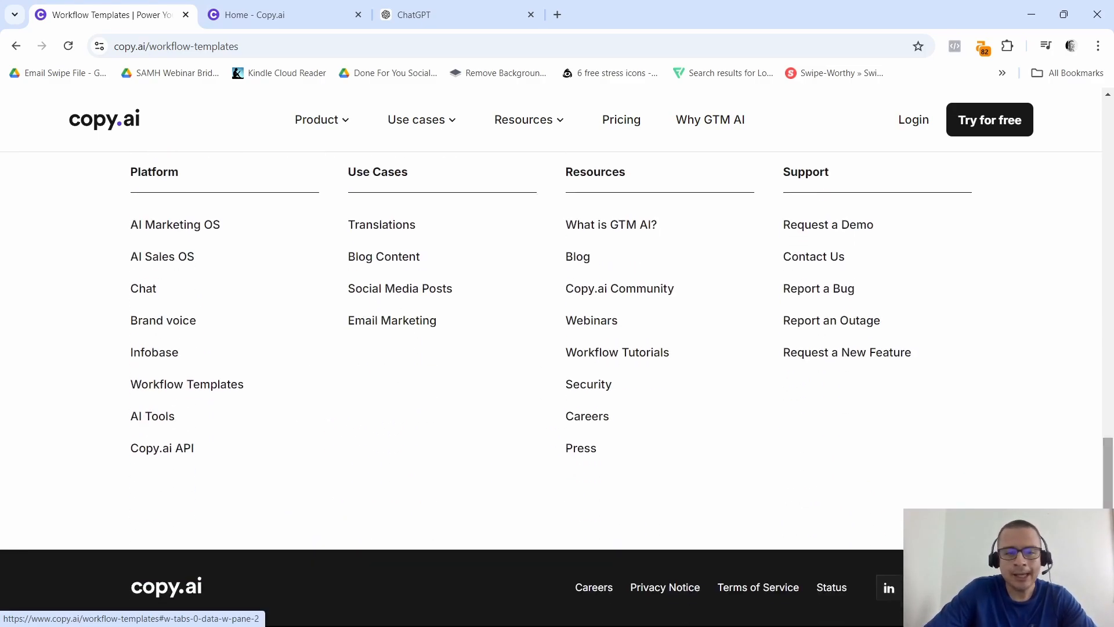
pyautogui.click(152, 416)
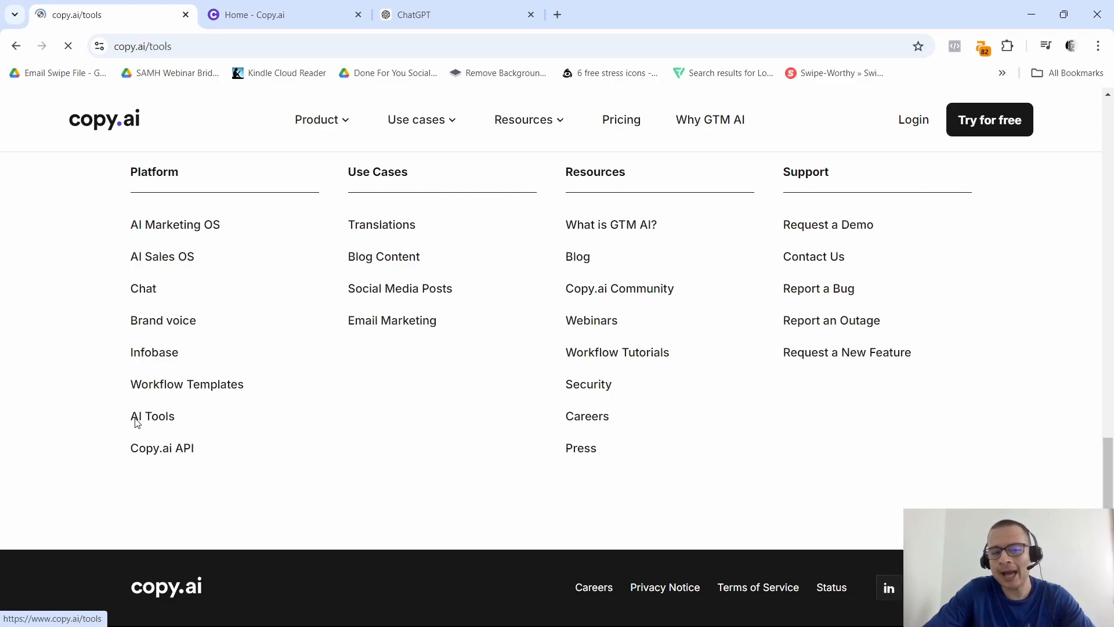
pyautogui.click(152, 416)
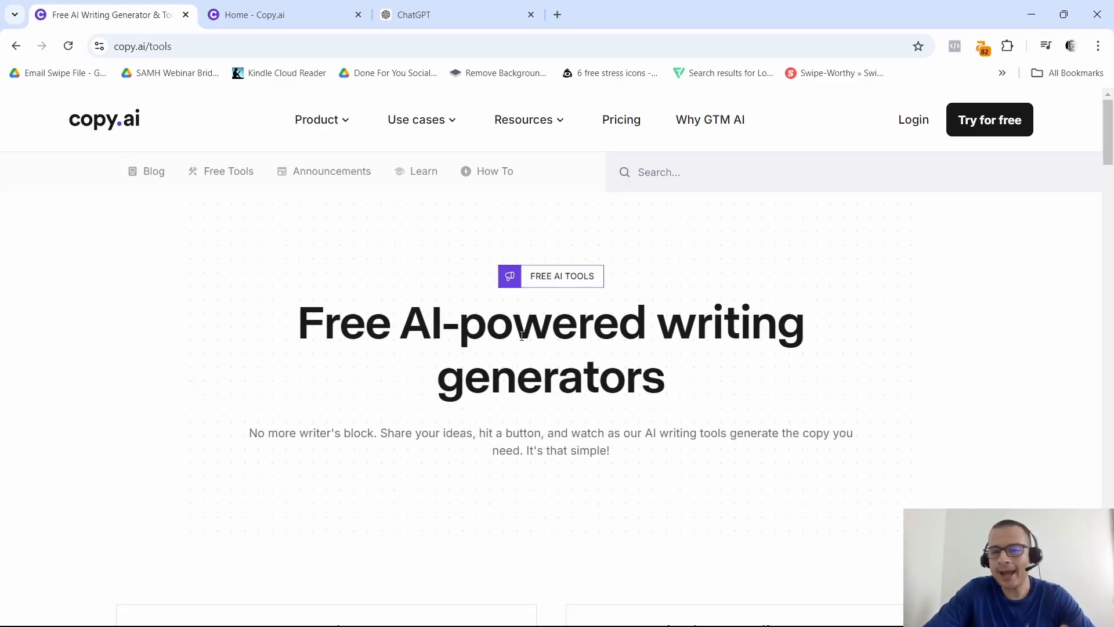
pyautogui.scroll(-3)
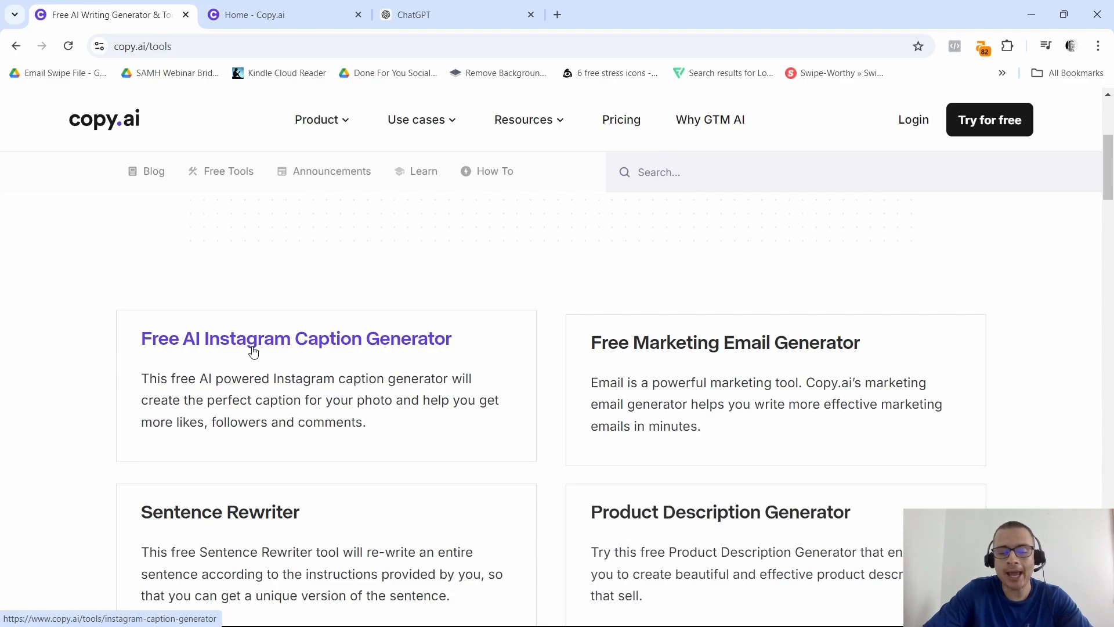
pyautogui.moveTo(552, 398)
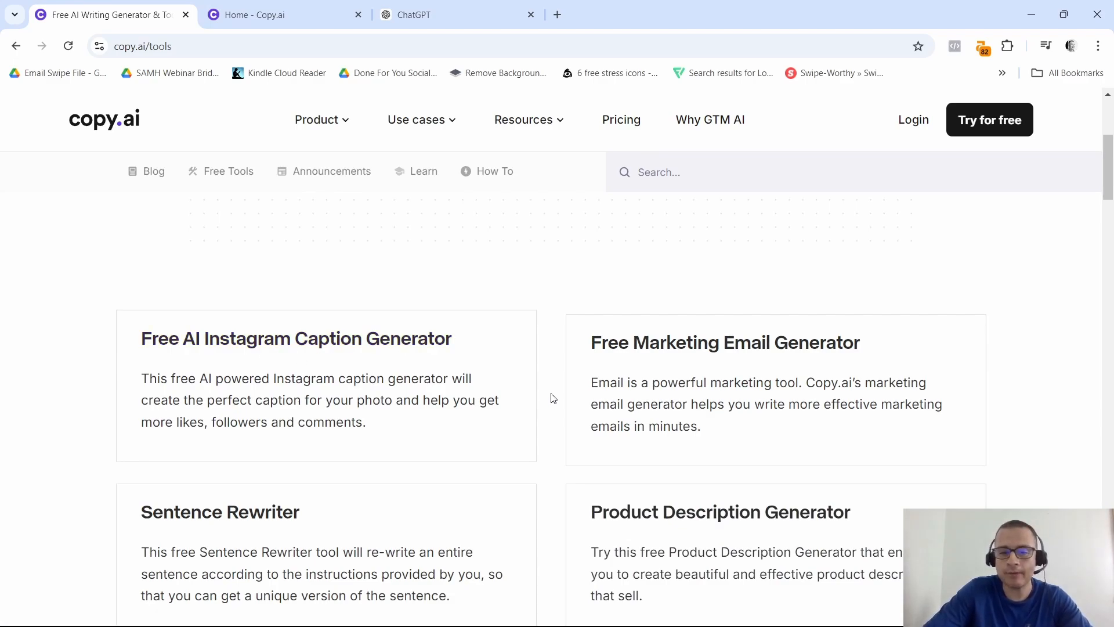
pyautogui.scroll(-3)
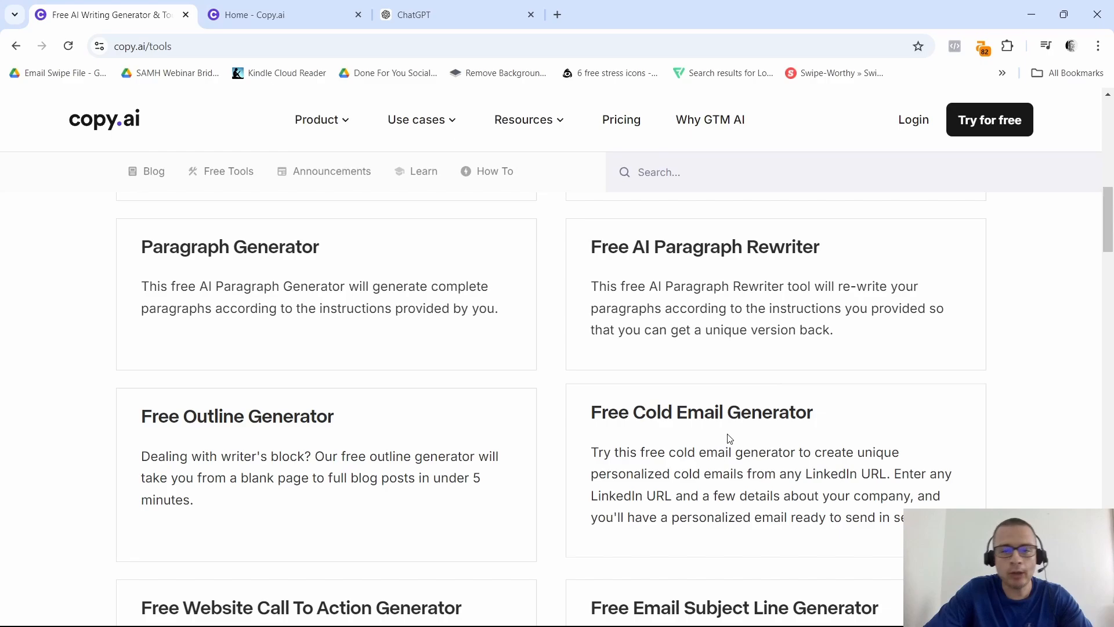
pyautogui.scroll(-3)
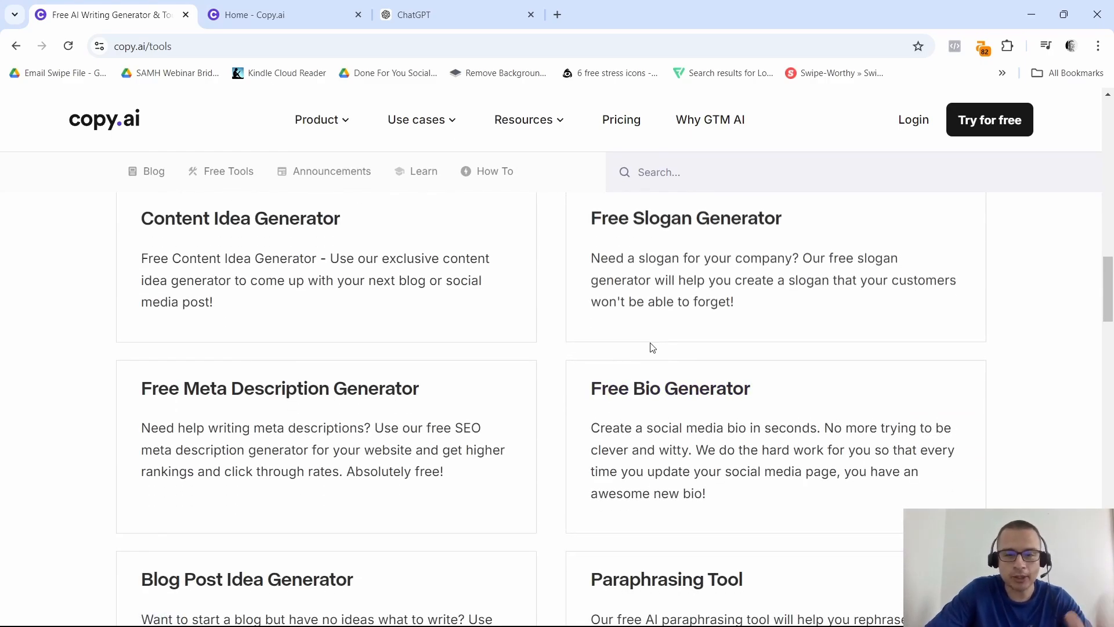
pyautogui.scroll(-3)
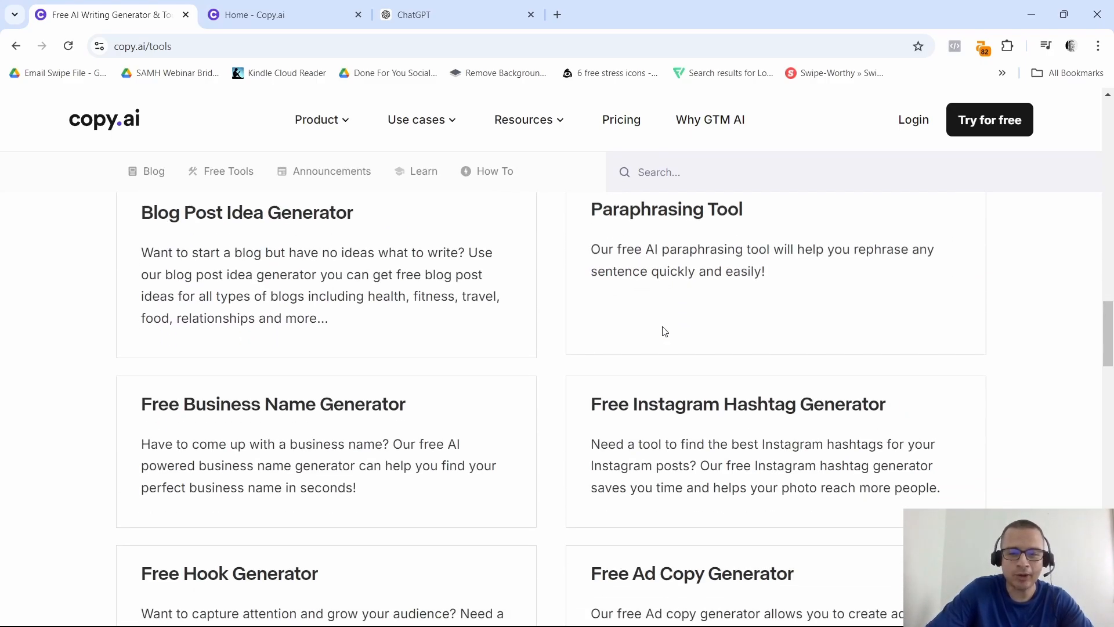
pyautogui.scroll(3)
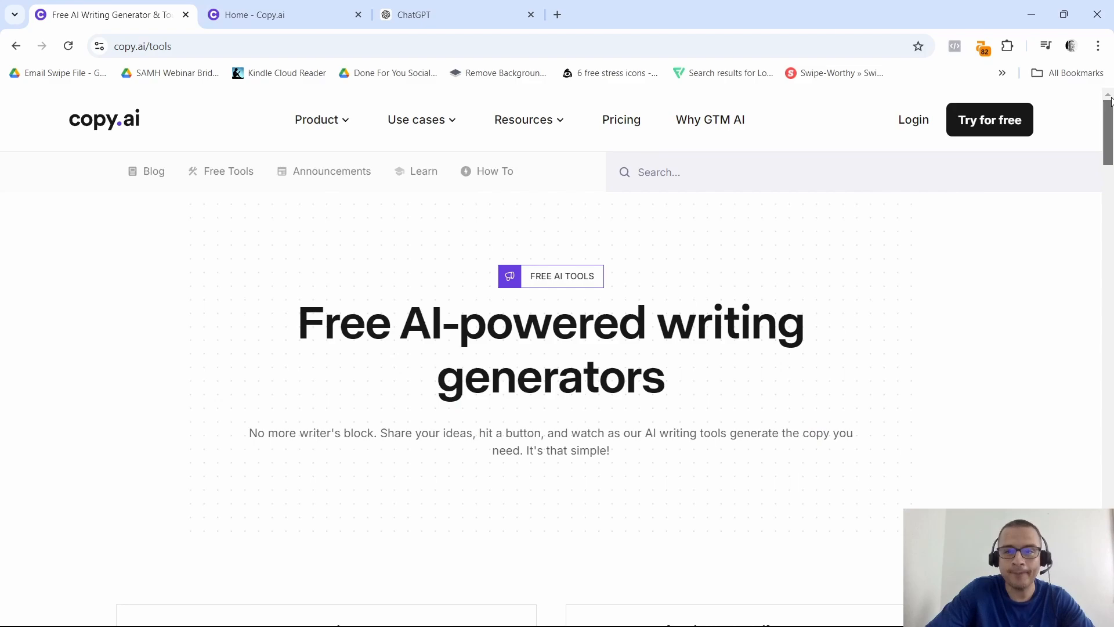
pyautogui.moveTo(855, 232)
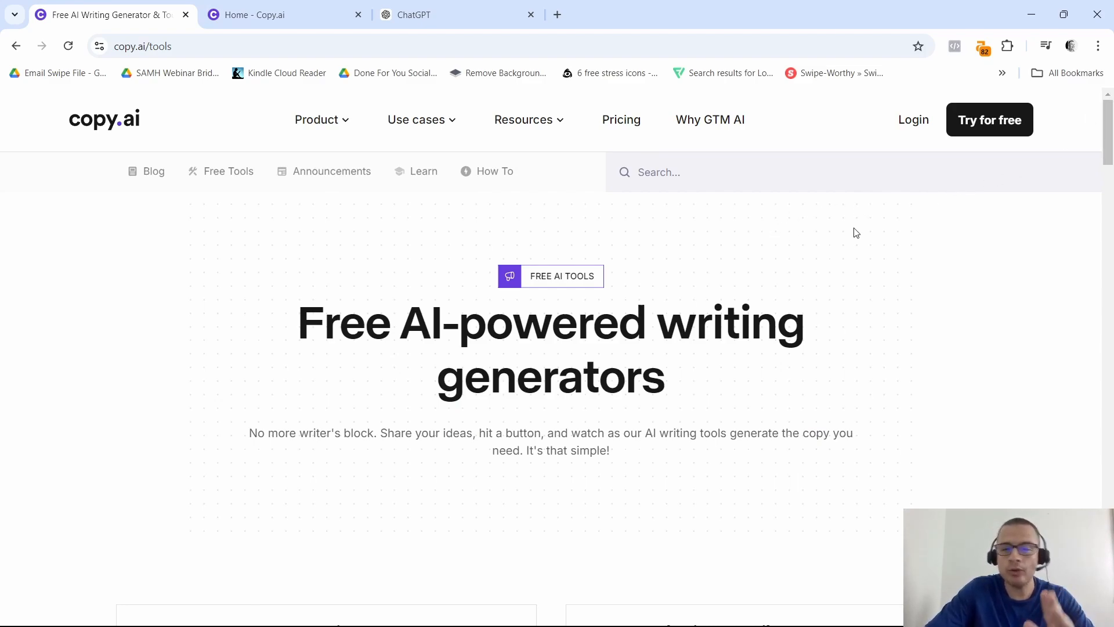
# Step: From the workspace dashboard, open Workflow Library and show its Other category
pyautogui.click(272, 14)
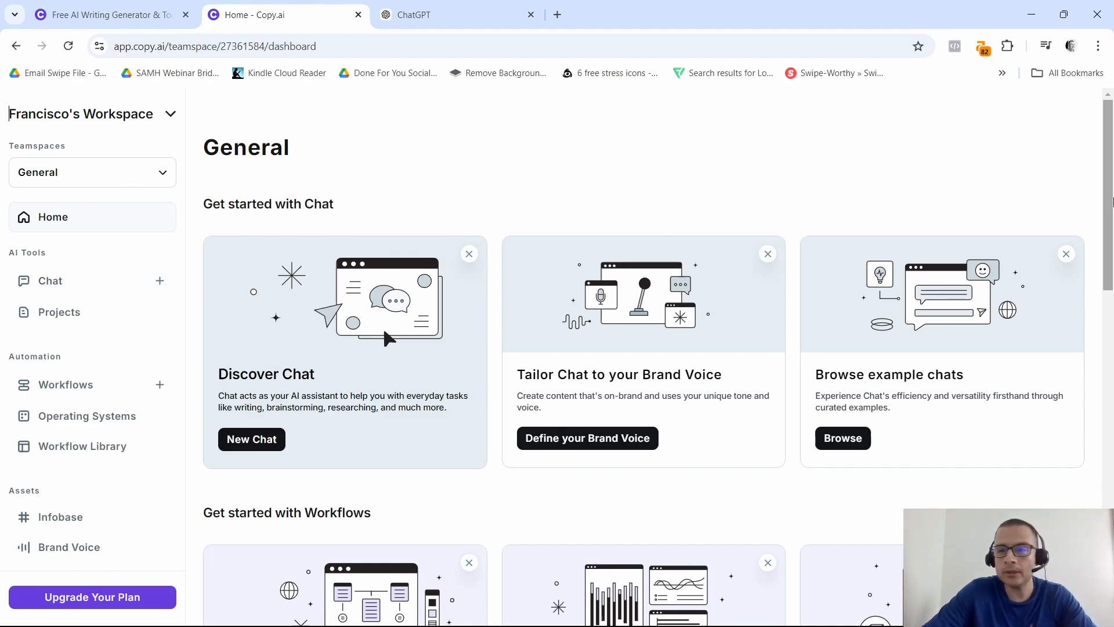
pyautogui.moveTo(249, 234)
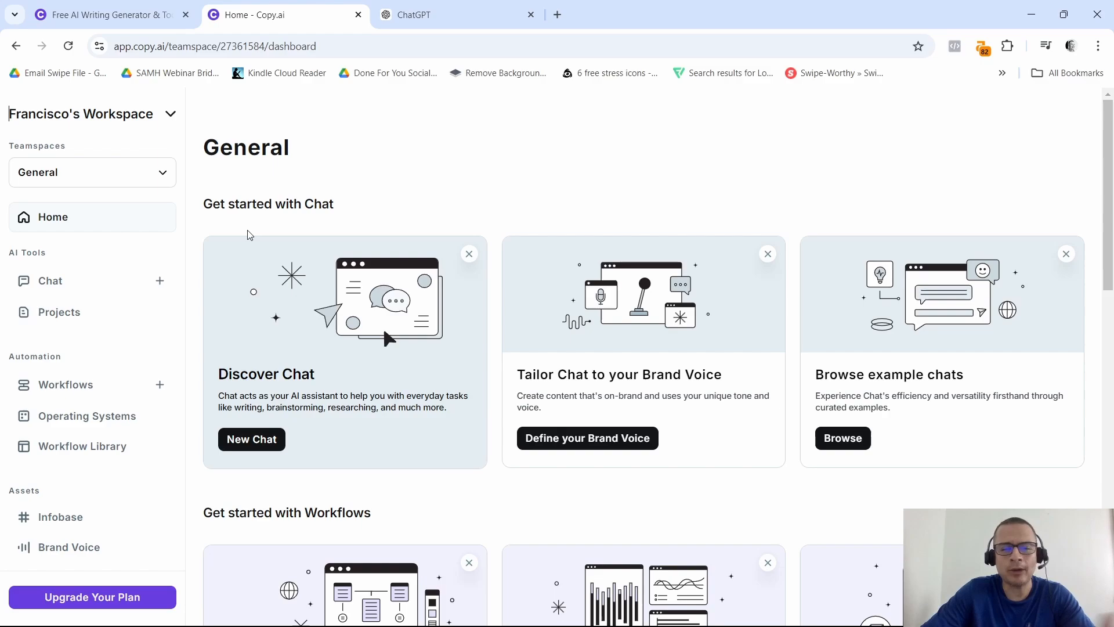
pyautogui.moveTo(422, 216)
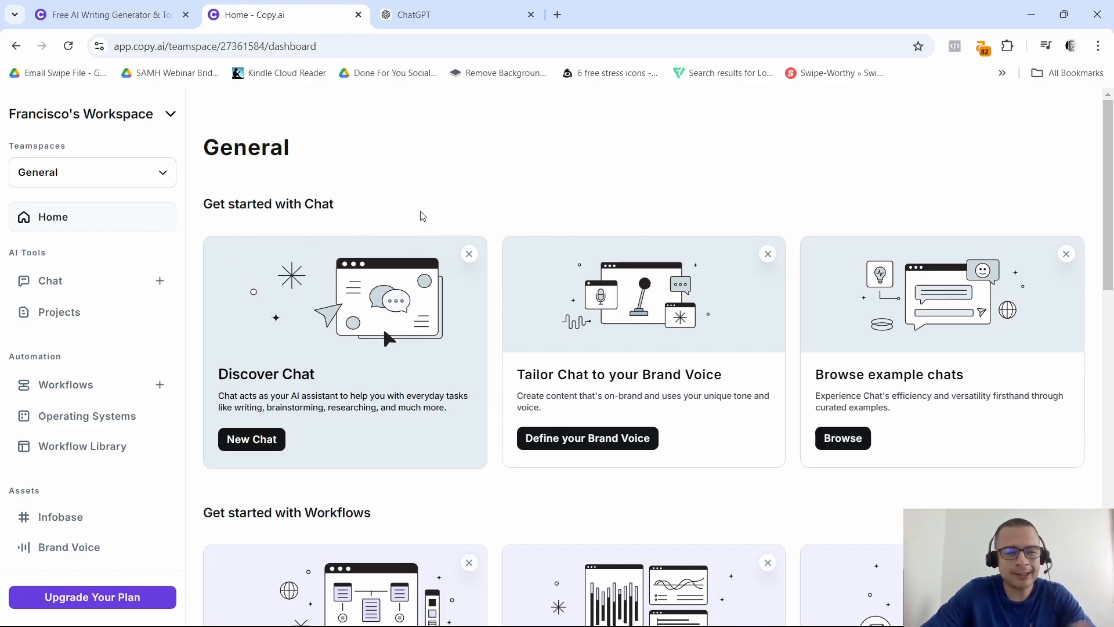
pyautogui.moveTo(227, 376)
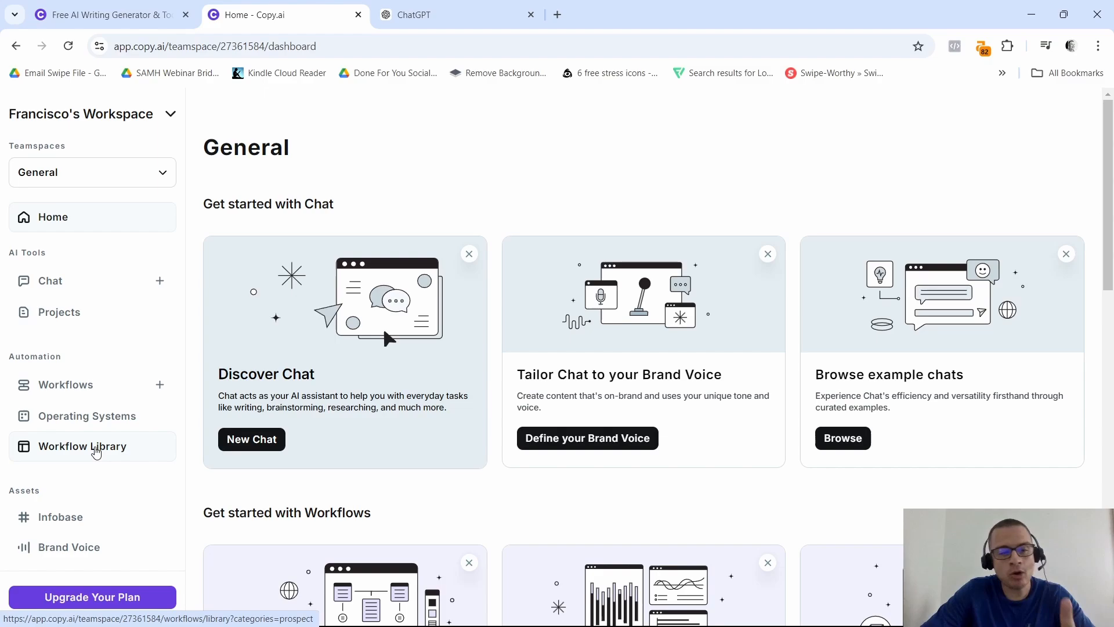
pyautogui.click(82, 446)
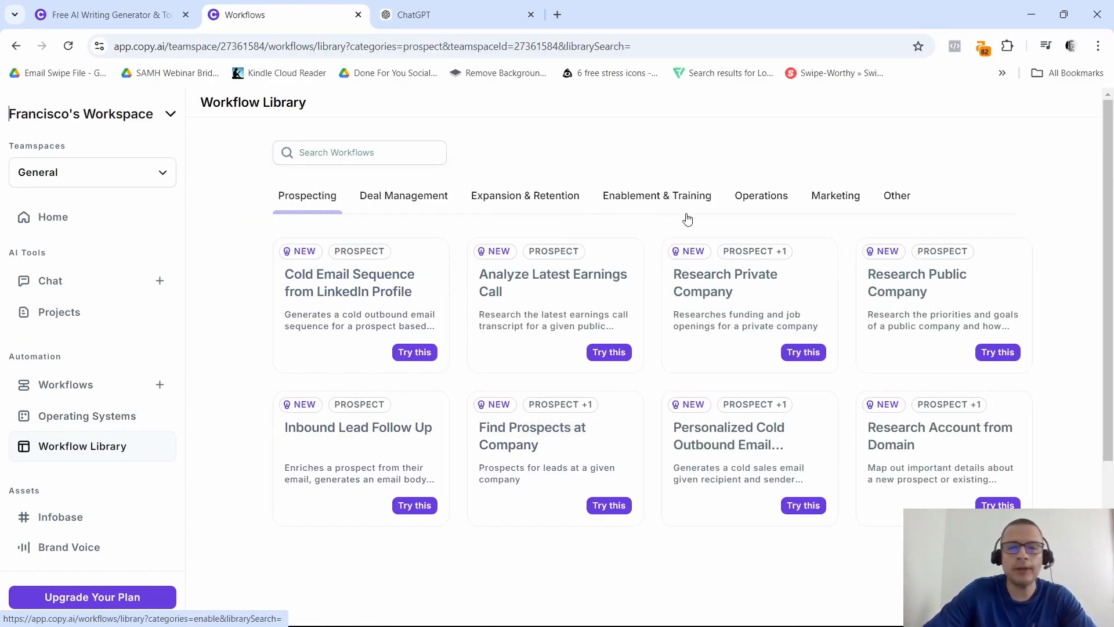
pyautogui.moveTo(891, 203)
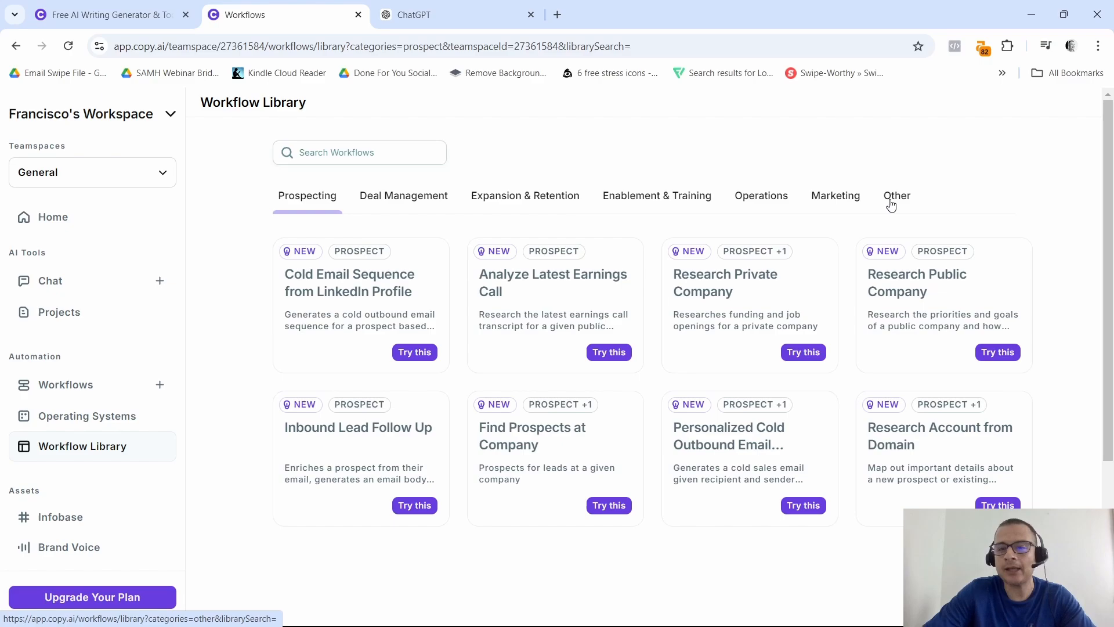
pyautogui.click(896, 196)
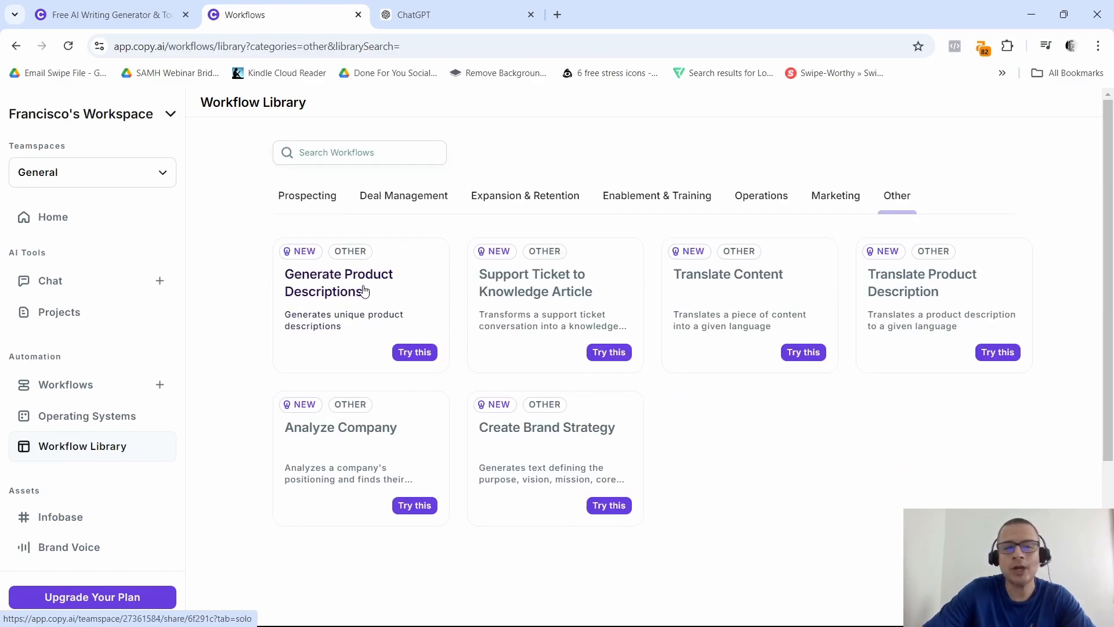
pyautogui.moveTo(379, 353)
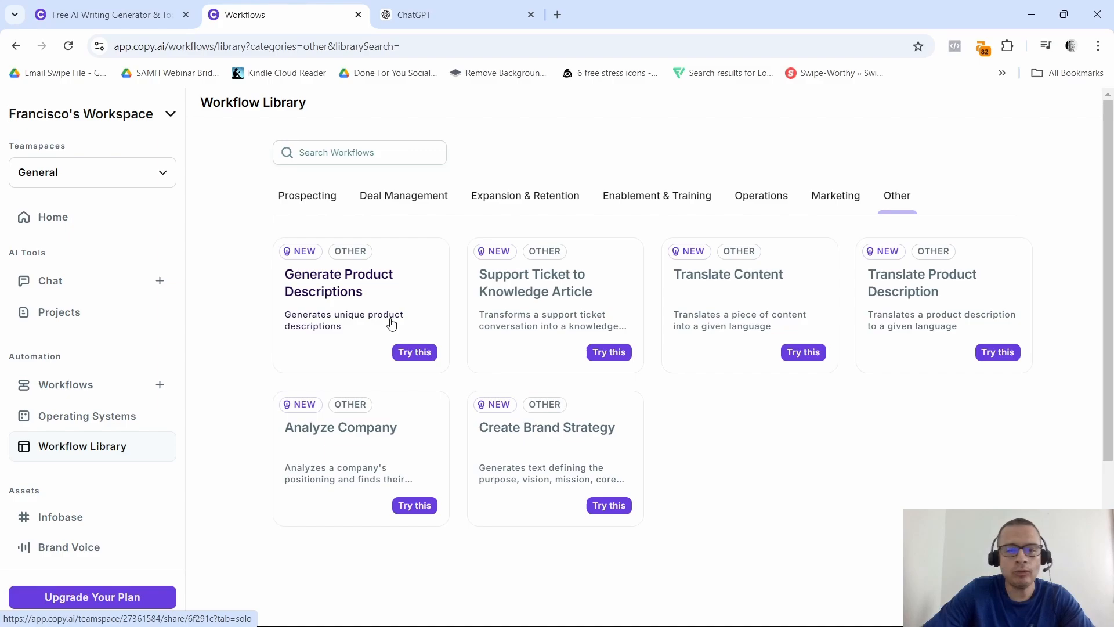
# Step: Duplicate Generate Product Descriptions and copy the input field labels from its run form
pyautogui.click(414, 352)
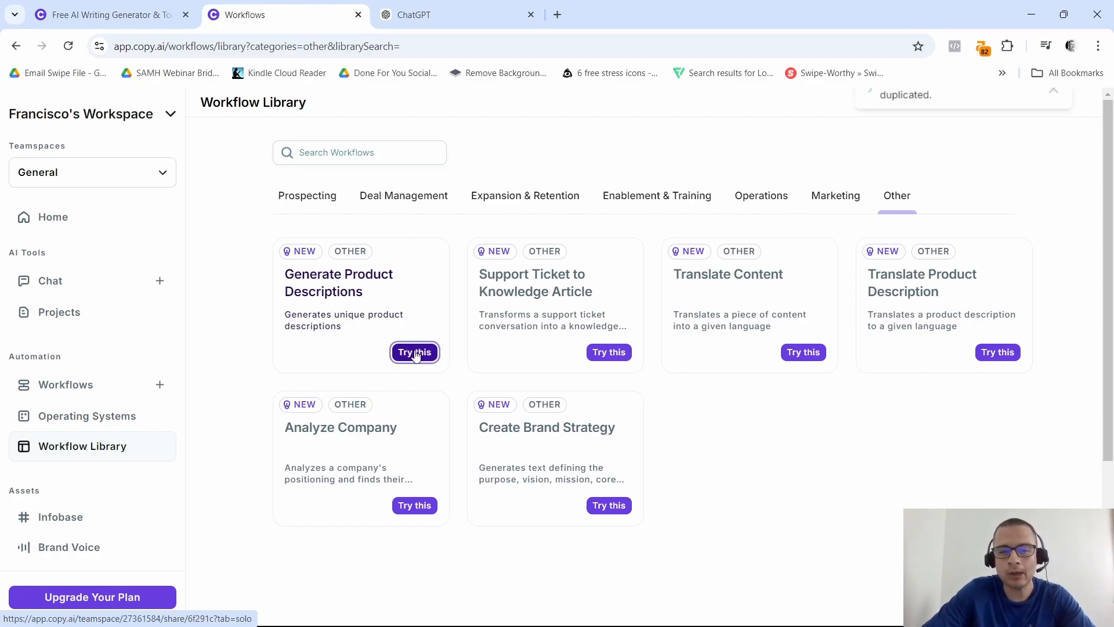
pyautogui.click(414, 353)
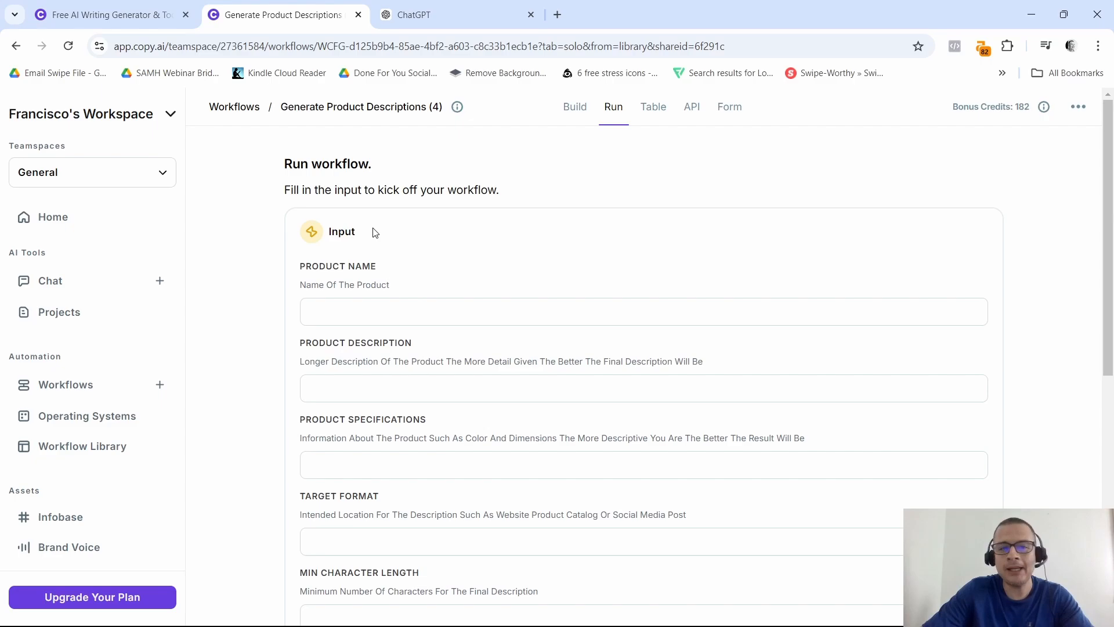
pyautogui.scroll(-3)
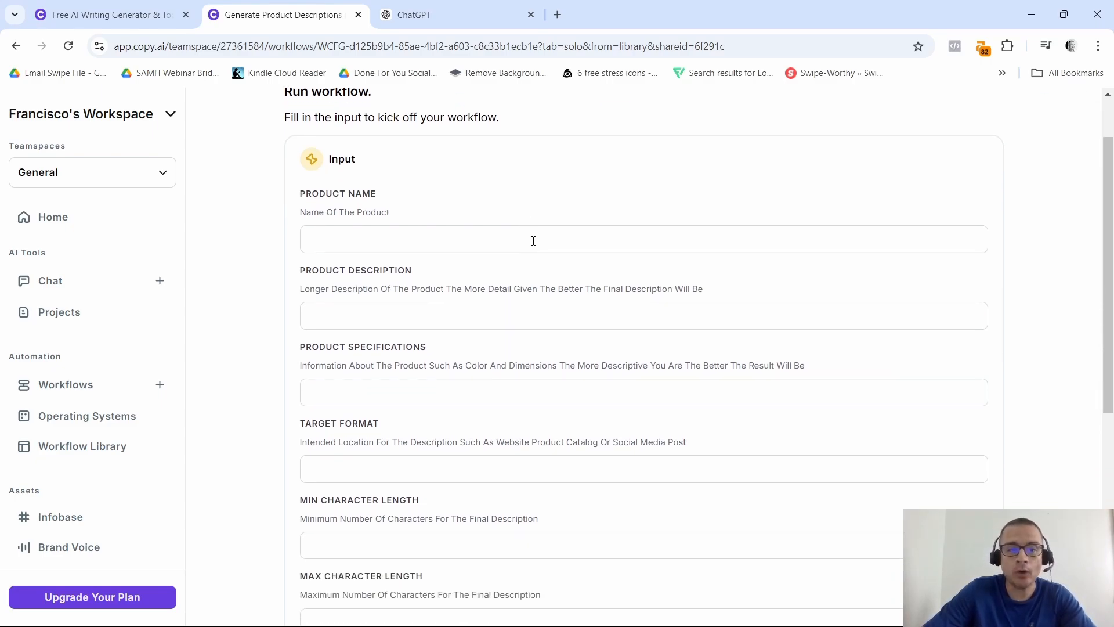
pyautogui.scroll(-3)
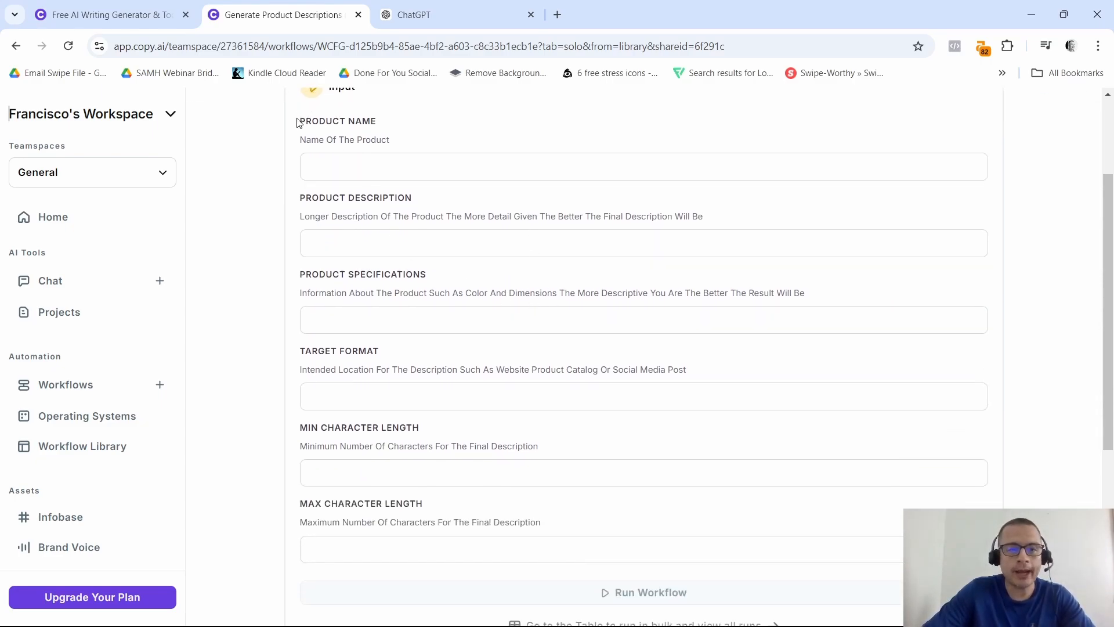
pyautogui.moveTo(297, 120); pyautogui.dragTo(556, 525)
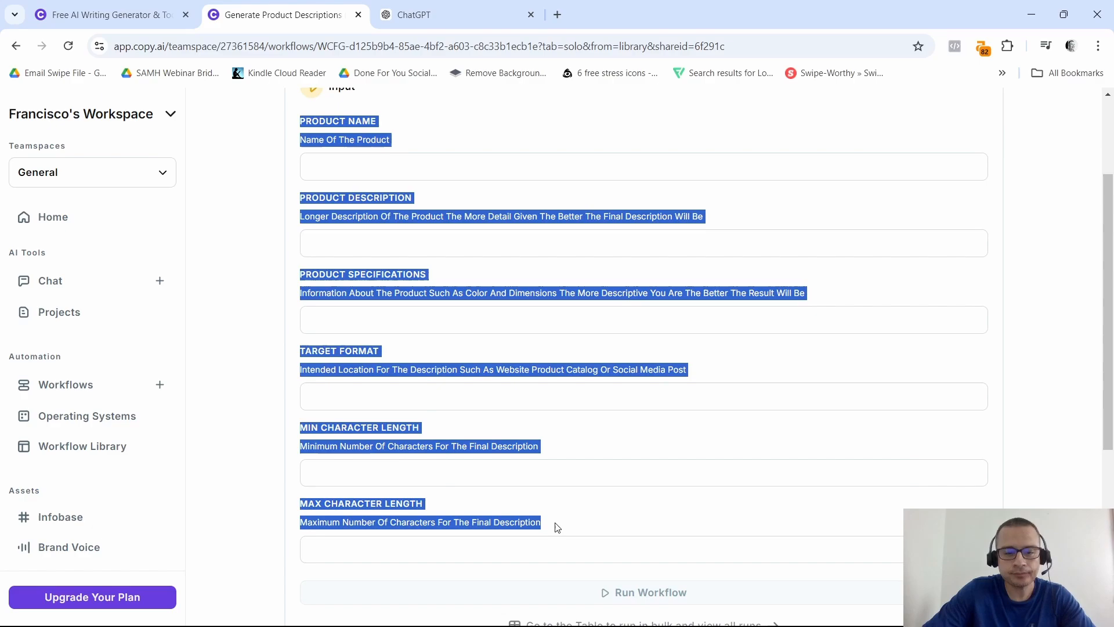
pyautogui.rightClick(556, 526)
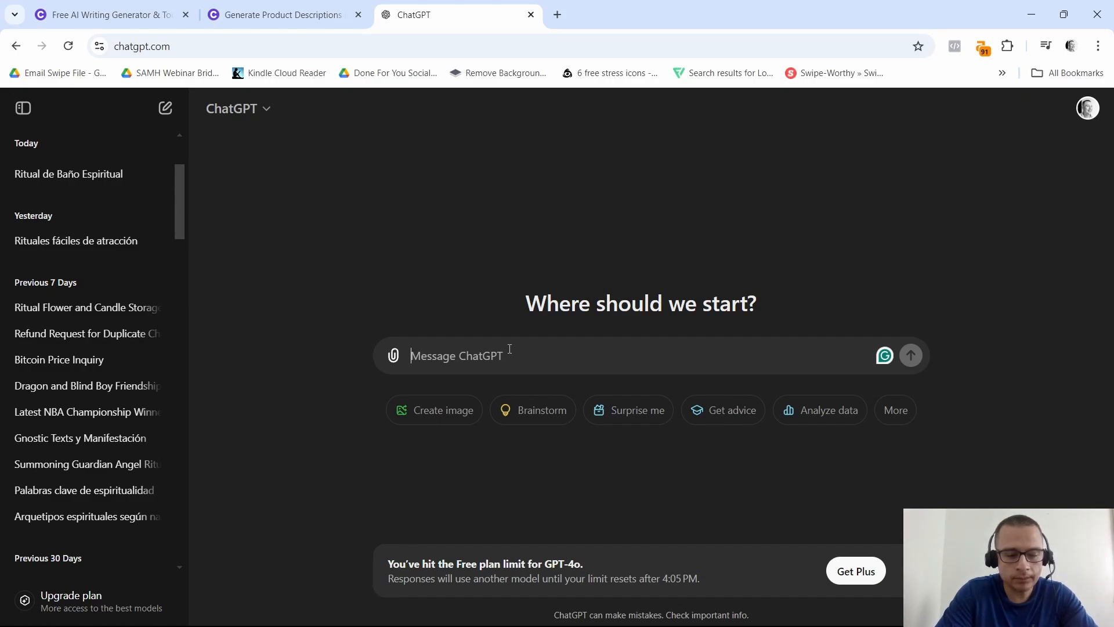
# Step: Send ChatGPT 'complete this with a made up product:' followed by the pasted field labels
pyautogui.write('complete')
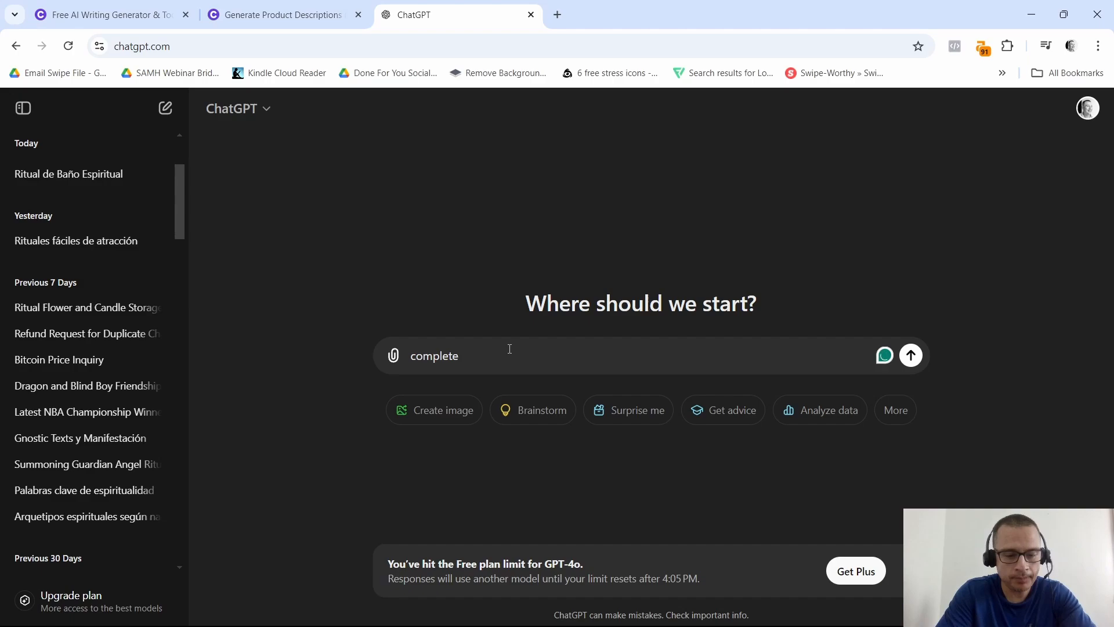
pyautogui.write('this with a made')
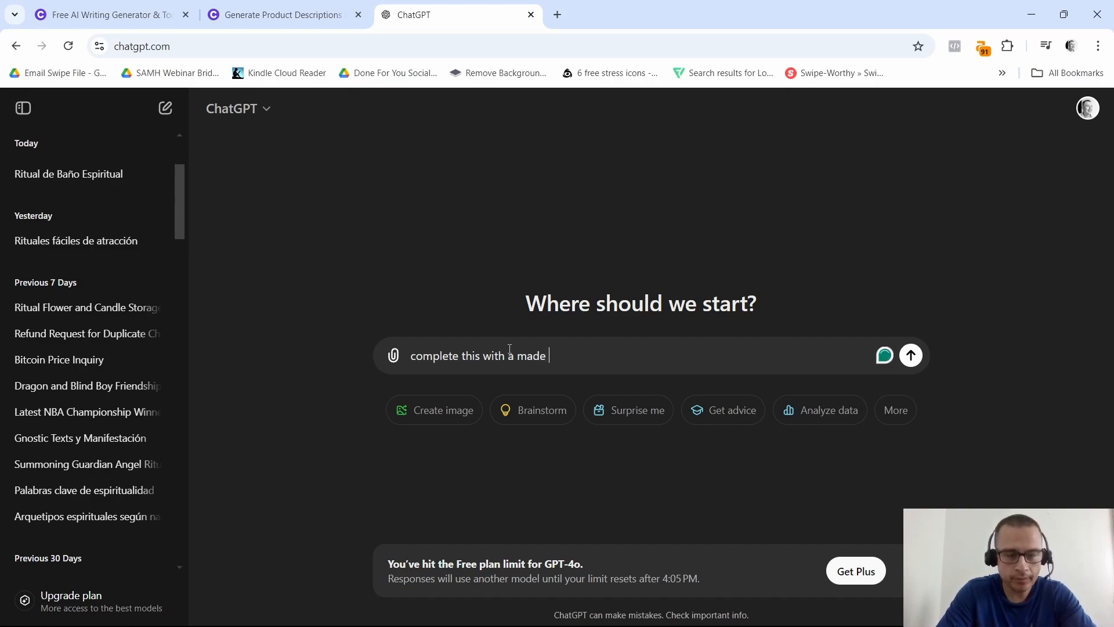
pyautogui.write('up product: Product Name')
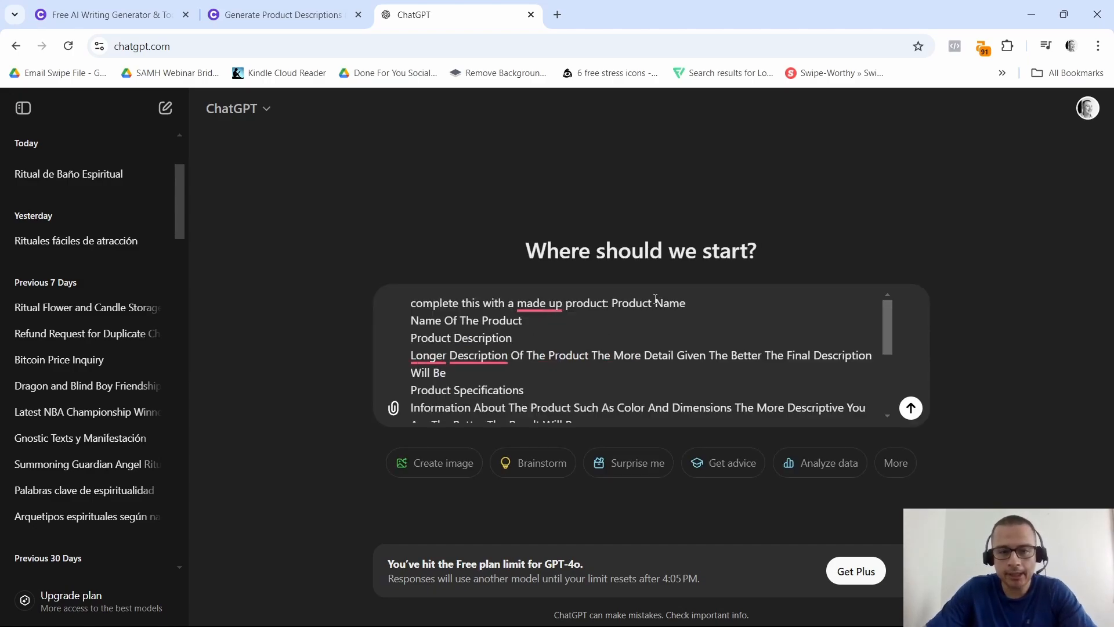
pyautogui.click(910, 408)
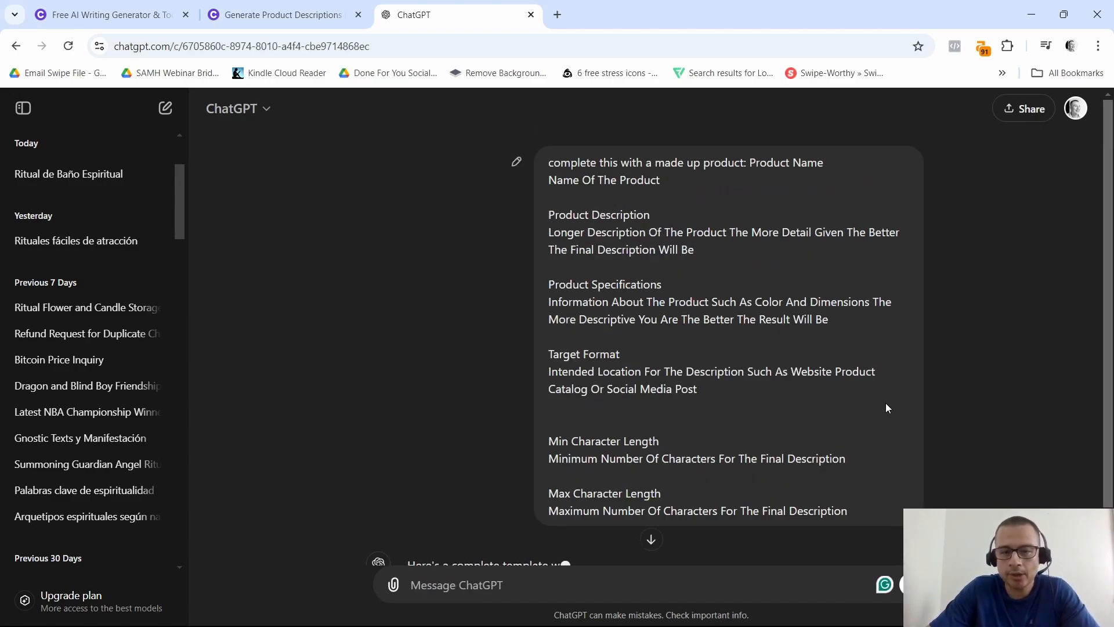
# Step: Copy the EcoGlow Solar Lantern name, description and specifications from ChatGPT's reply
pyautogui.scroll(-3)
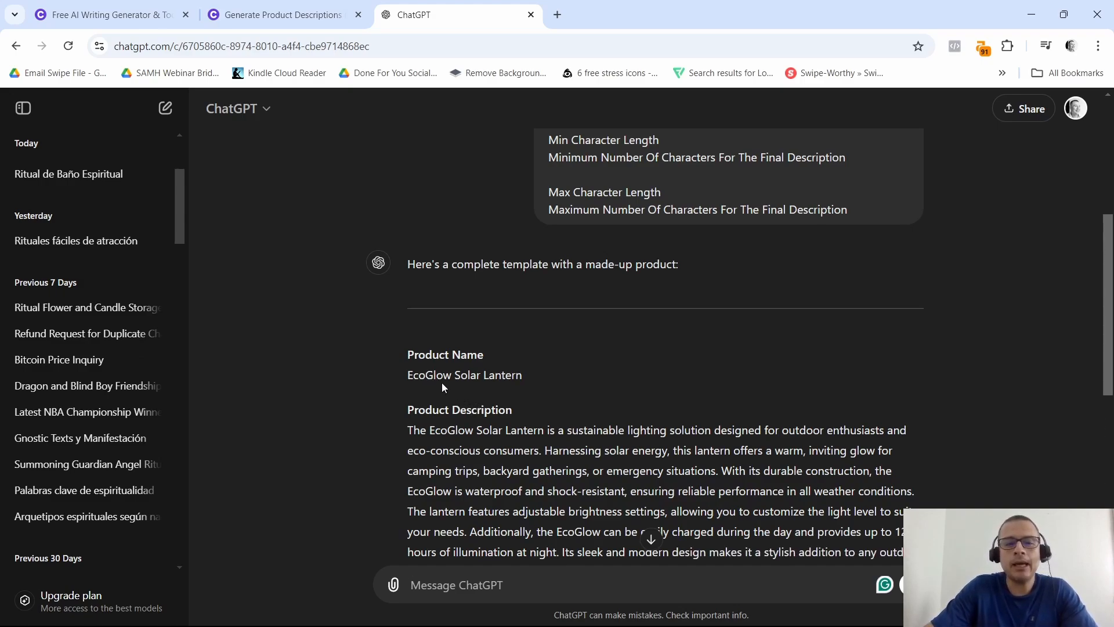
pyautogui.moveTo(541, 392)
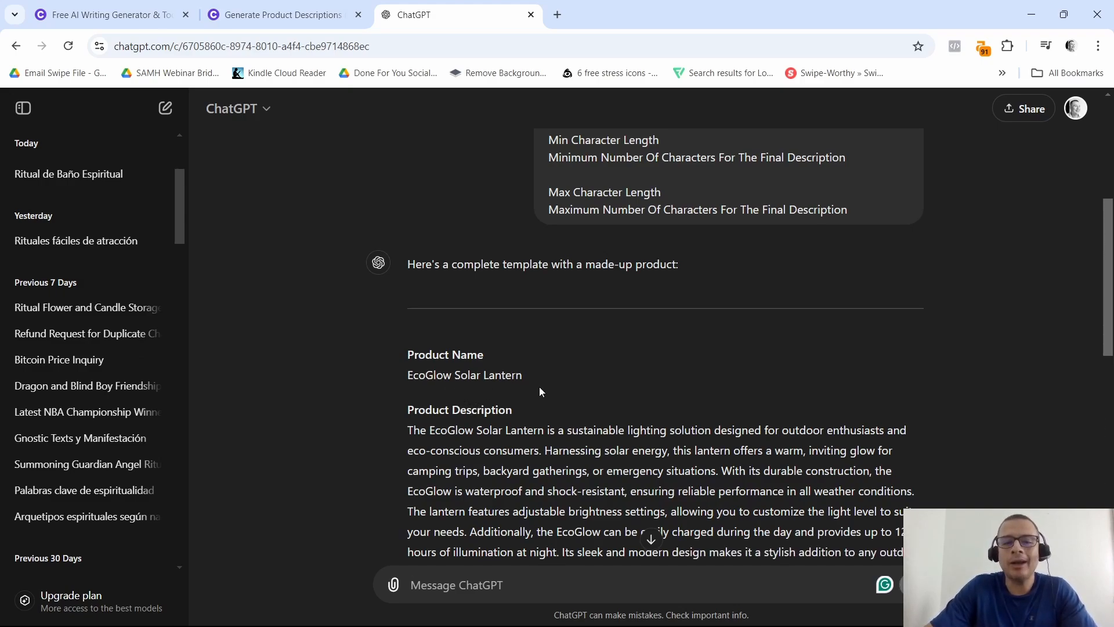
pyautogui.scroll(-3)
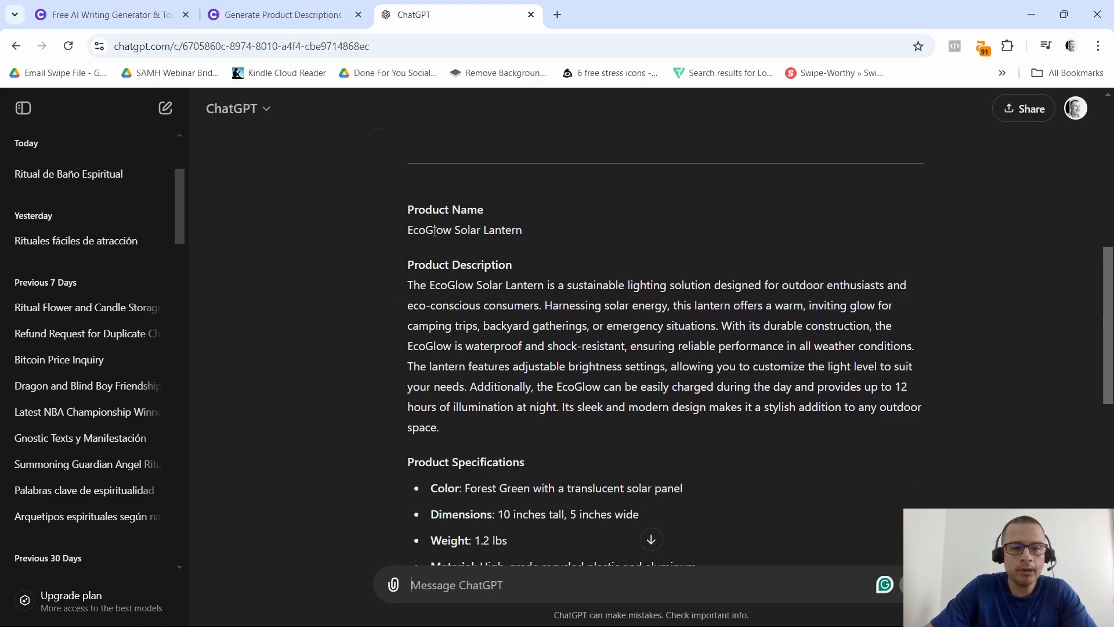
pyautogui.doubleClick(464, 230)
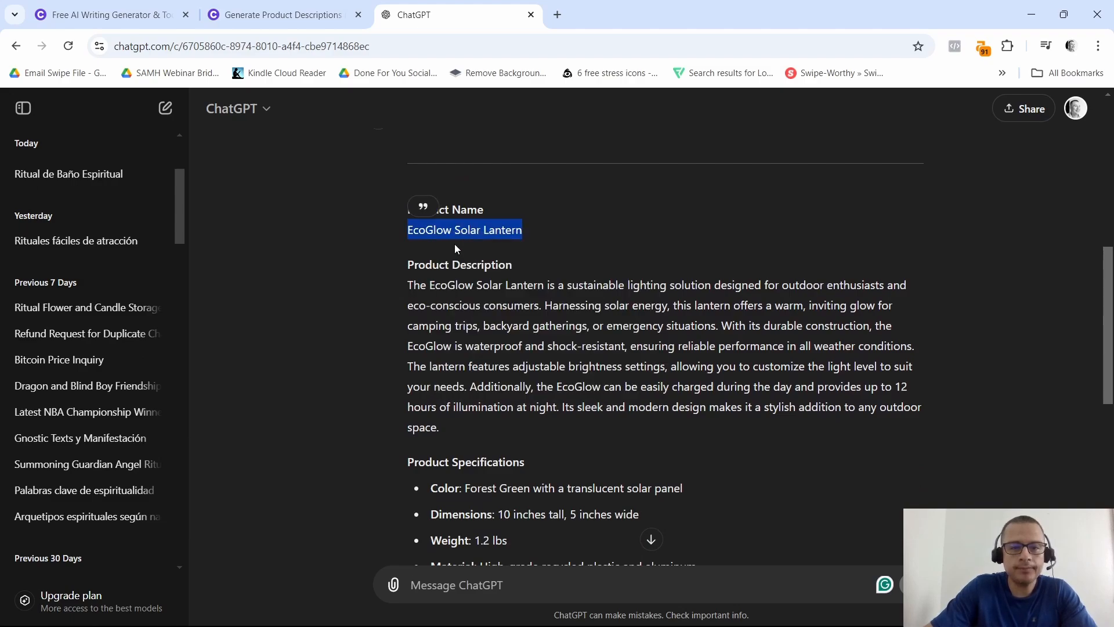
pyautogui.click(286, 15)
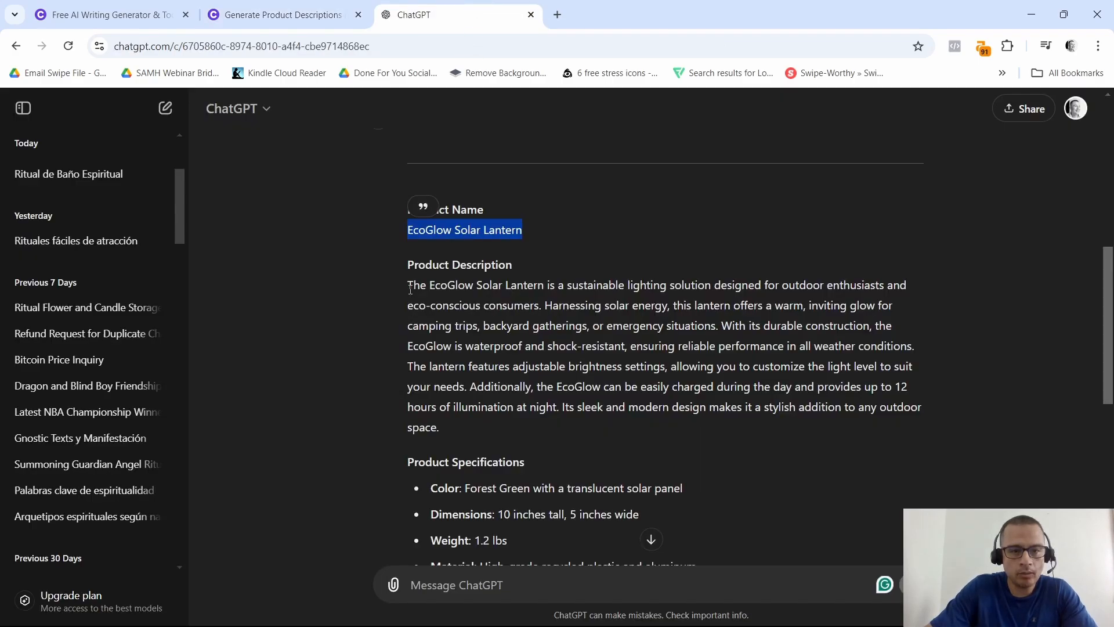
pyautogui.rightClick(647, 365)
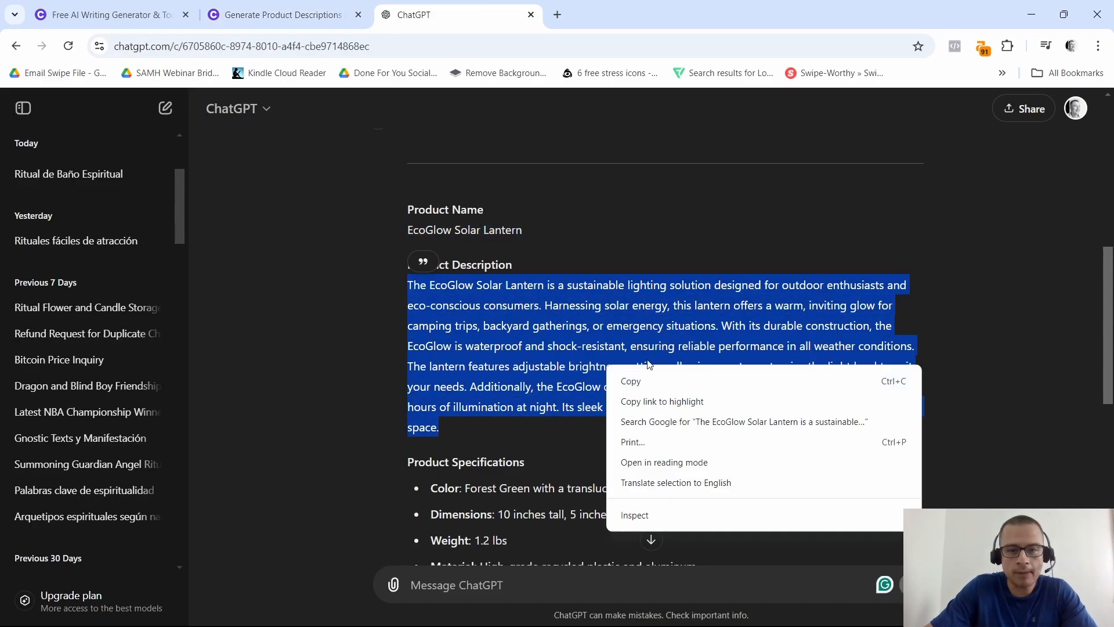
pyautogui.click(288, 15)
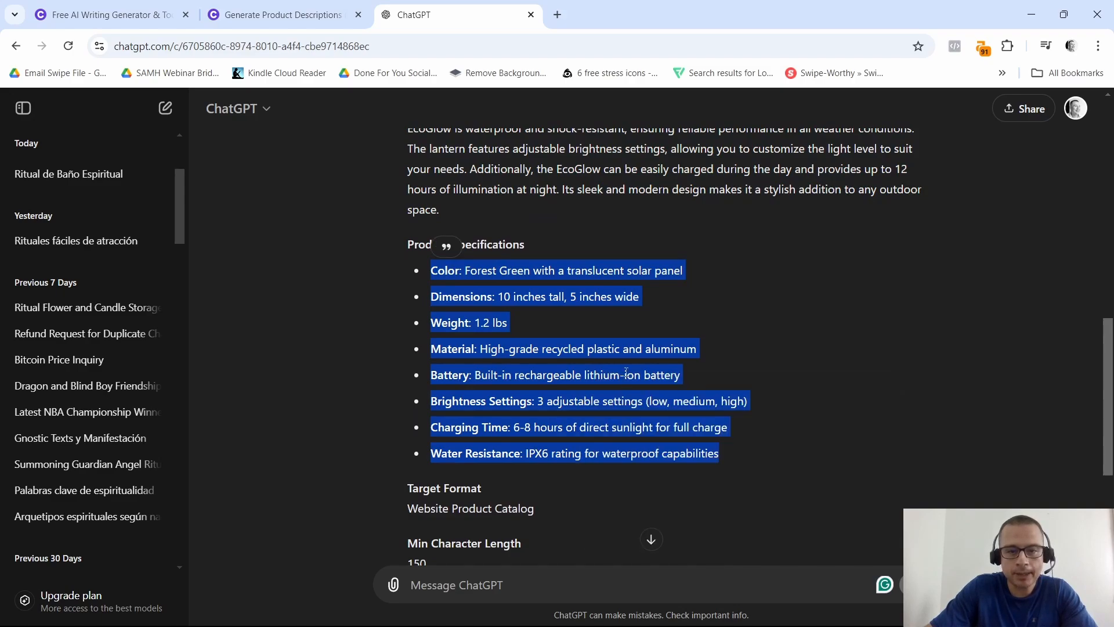
pyautogui.click(288, 15)
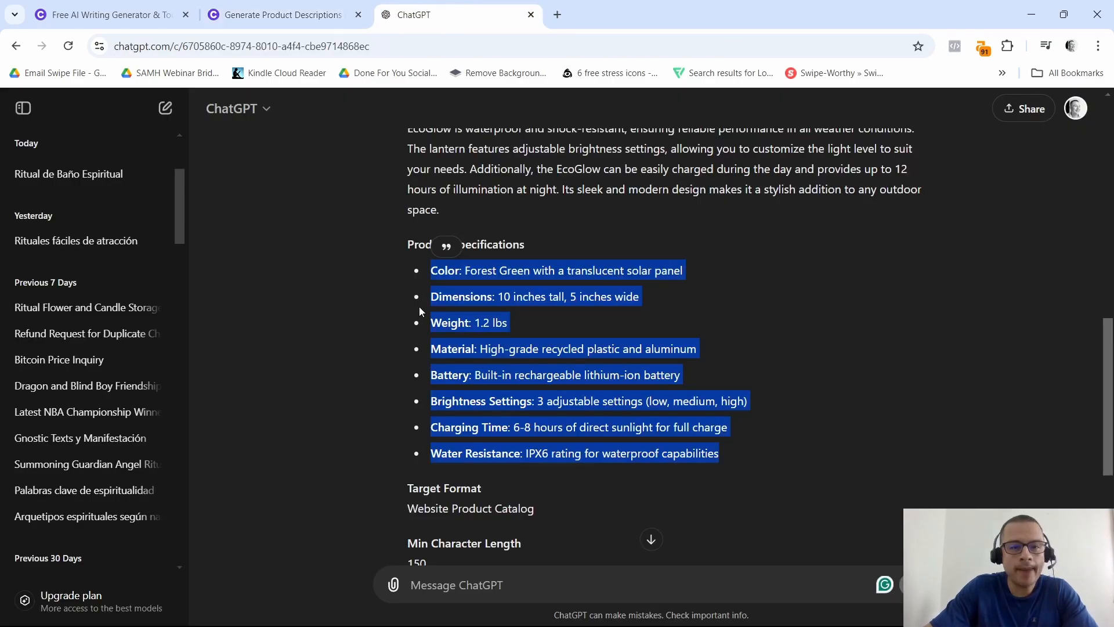
# Step: Copy the target format 'Website Product Catalog' and the minimum length 150
pyautogui.rightClick(484, 290)
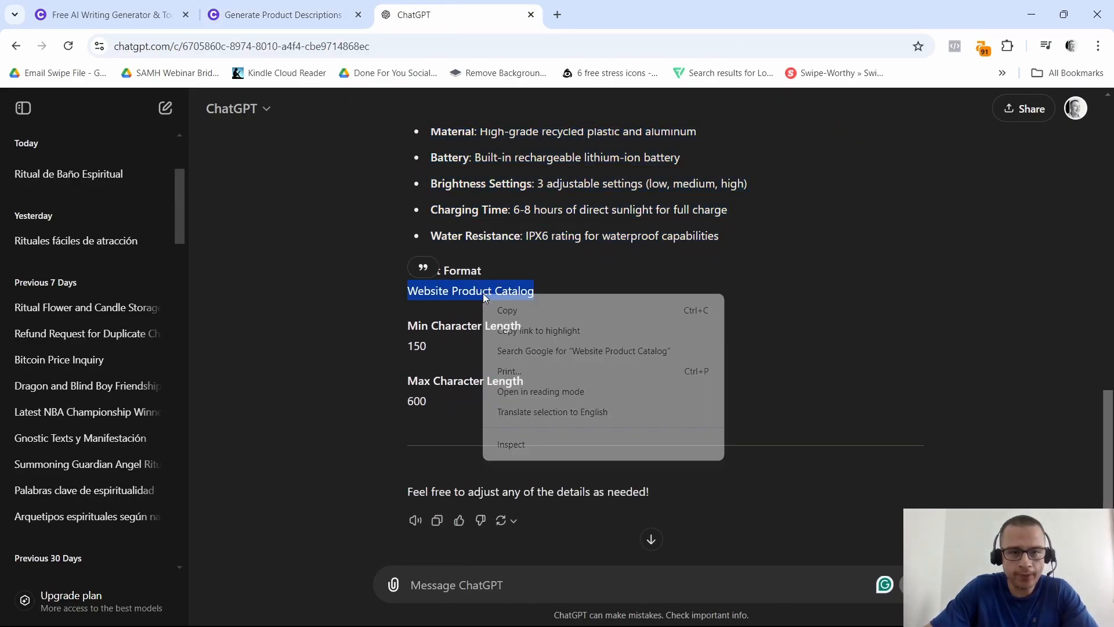
pyautogui.click(283, 15)
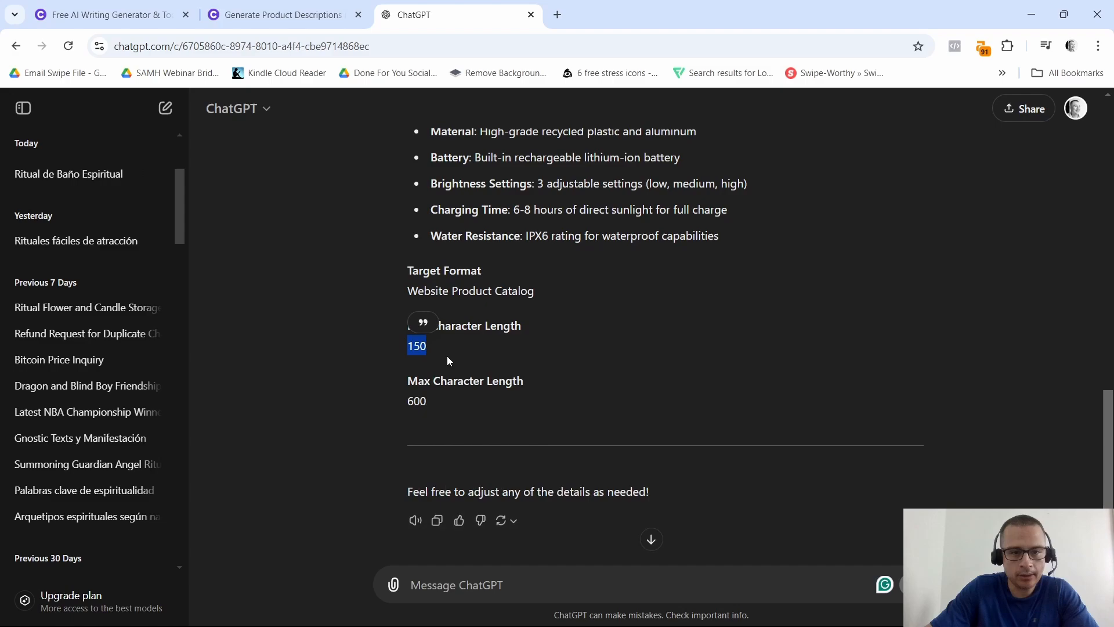
pyautogui.rightClick(417, 346)
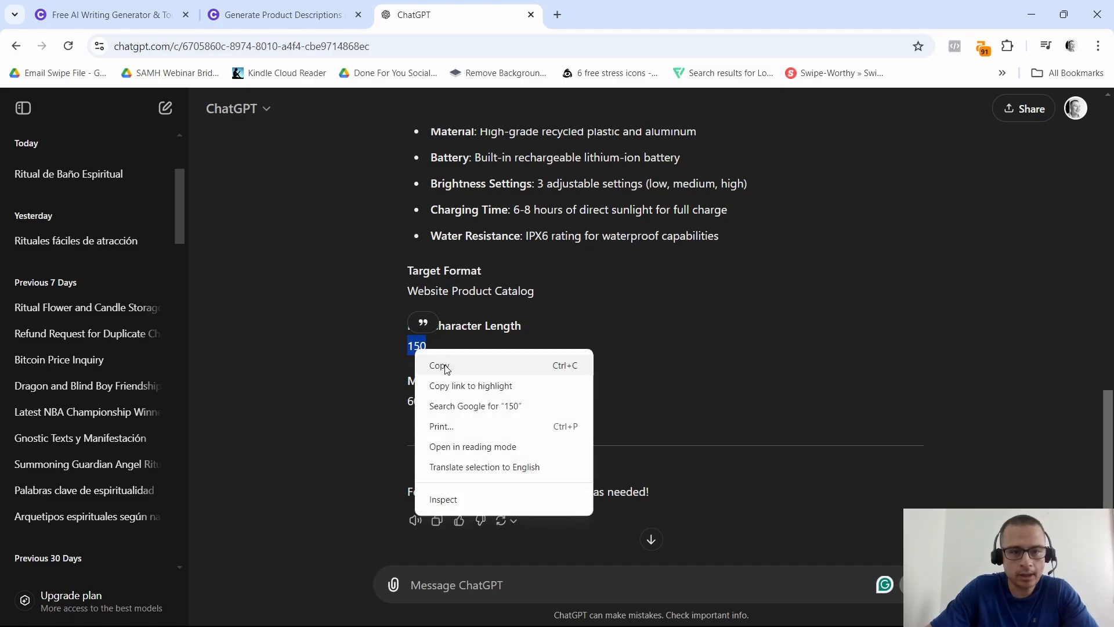
pyautogui.click(286, 14)
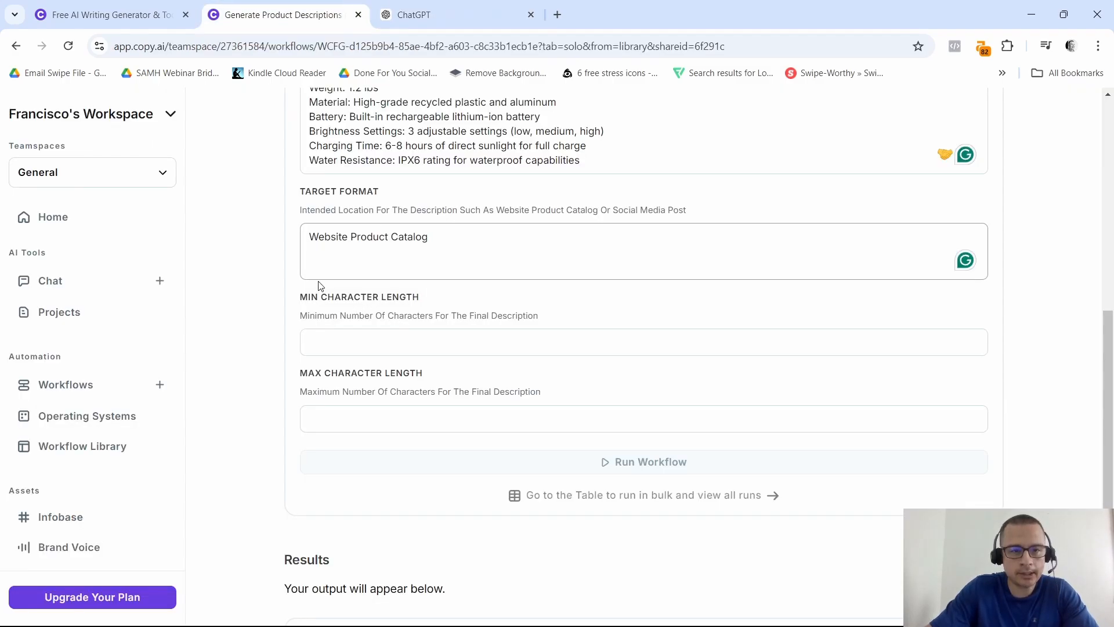
# Step: Enter Min Character Length 150 and Max Character Length 600, then run the workflow
pyautogui.click(643, 341)
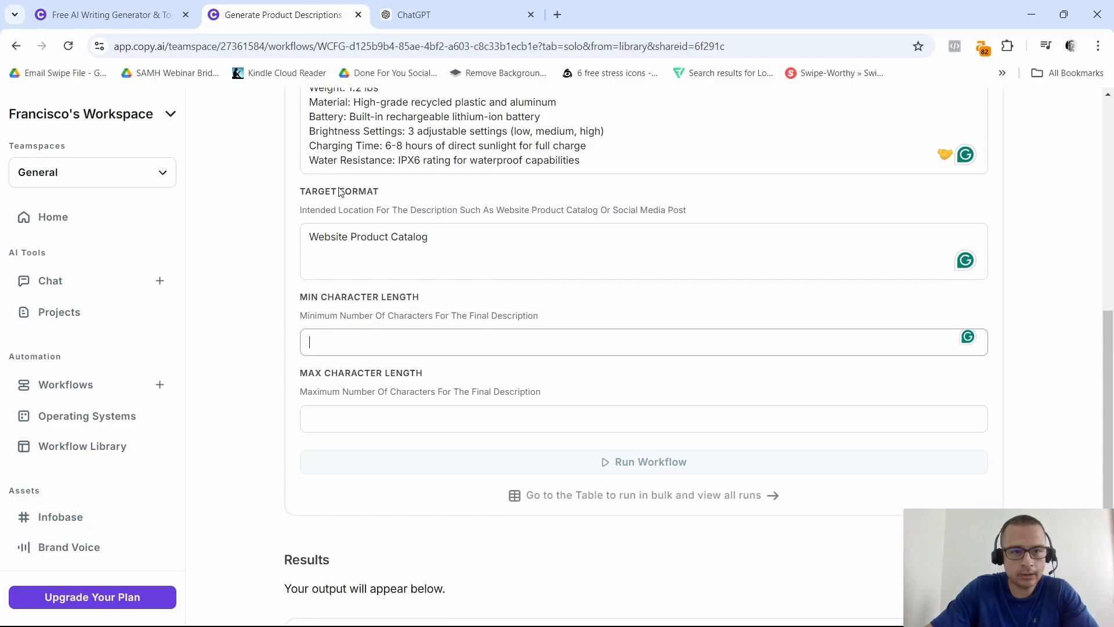
pyautogui.write('150')
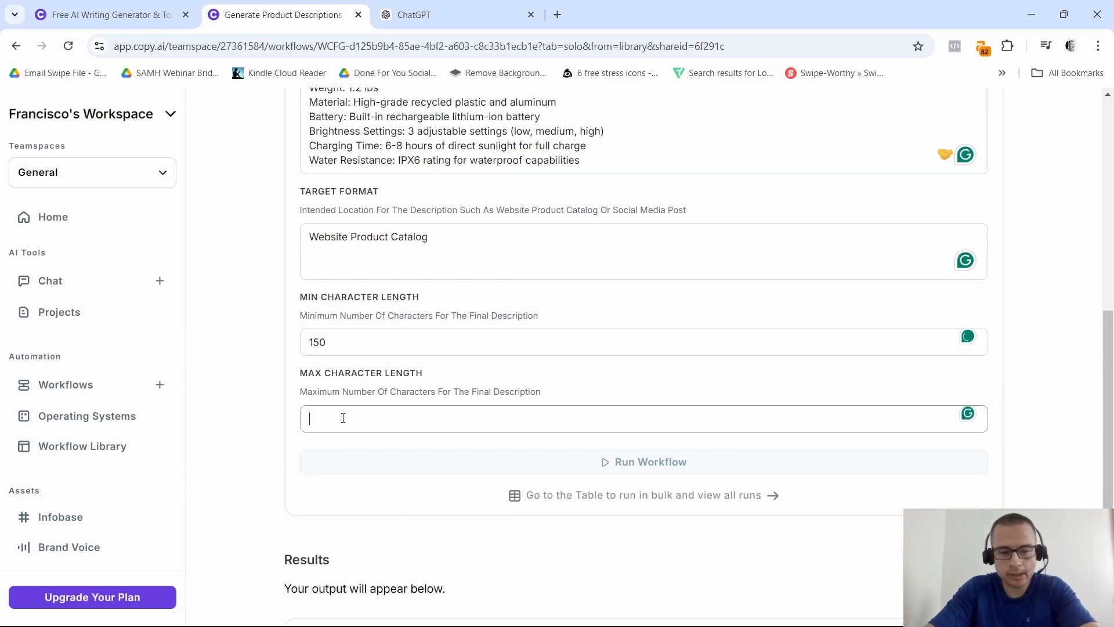
pyautogui.write('600')
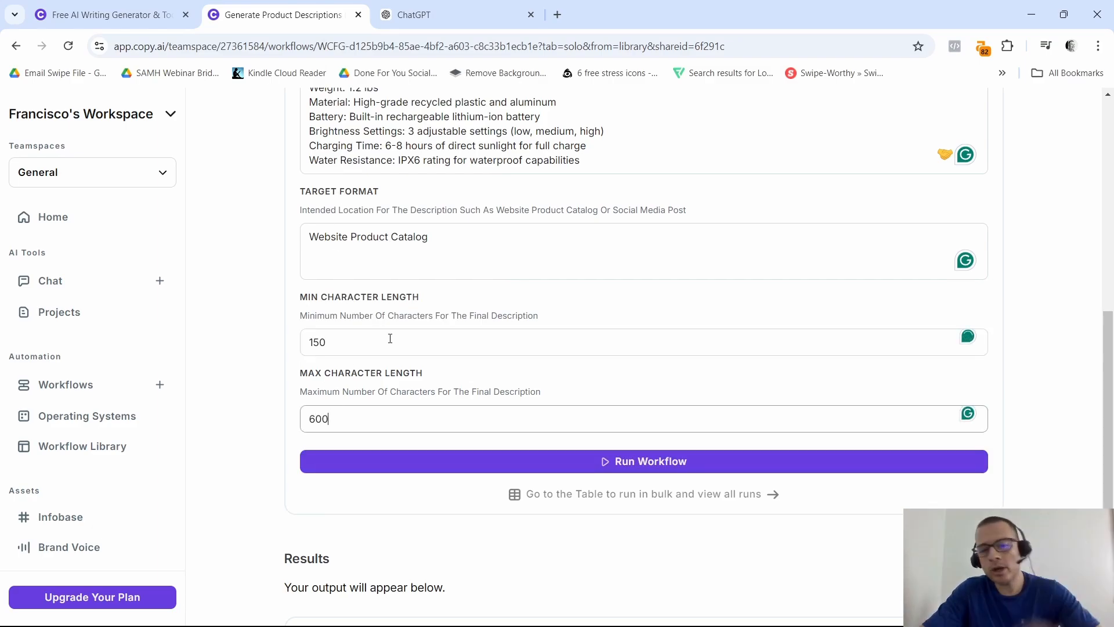
pyautogui.click(644, 461)
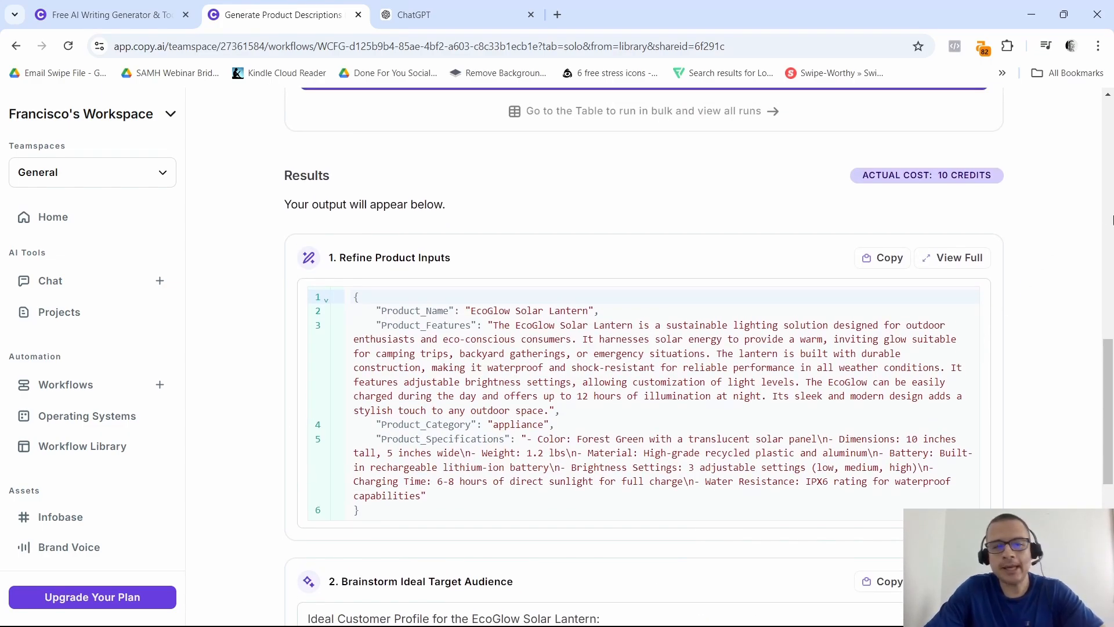
# Step: Scroll the Brainstorm Ideal Target Audience results from customer profile to marketing tactics
pyautogui.scroll(-3)
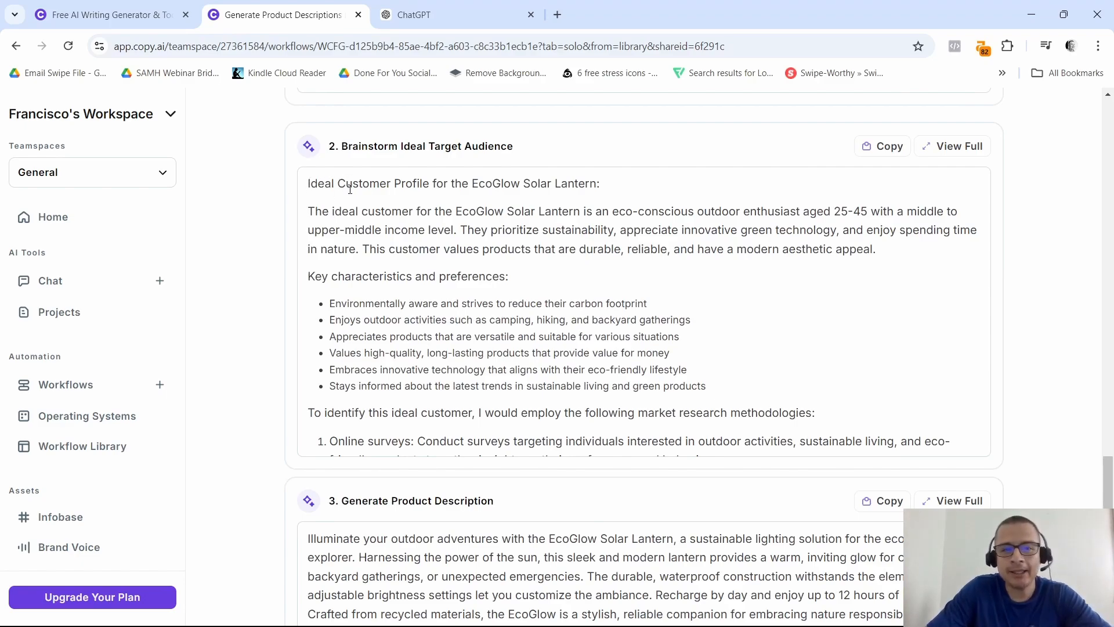
pyautogui.moveTo(341, 225)
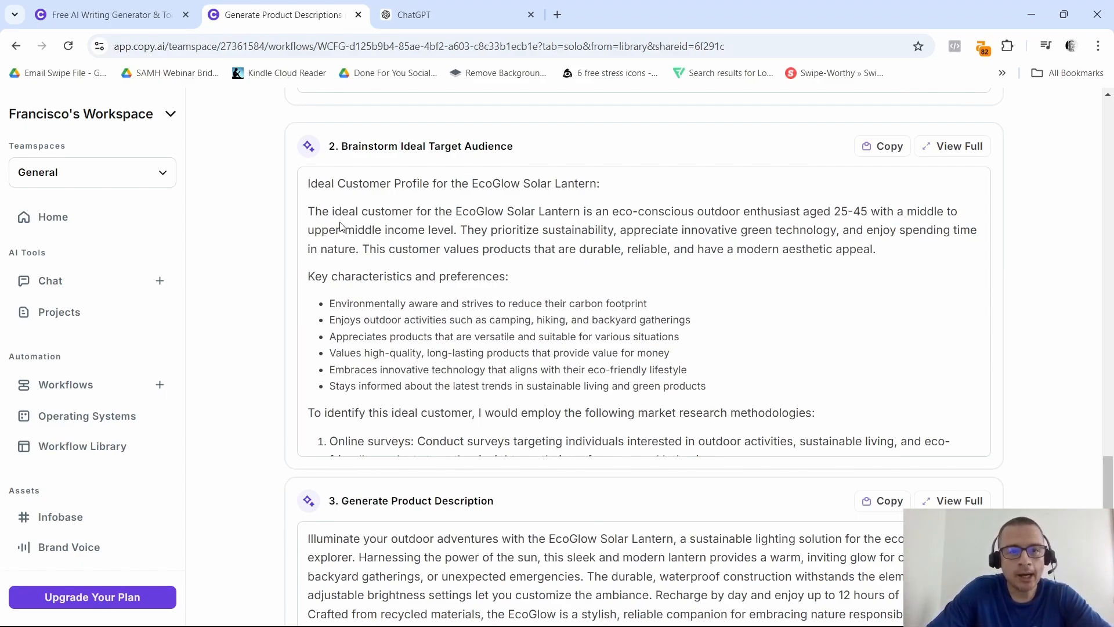
pyautogui.moveTo(518, 225)
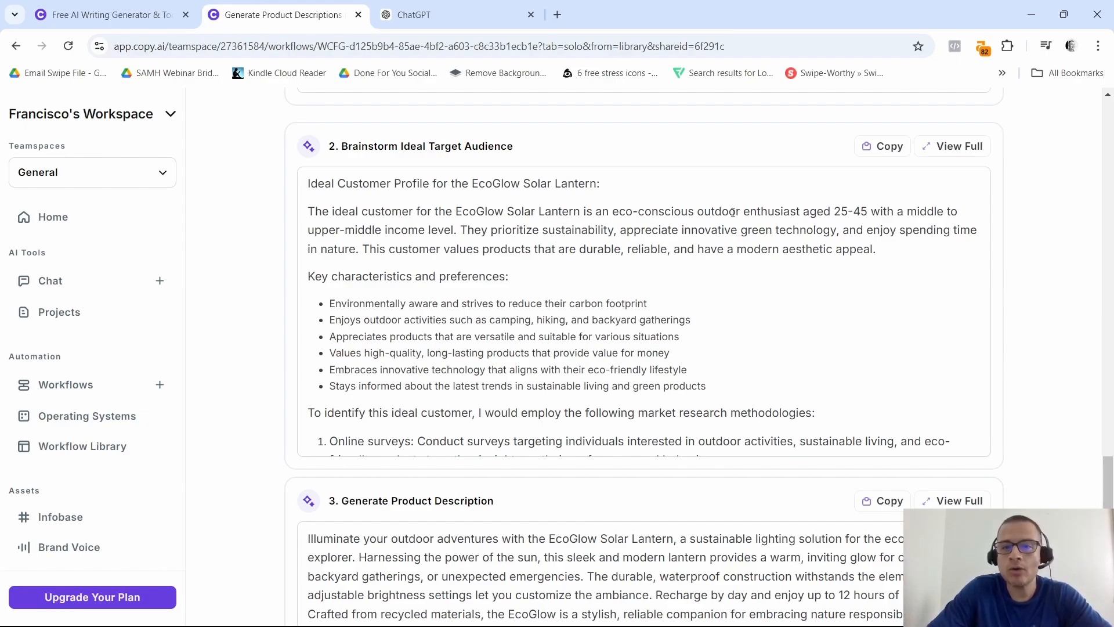
pyautogui.moveTo(833, 226)
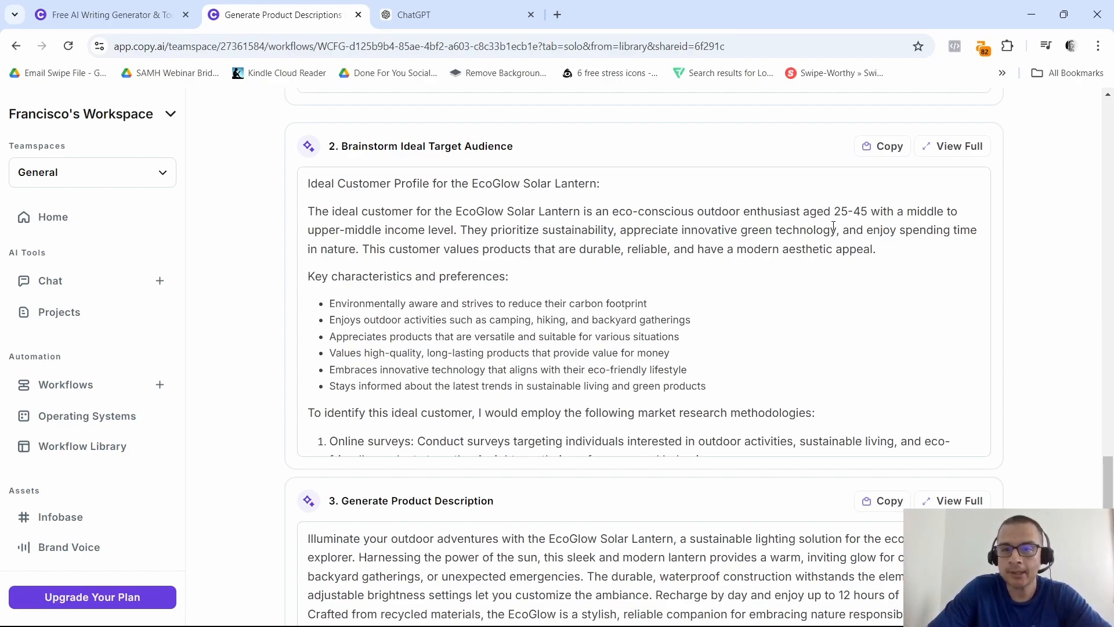
pyautogui.moveTo(871, 229)
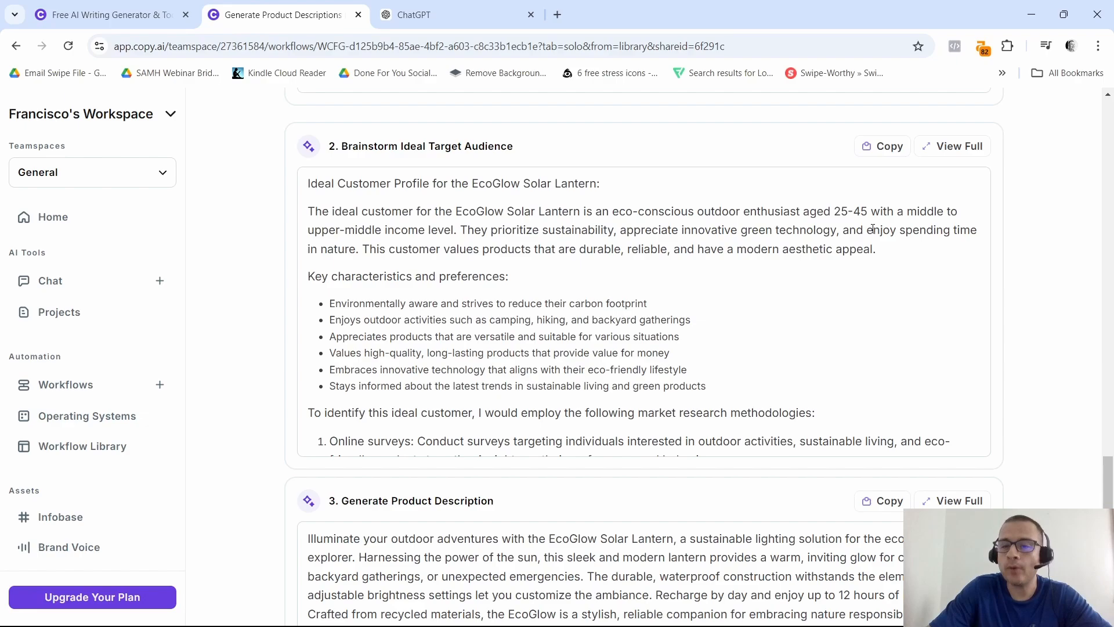
pyautogui.moveTo(421, 236)
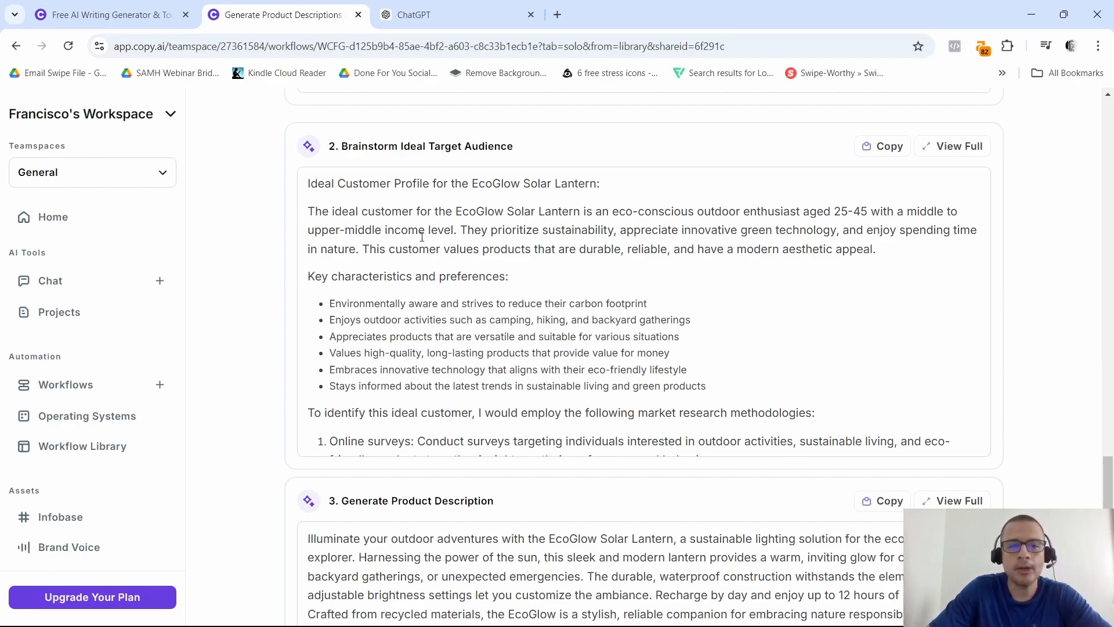
pyautogui.scroll(-3)
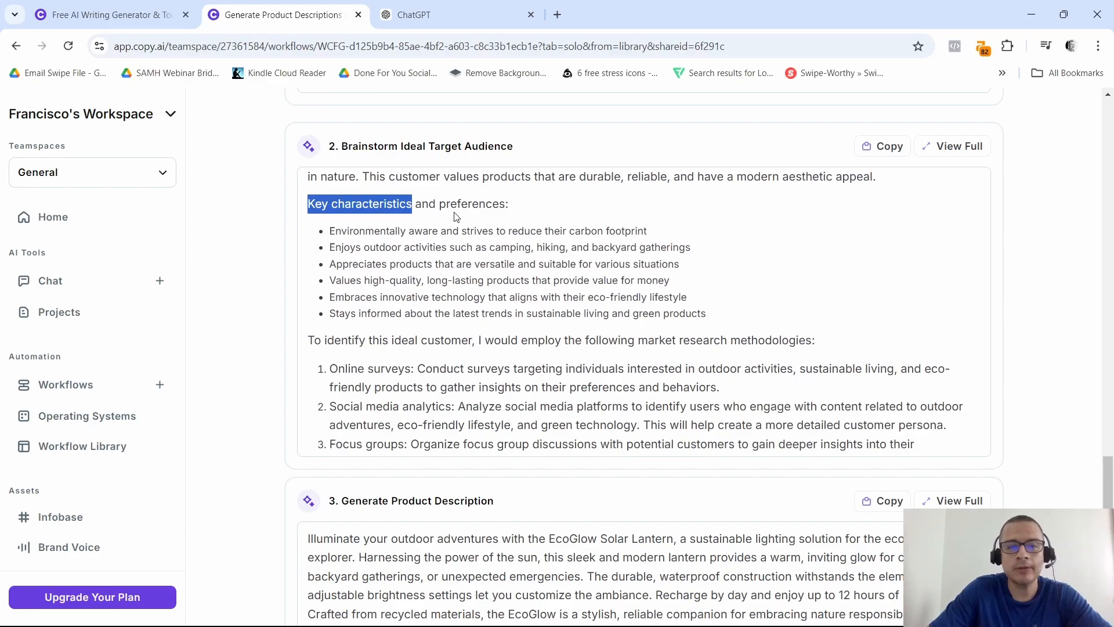
pyautogui.scroll(-3)
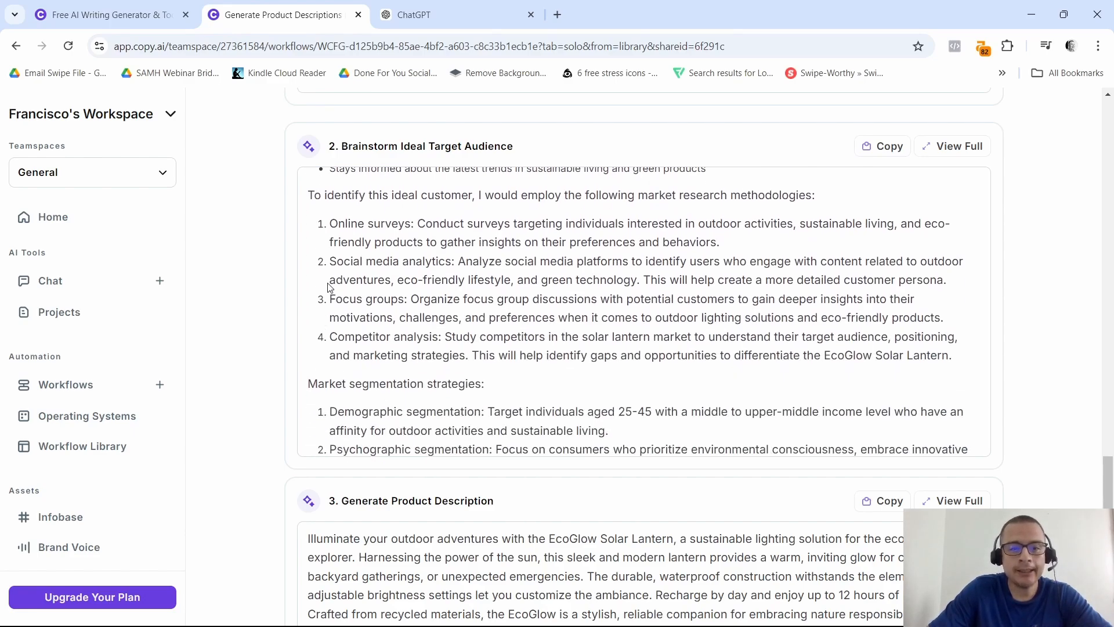
pyautogui.moveTo(486, 215)
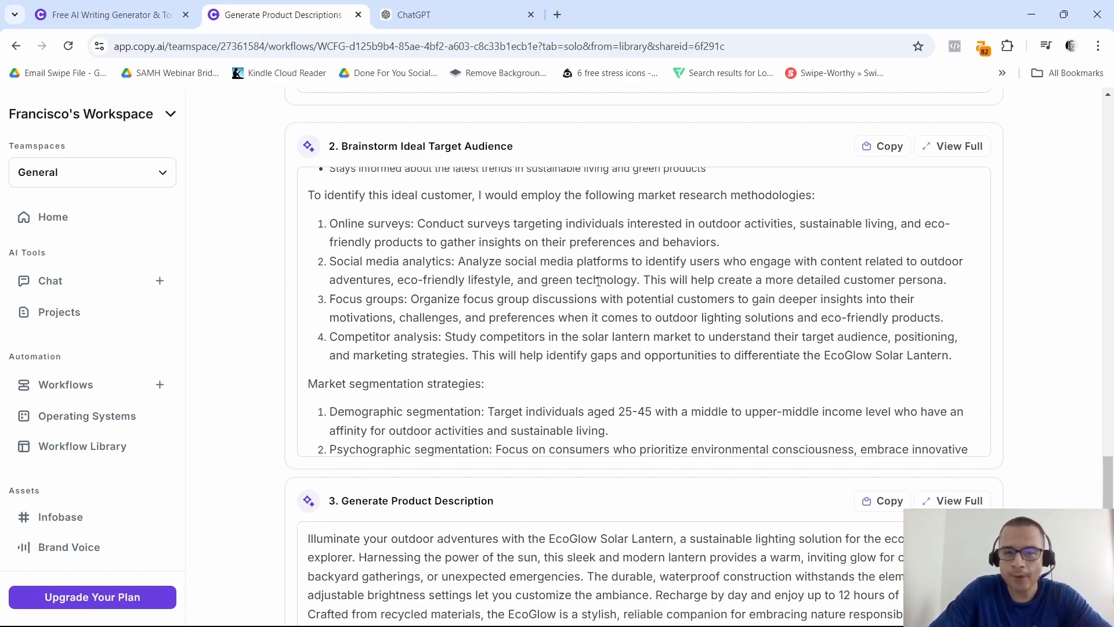
pyautogui.scroll(-3)
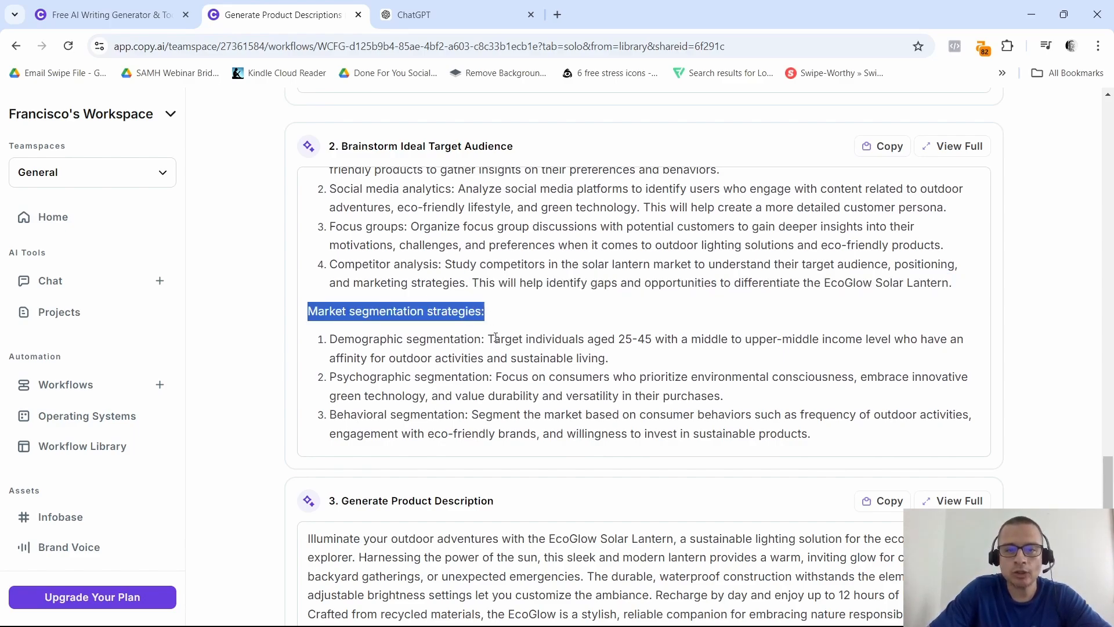
pyautogui.scroll(-3)
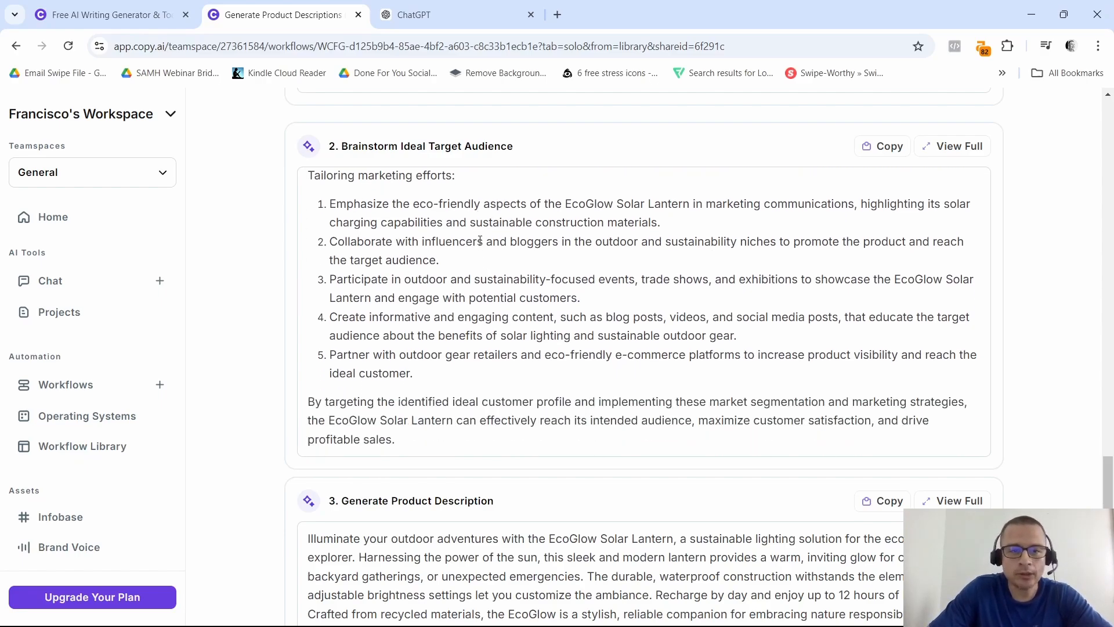
pyautogui.scroll(-3)
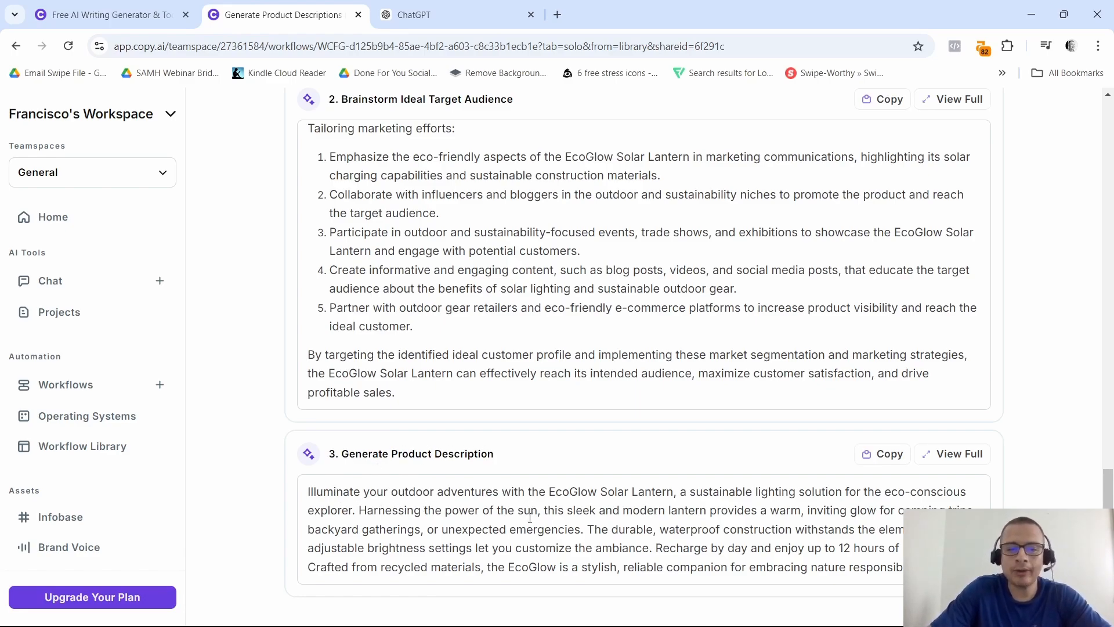
pyautogui.moveTo(638, 515)
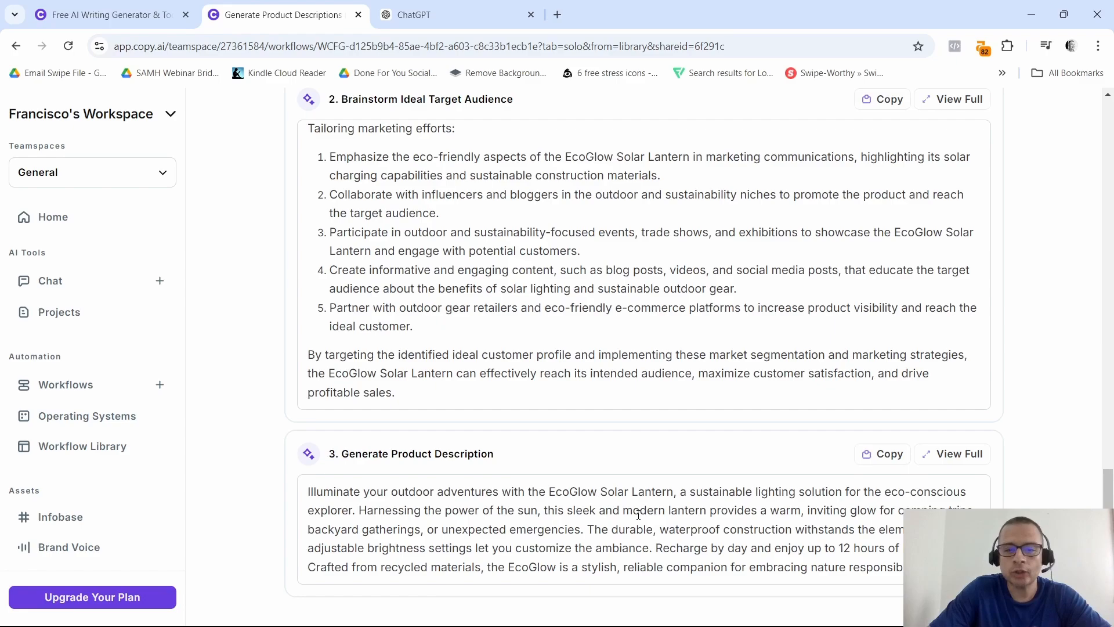
pyautogui.moveTo(732, 536)
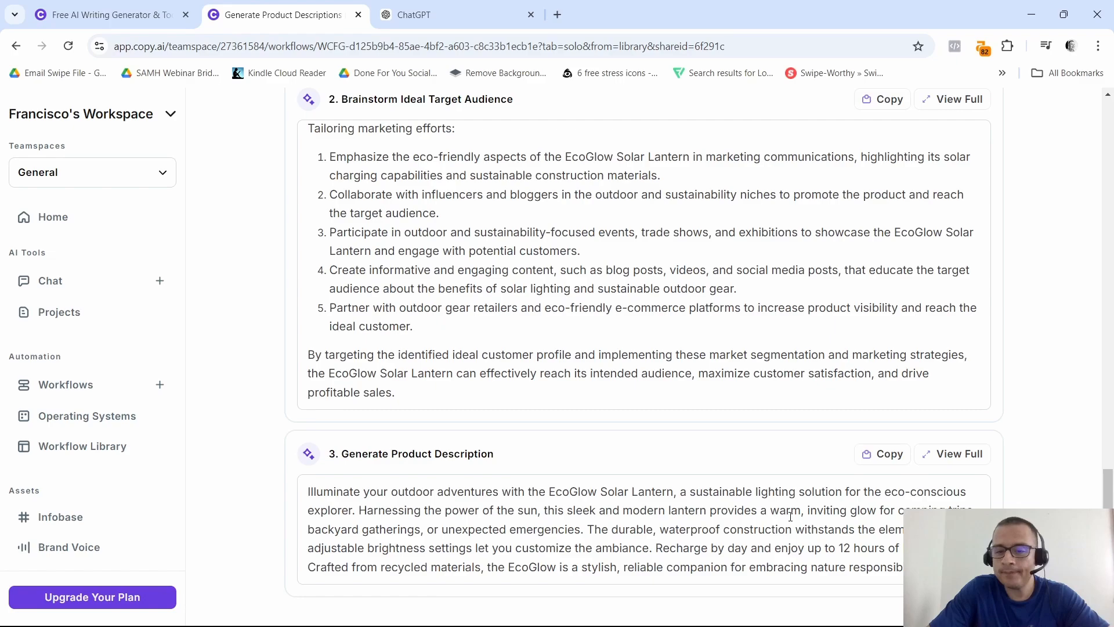
pyautogui.moveTo(390, 523)
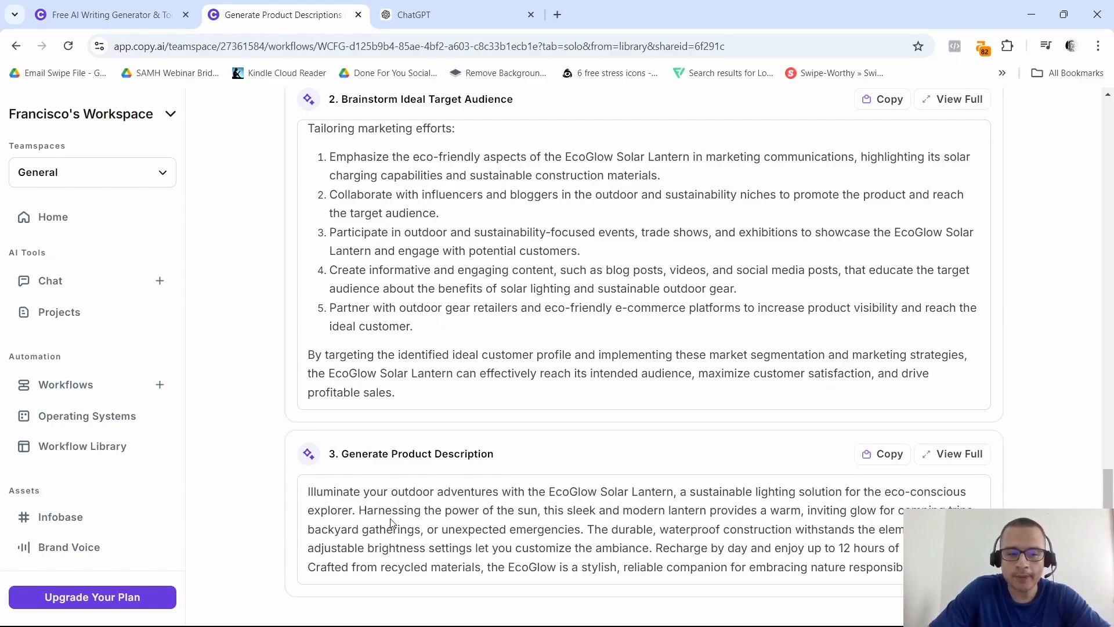
pyautogui.moveTo(547, 533)
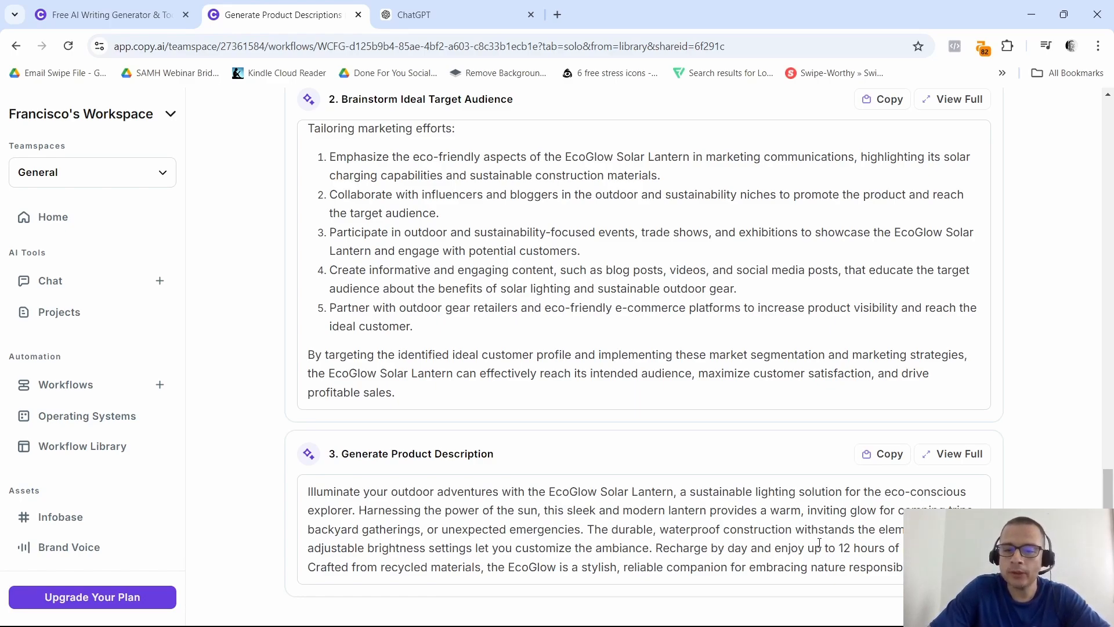
pyautogui.moveTo(503, 544)
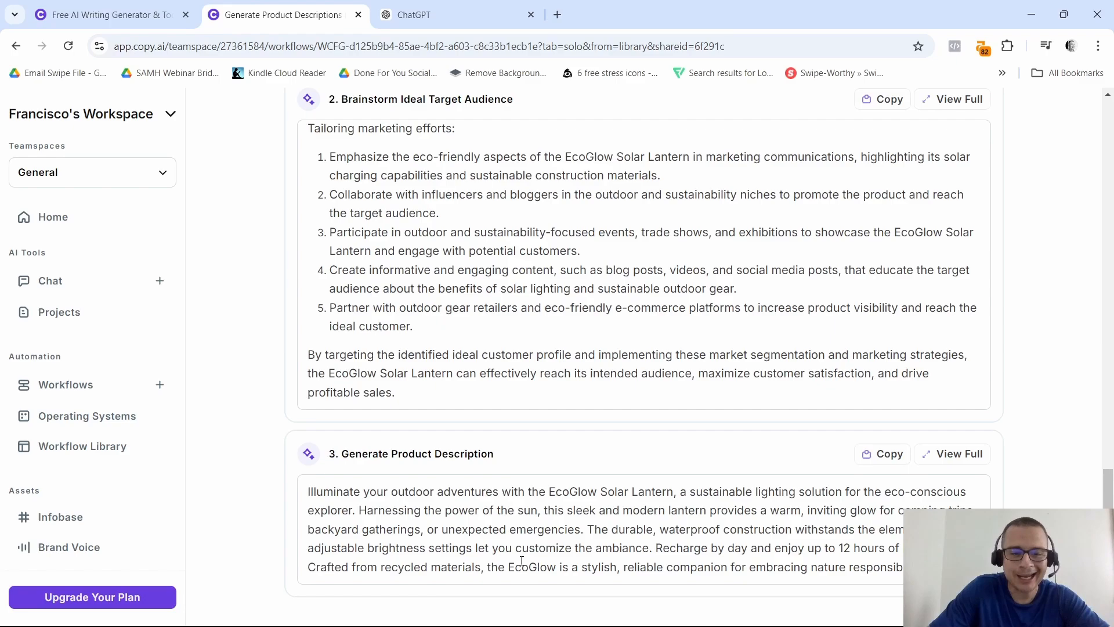
pyautogui.moveTo(663, 510)
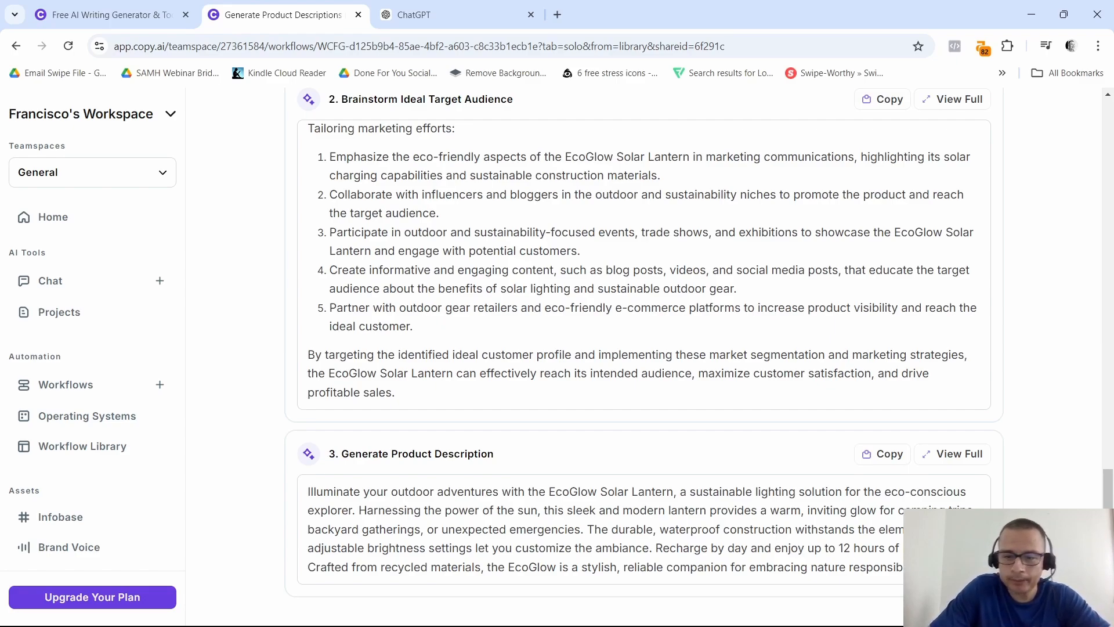
pyautogui.moveTo(391, 564)
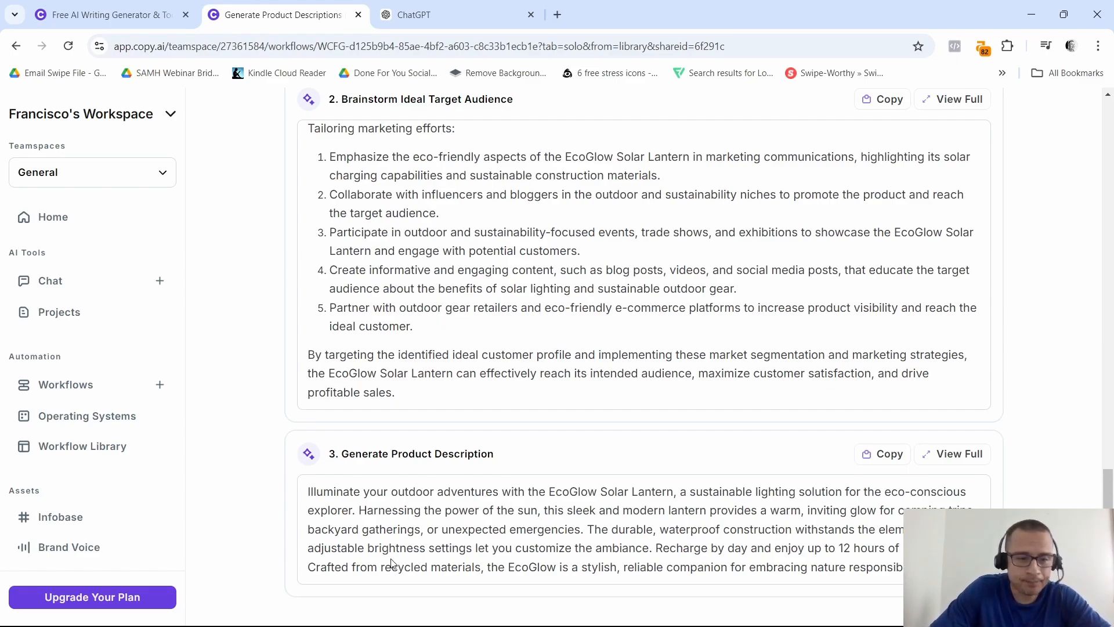
pyautogui.moveTo(516, 587)
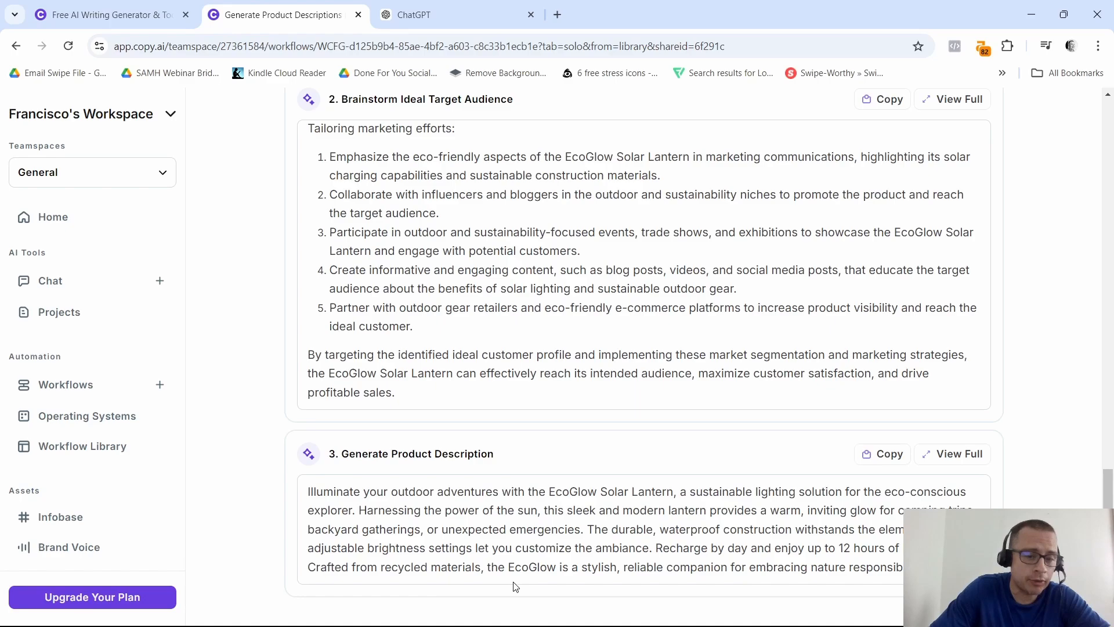
pyautogui.moveTo(627, 597)
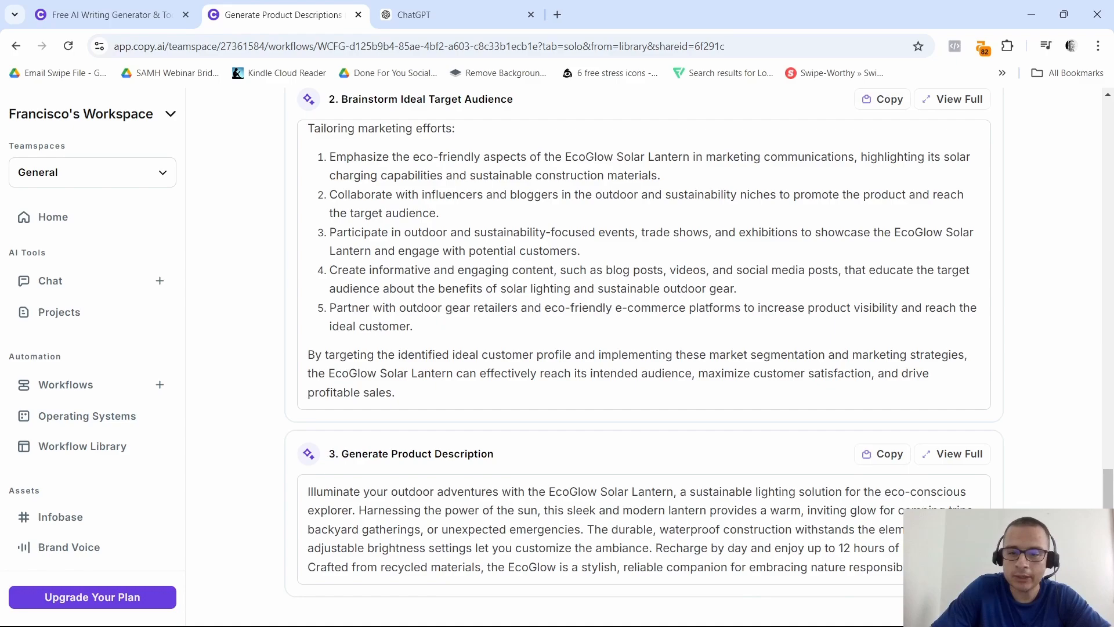
pyautogui.moveTo(526, 458)
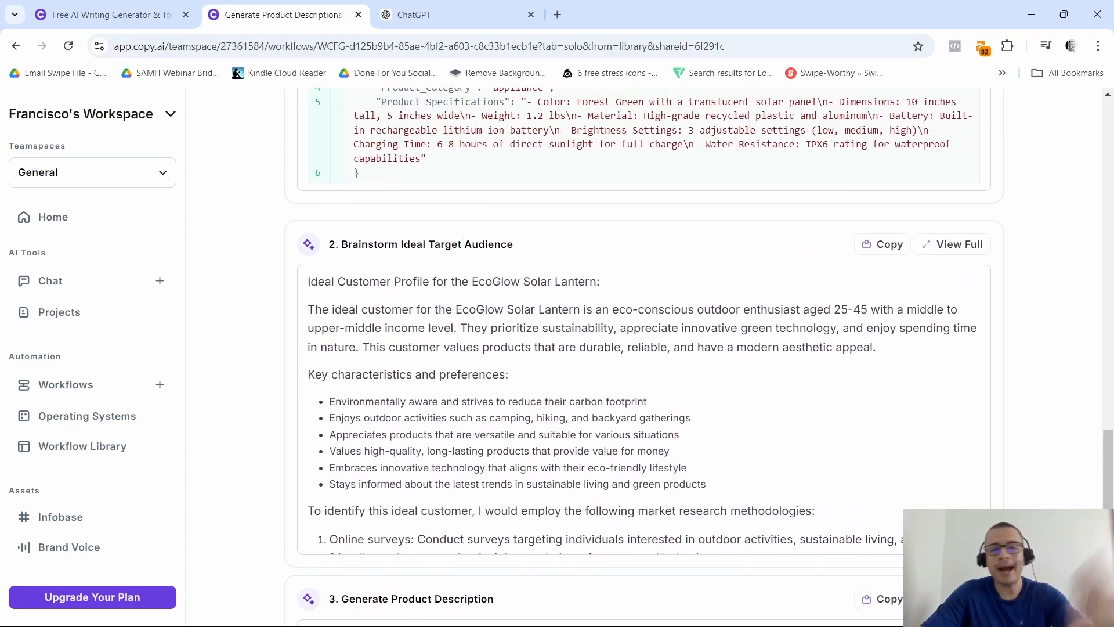
pyautogui.moveTo(556, 269)
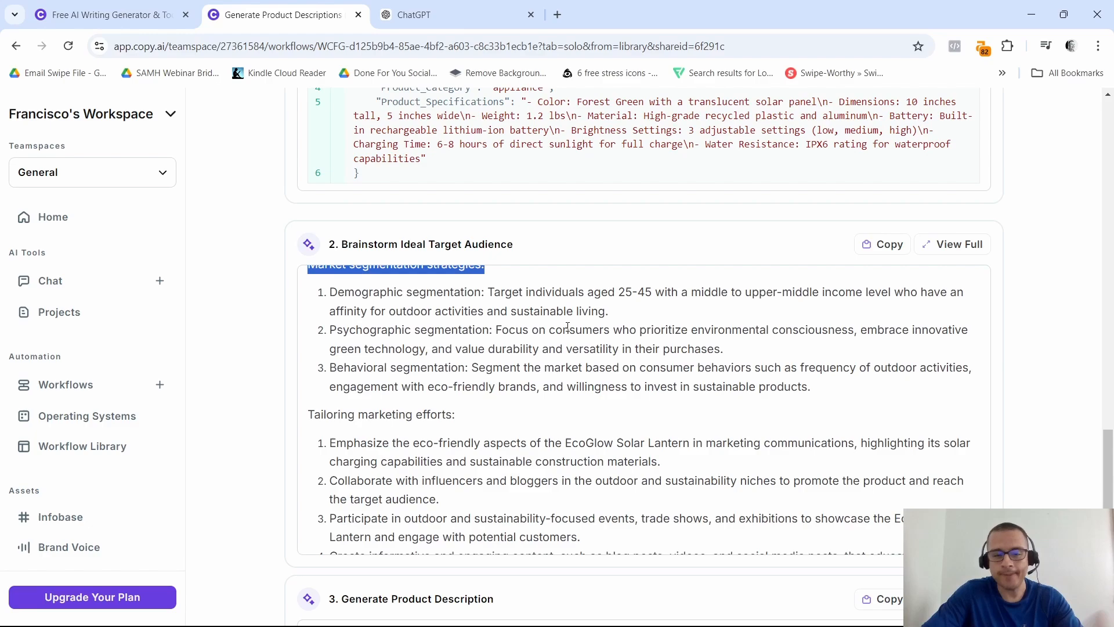
pyautogui.moveTo(239, 226)
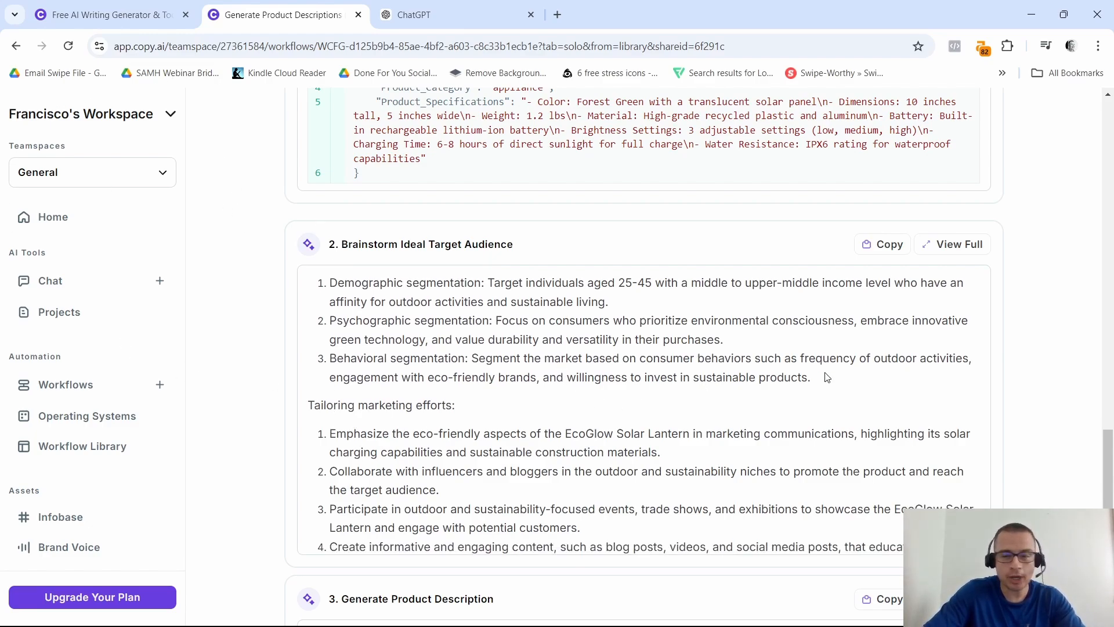
pyautogui.scroll(-3)
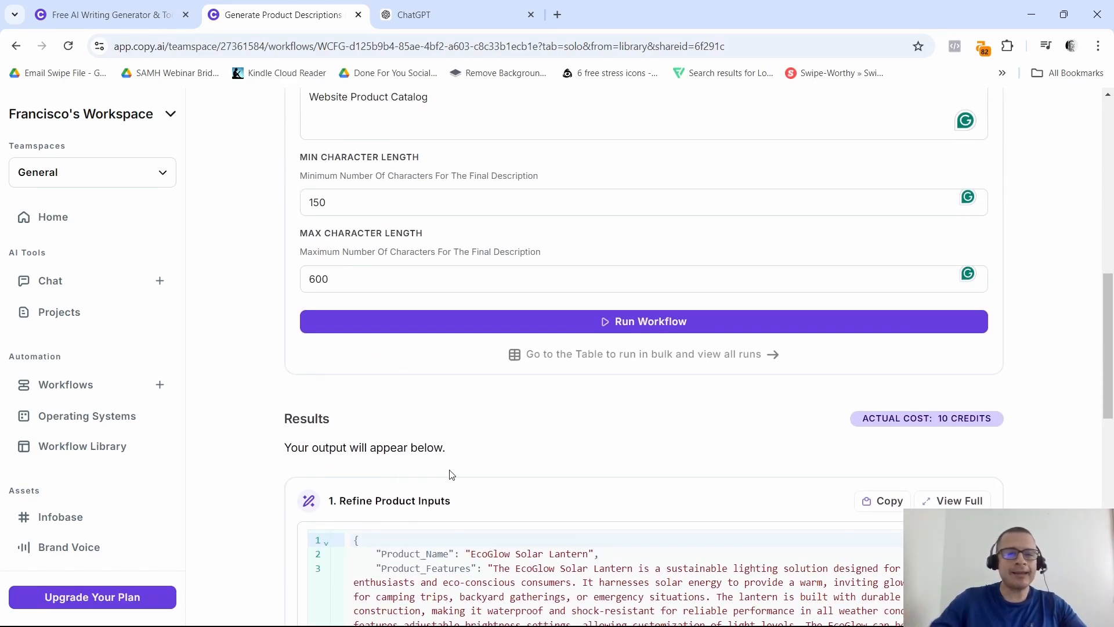
pyautogui.moveTo(731, 426)
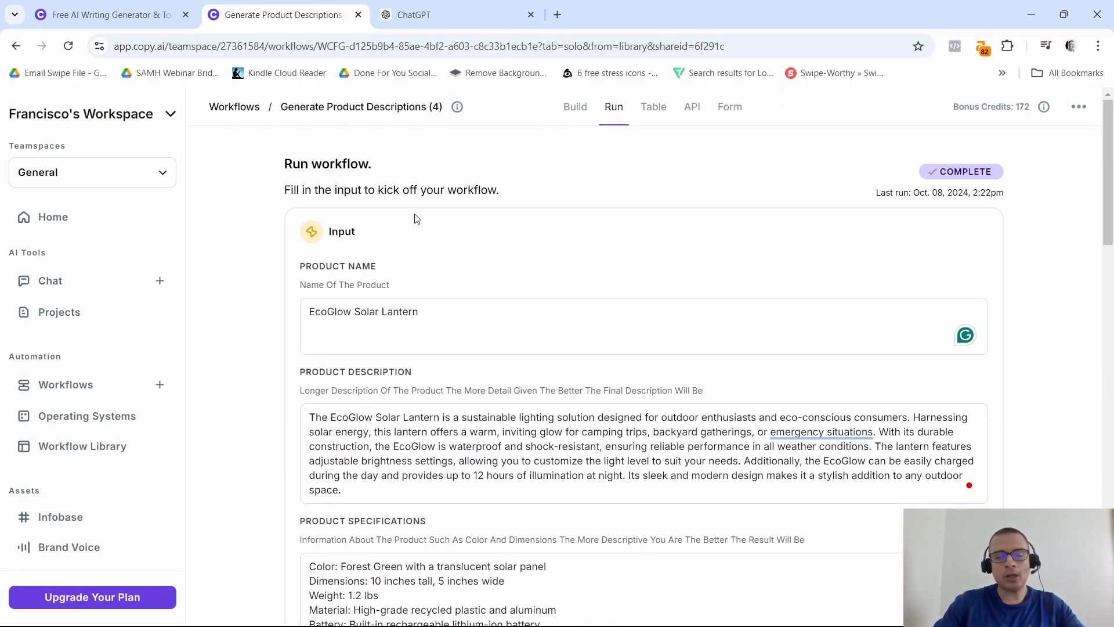
pyautogui.moveTo(579, 203)
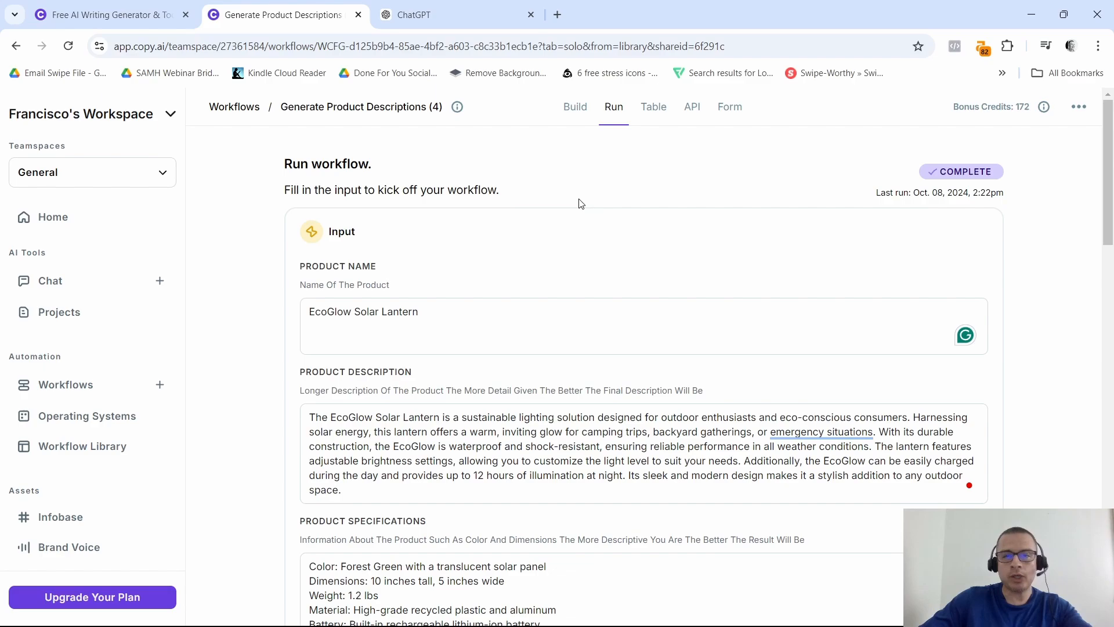
pyautogui.moveTo(230, 238)
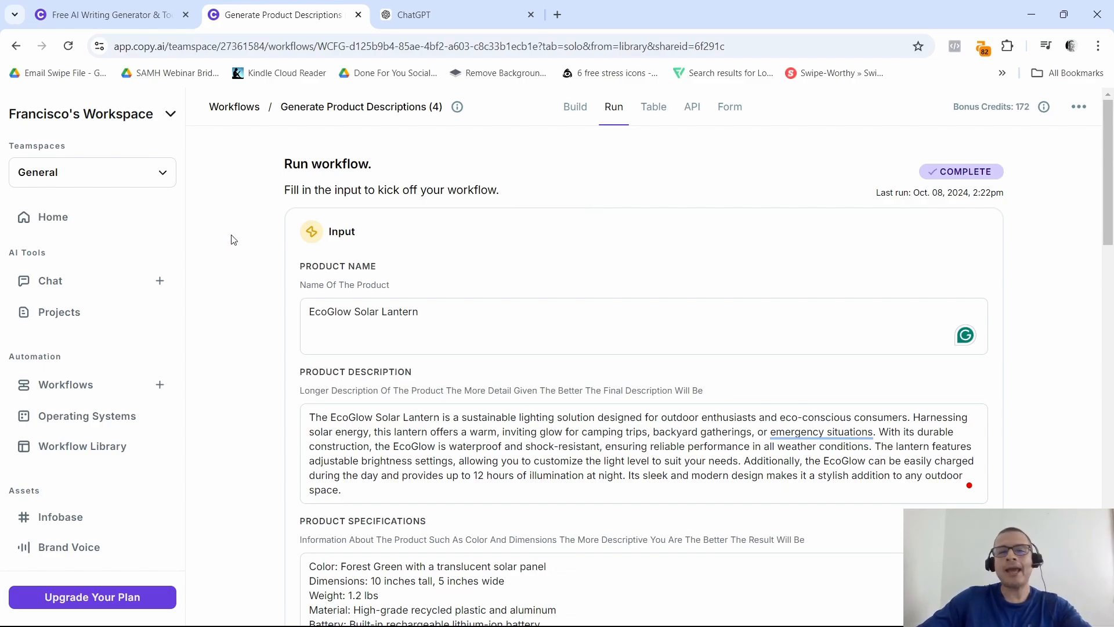
pyautogui.scroll(-3)
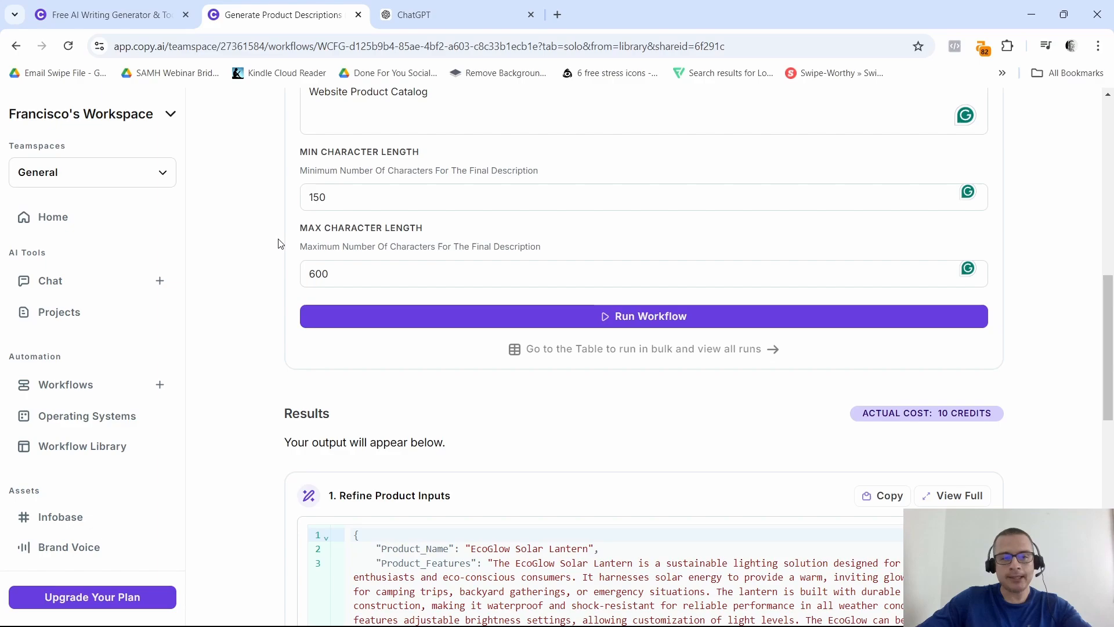
pyautogui.moveTo(267, 250)
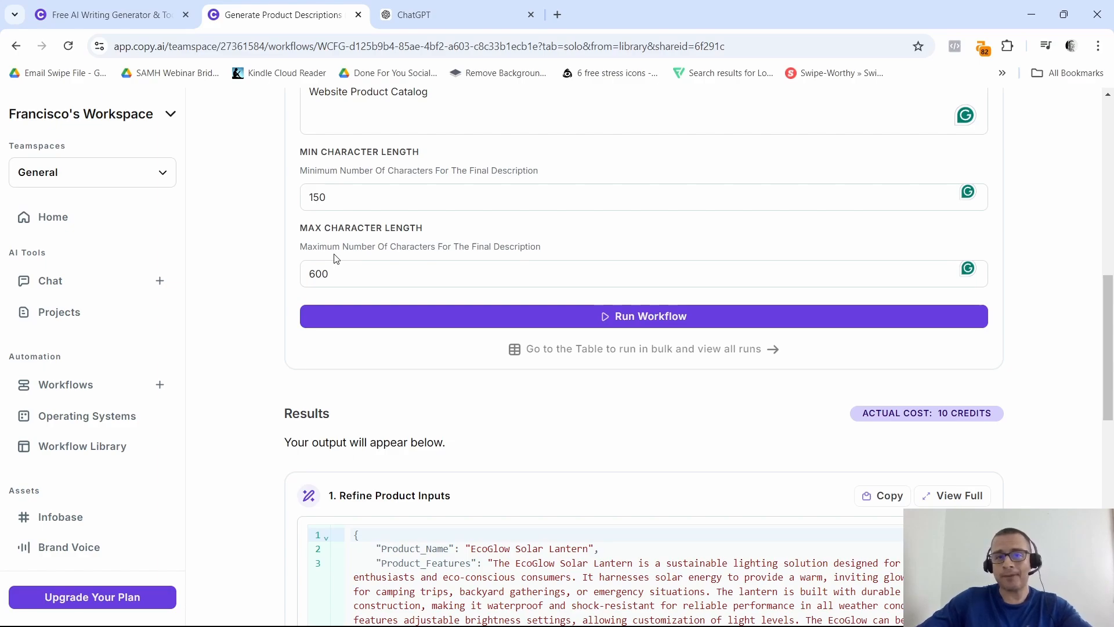
pyautogui.scroll(-3)
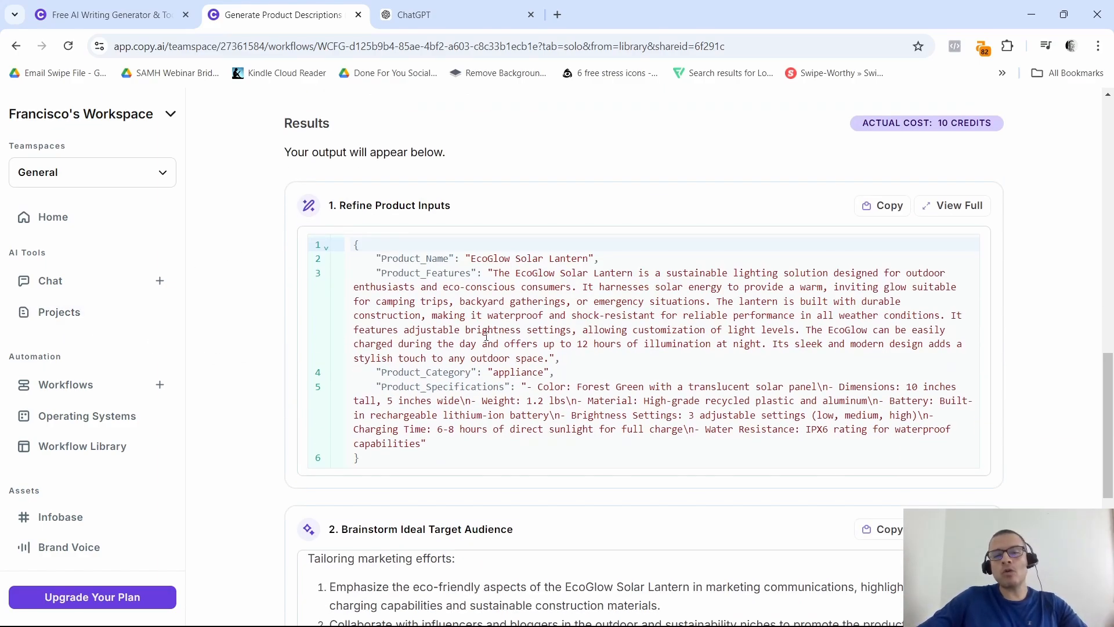
# Step: From the copy.ai tools tab, open Pricing and scroll to the Free, Starter and Advanced plans
pyautogui.click(105, 15)
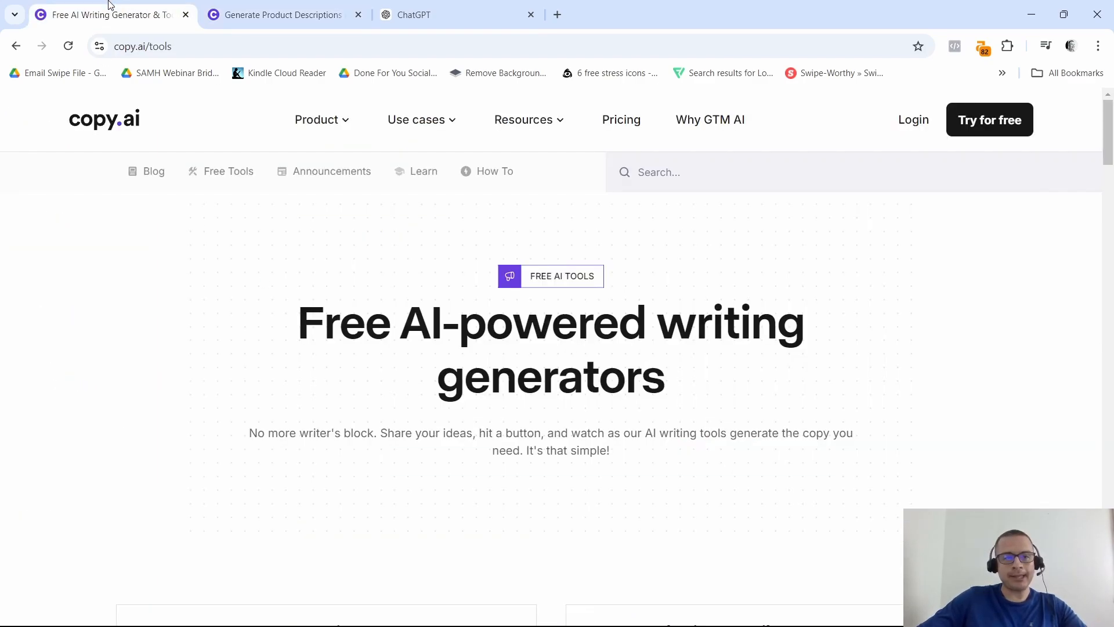
pyautogui.click(620, 119)
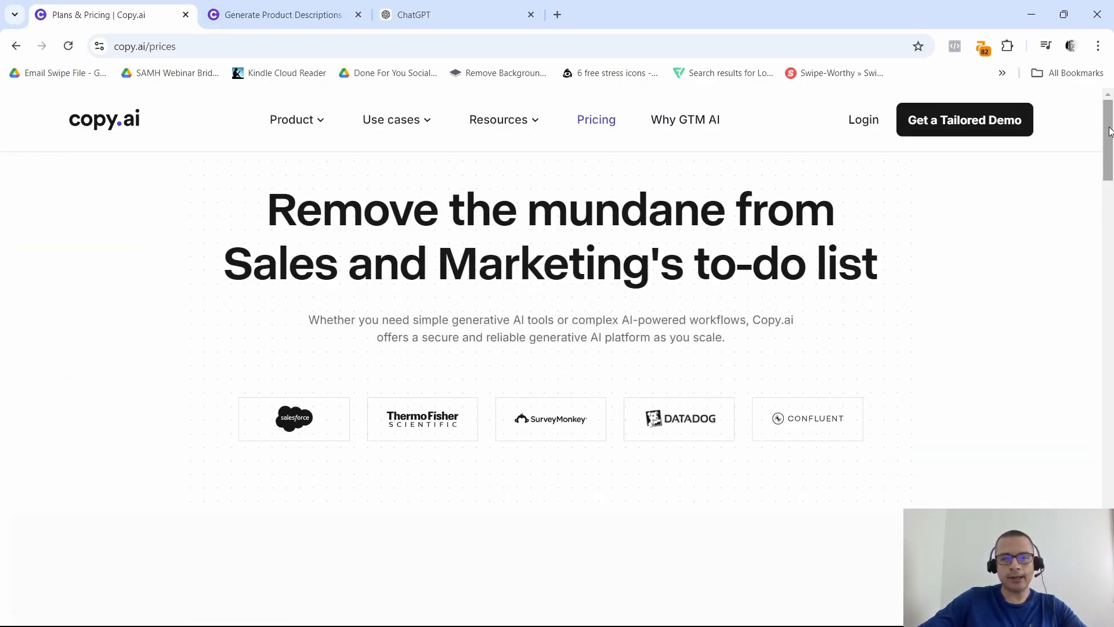
pyautogui.scroll(-3)
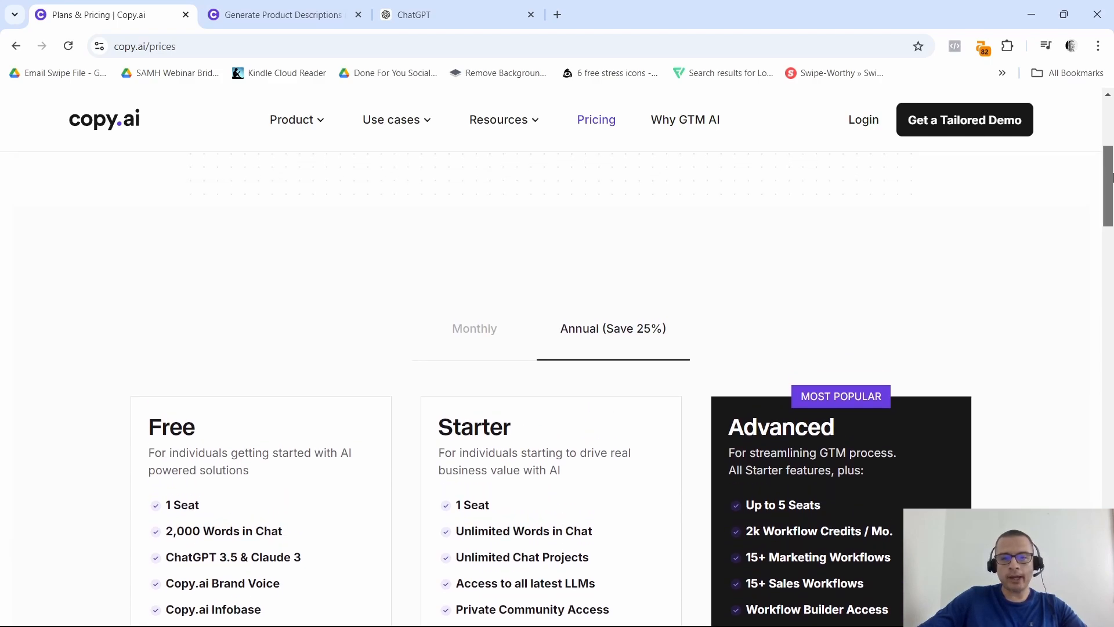
pyautogui.scroll(-3)
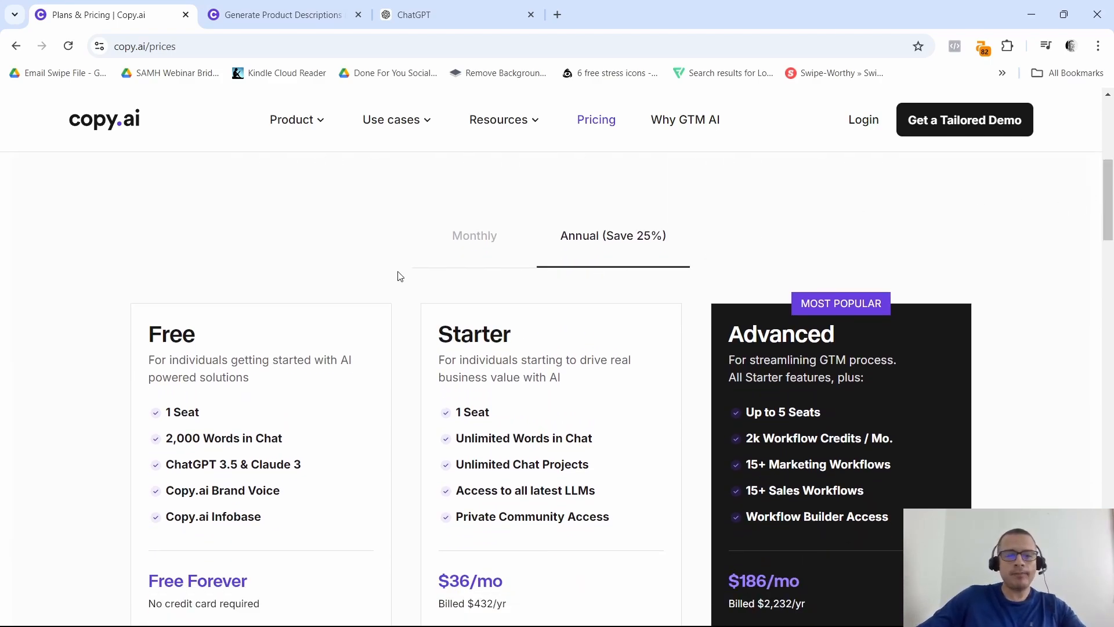
pyautogui.scroll(-3)
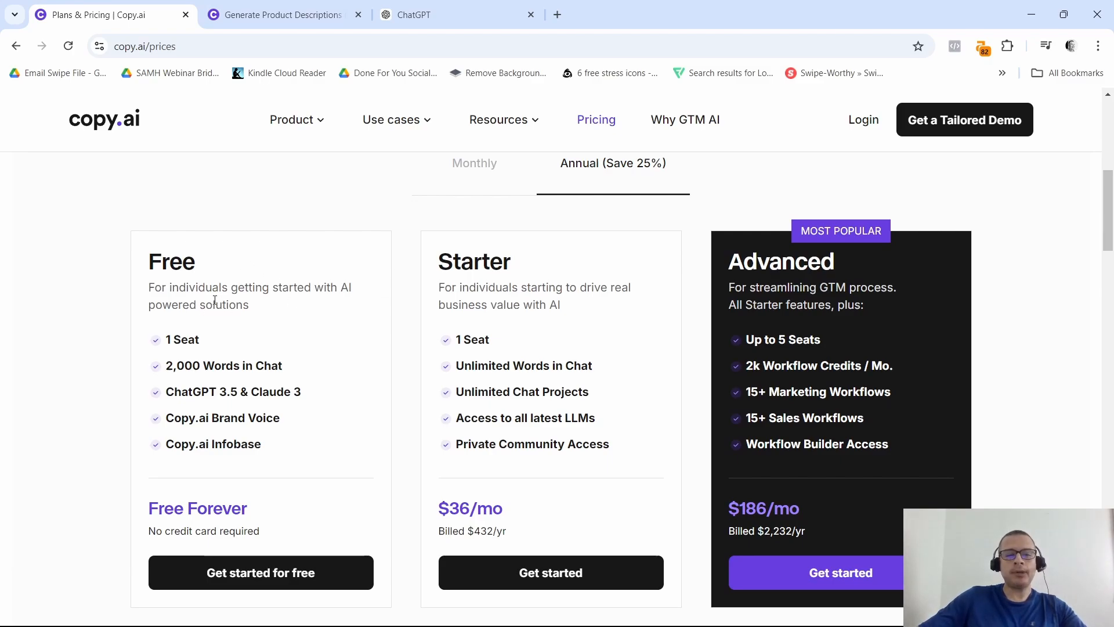
pyautogui.moveTo(178, 288)
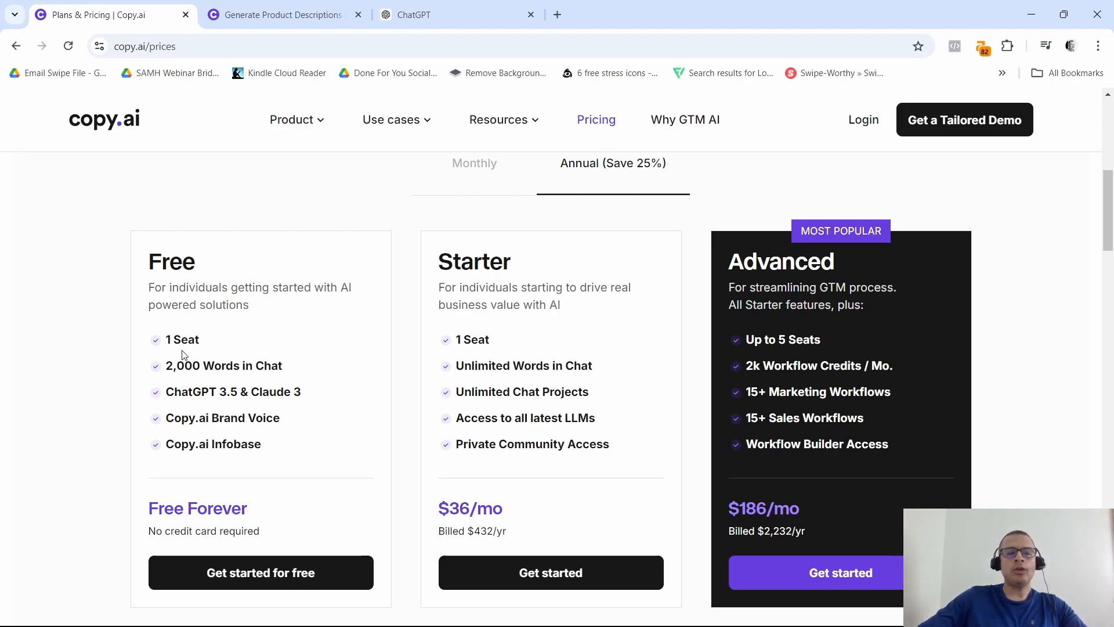
pyautogui.moveTo(202, 330)
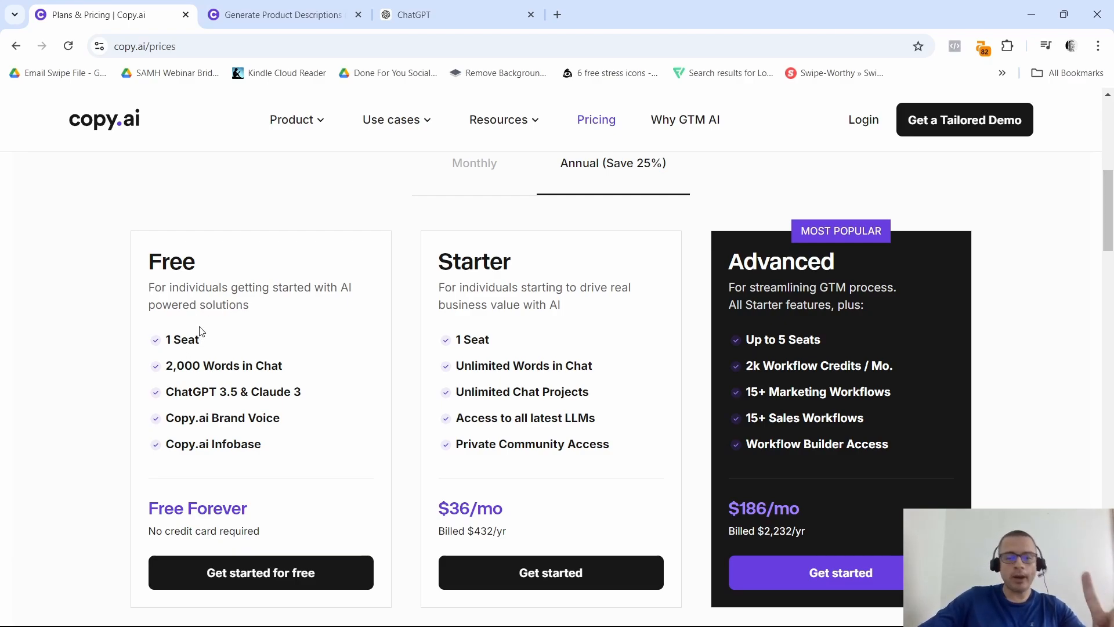
pyautogui.scroll(-3)
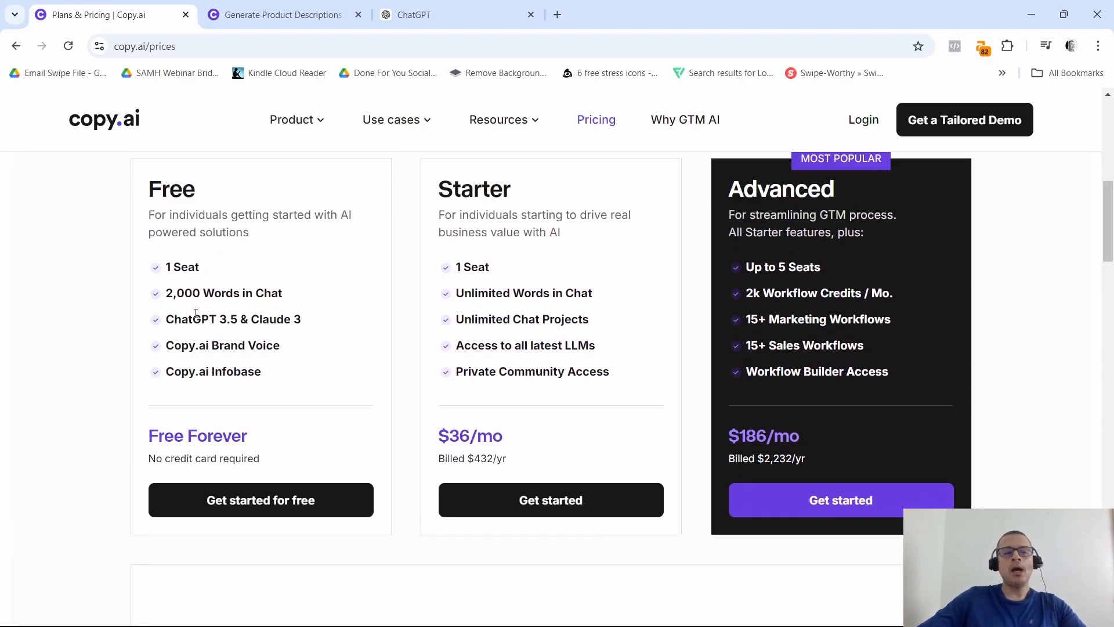
pyautogui.moveTo(284, 305)
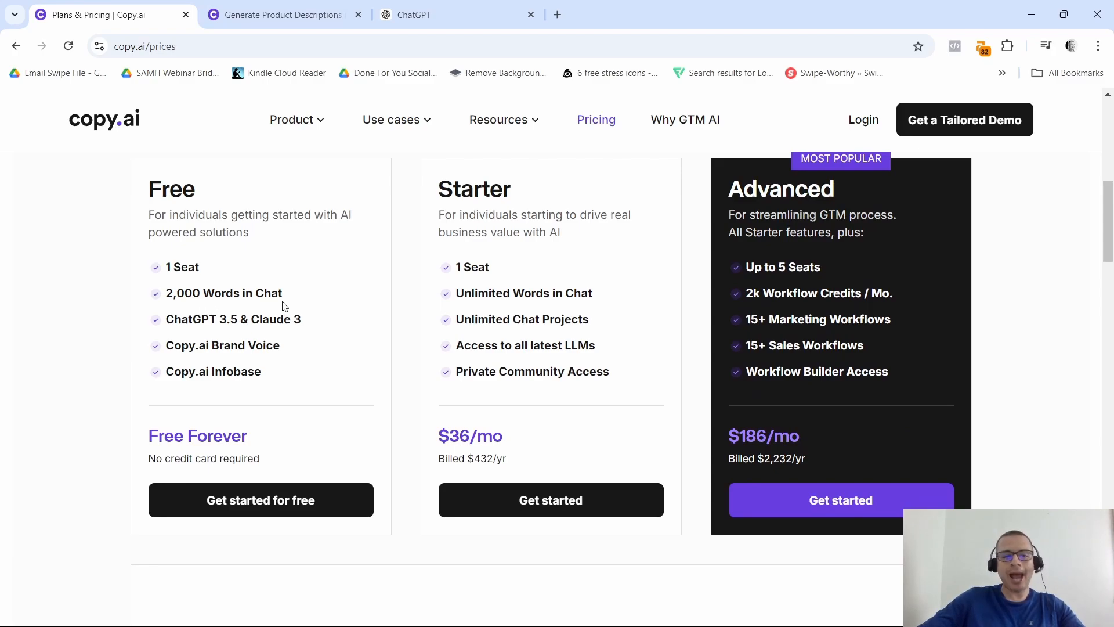
pyautogui.moveTo(177, 336)
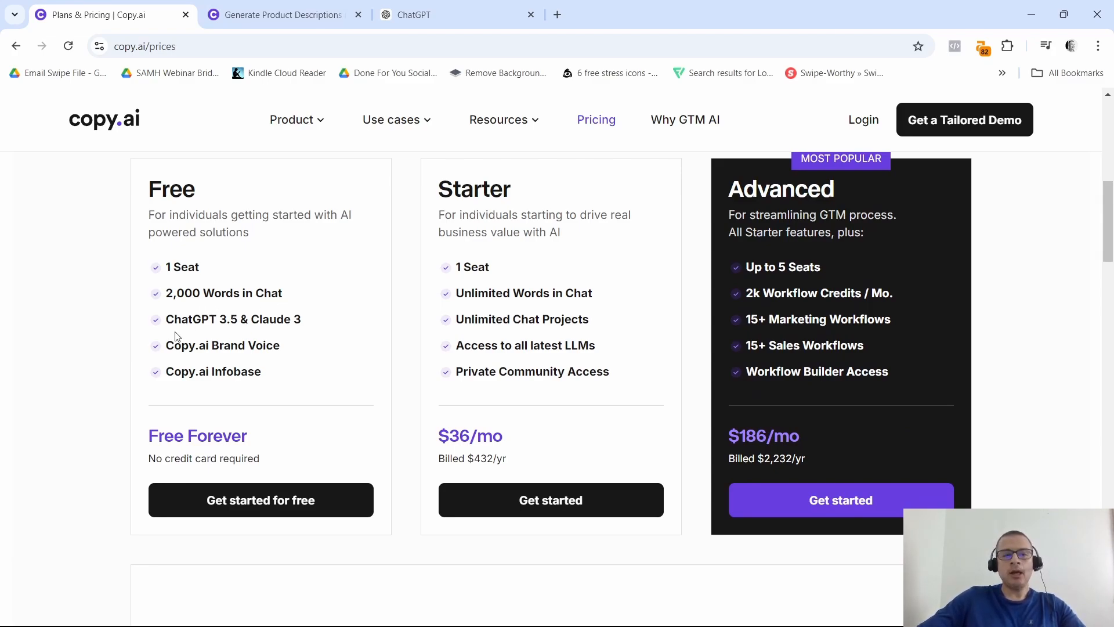
pyautogui.moveTo(256, 321)
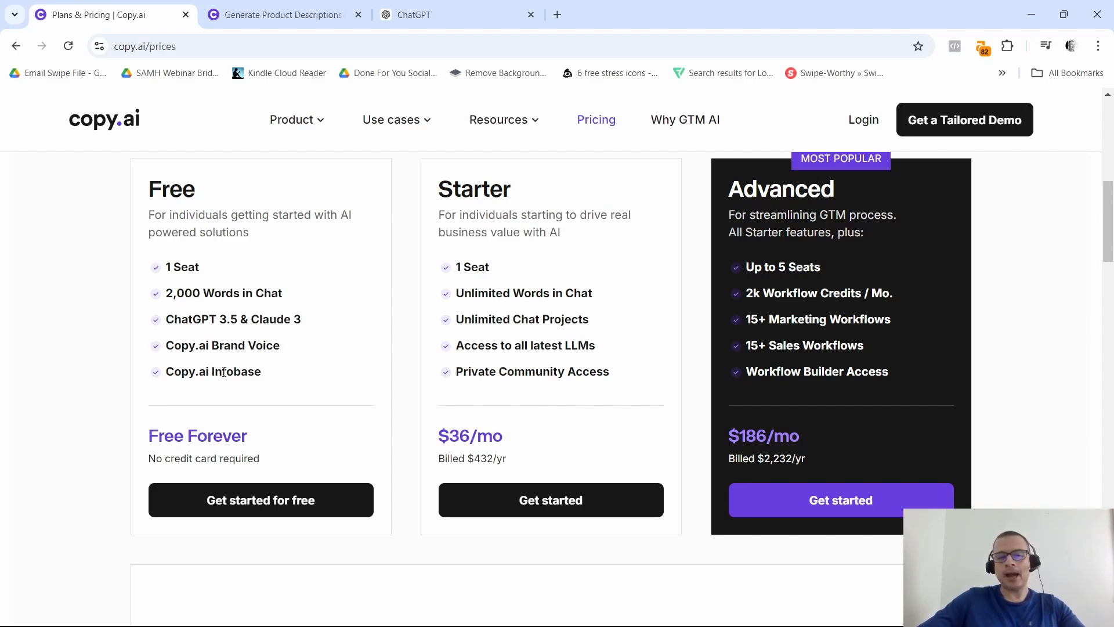
pyautogui.moveTo(313, 383)
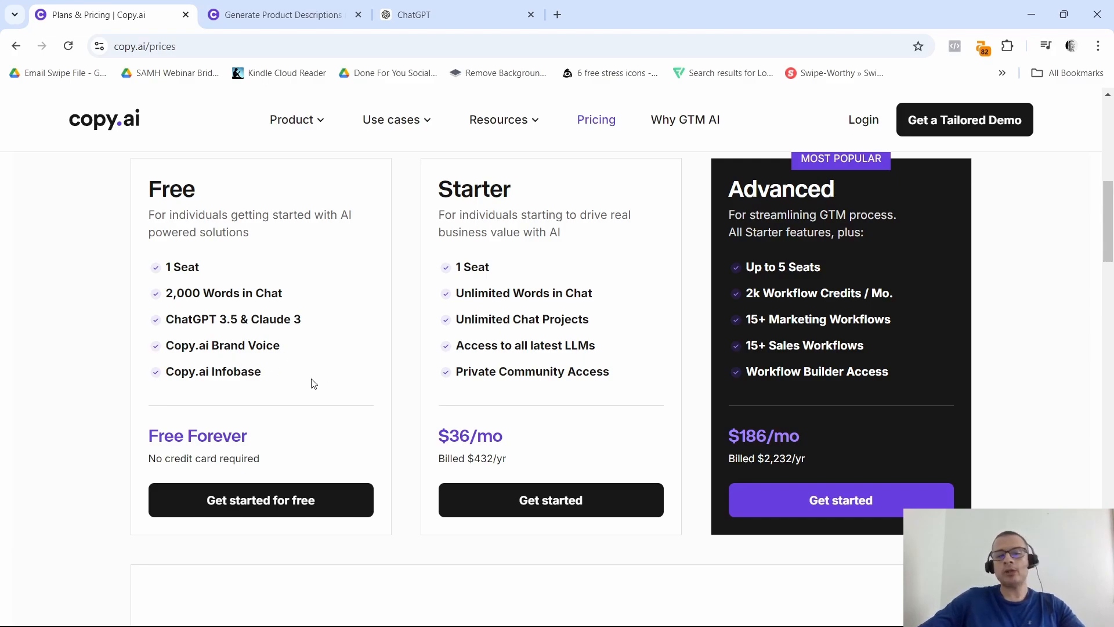
pyautogui.moveTo(267, 449)
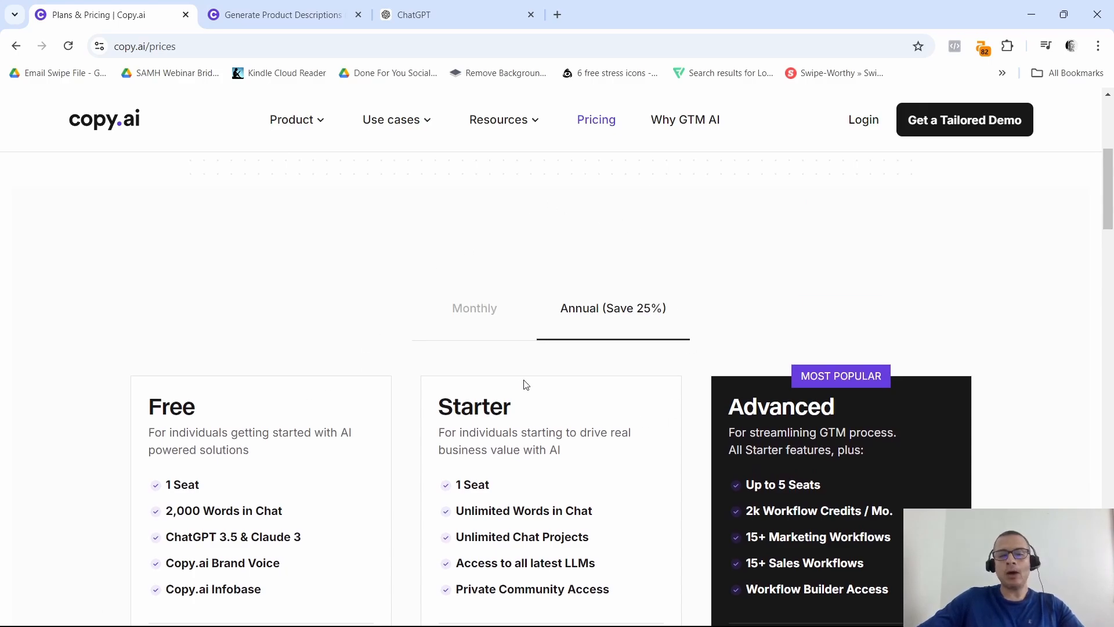
pyautogui.scroll(-3)
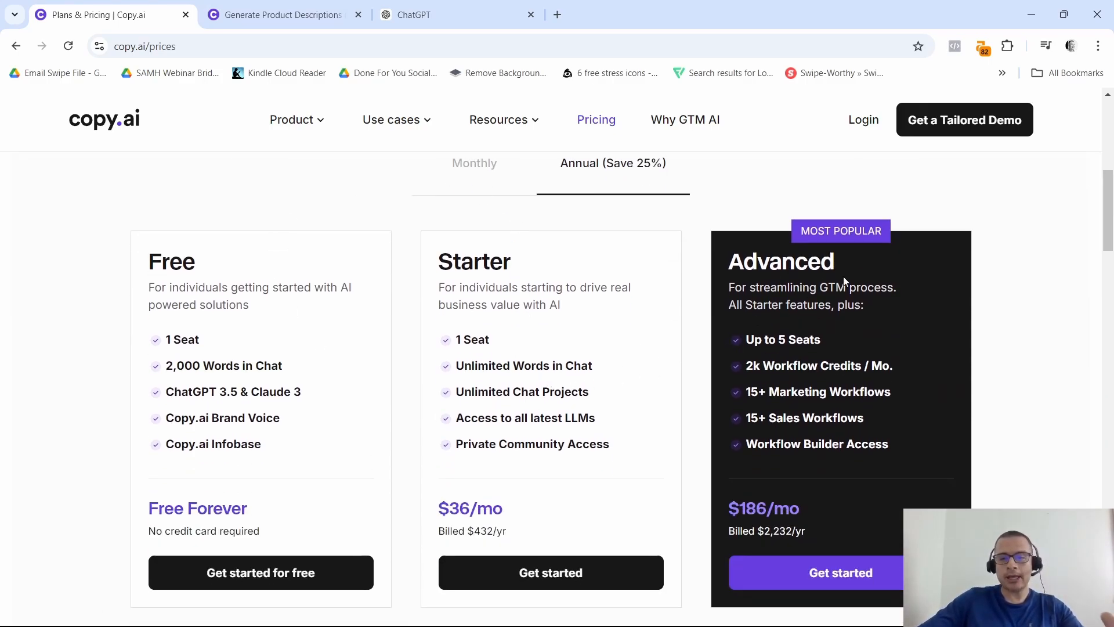
pyautogui.moveTo(596, 288)
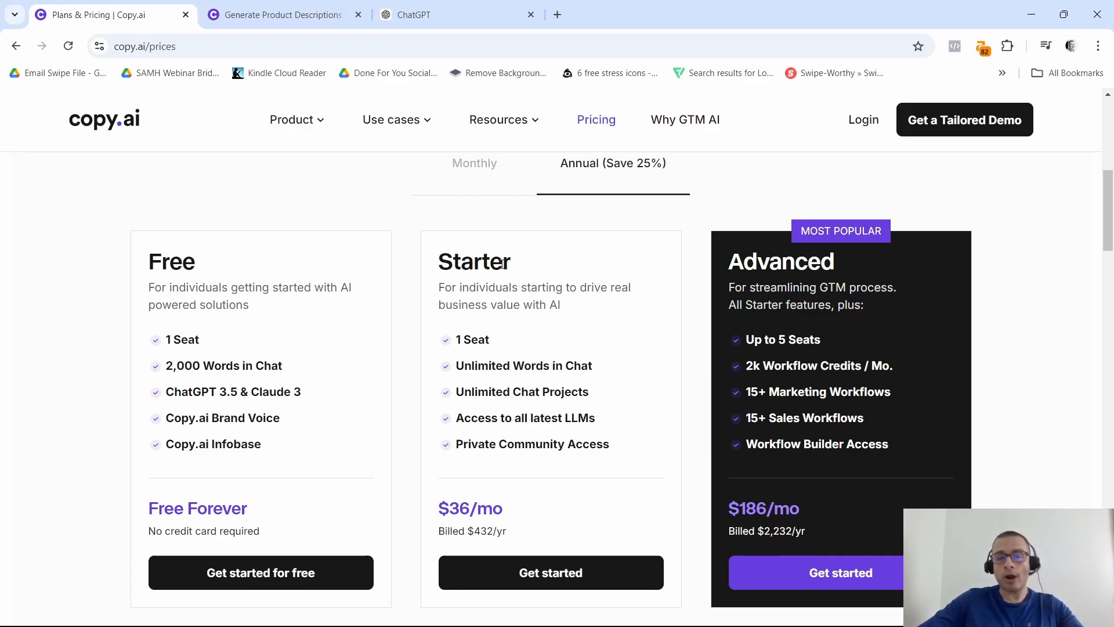
pyautogui.scroll(-3)
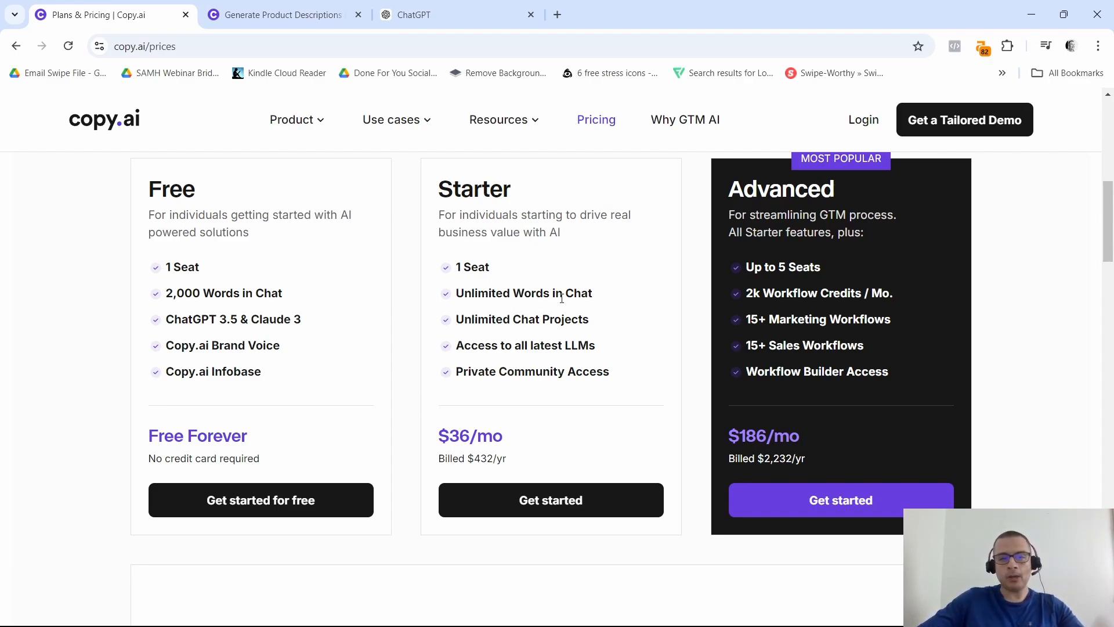
pyautogui.moveTo(475, 365)
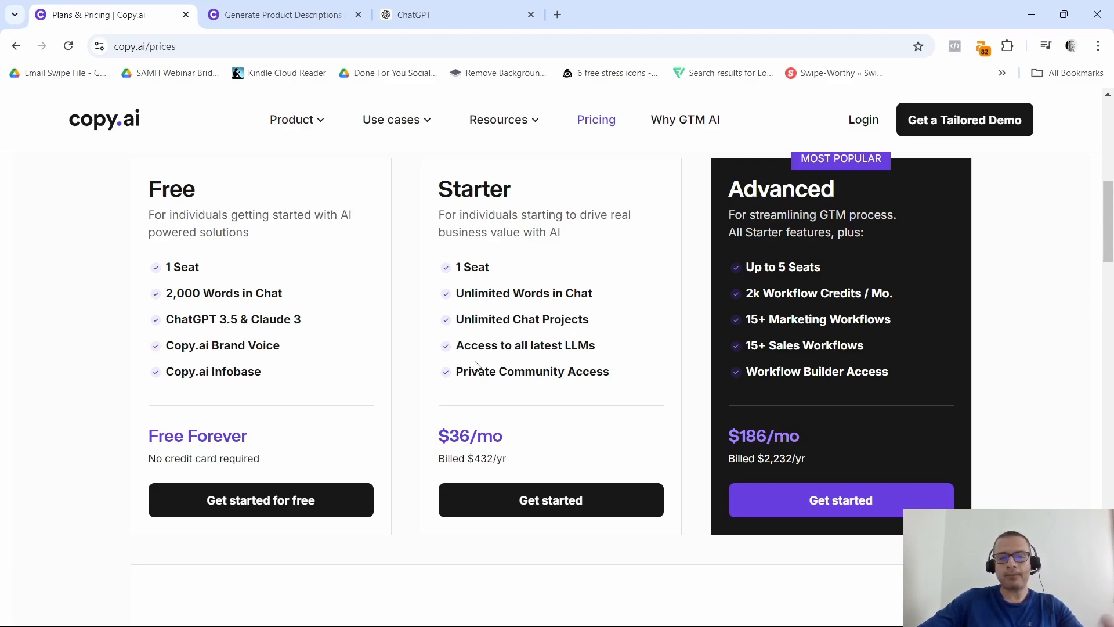
pyautogui.moveTo(576, 371)
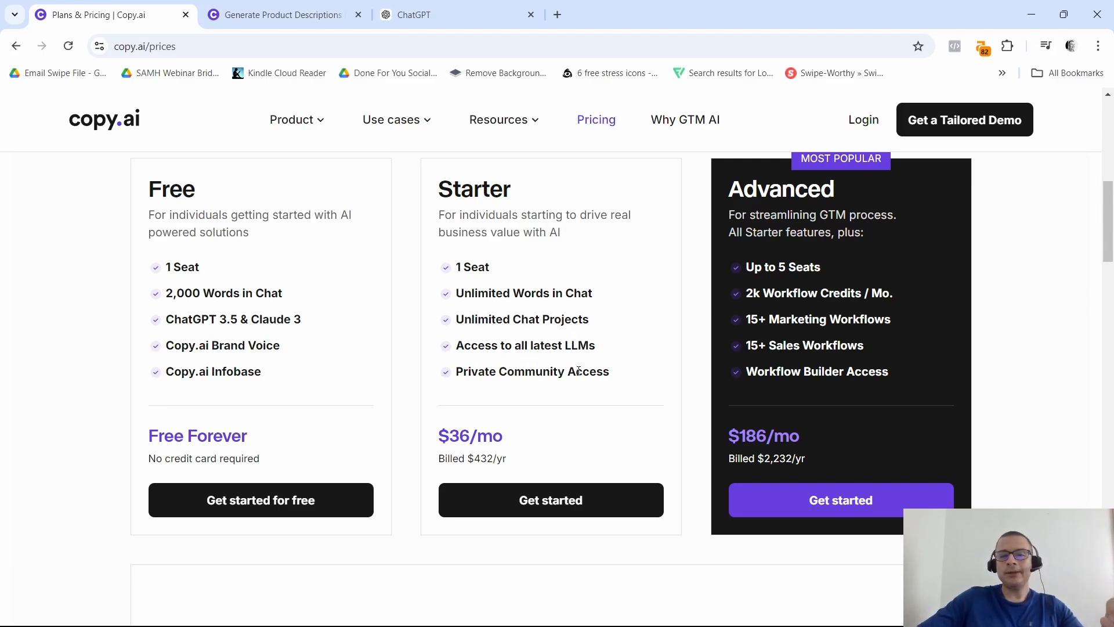
pyautogui.moveTo(616, 365)
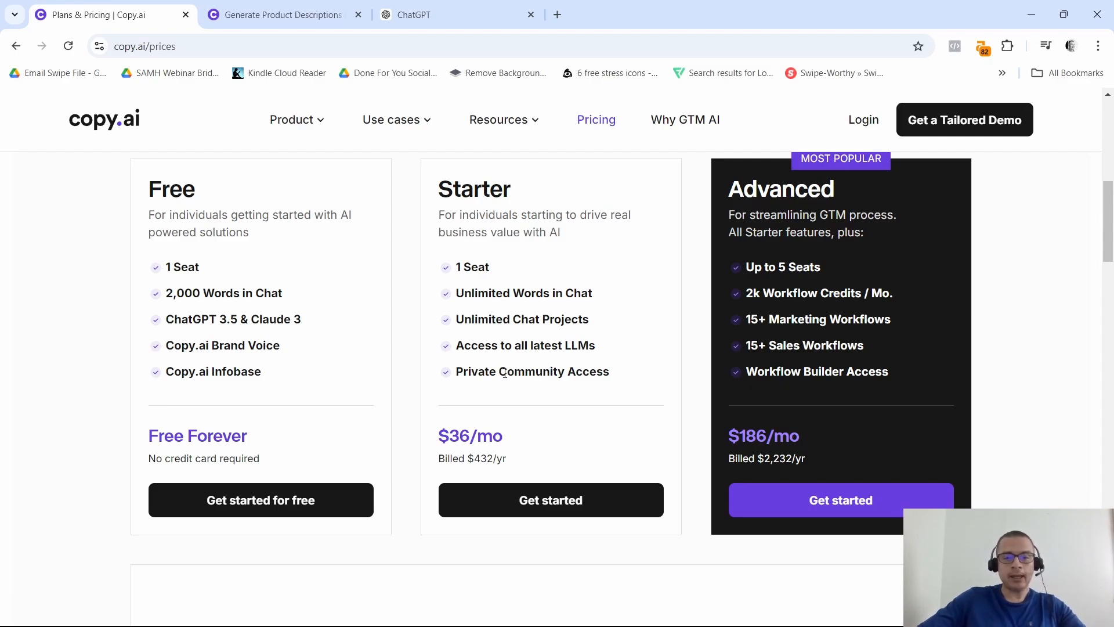
pyautogui.moveTo(467, 459)
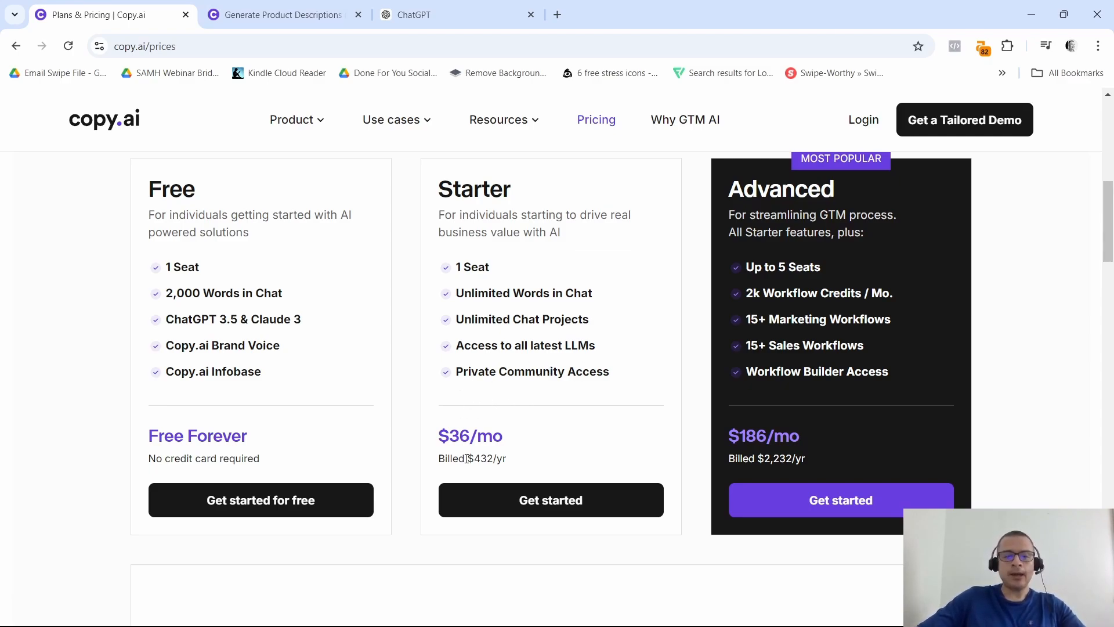
pyautogui.moveTo(559, 424)
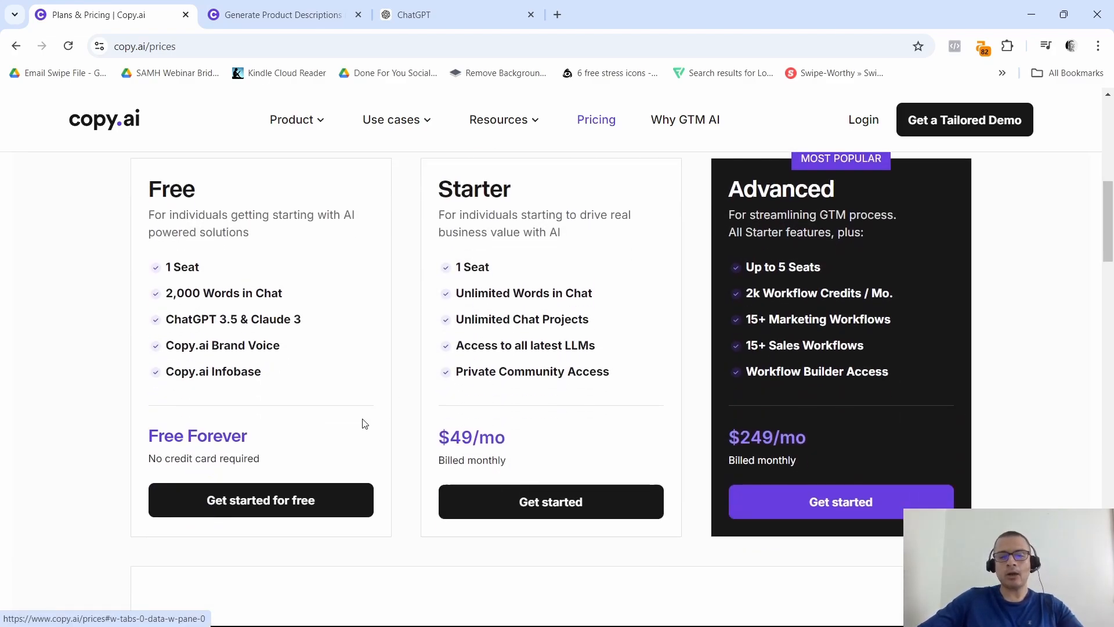
pyautogui.moveTo(726, 398)
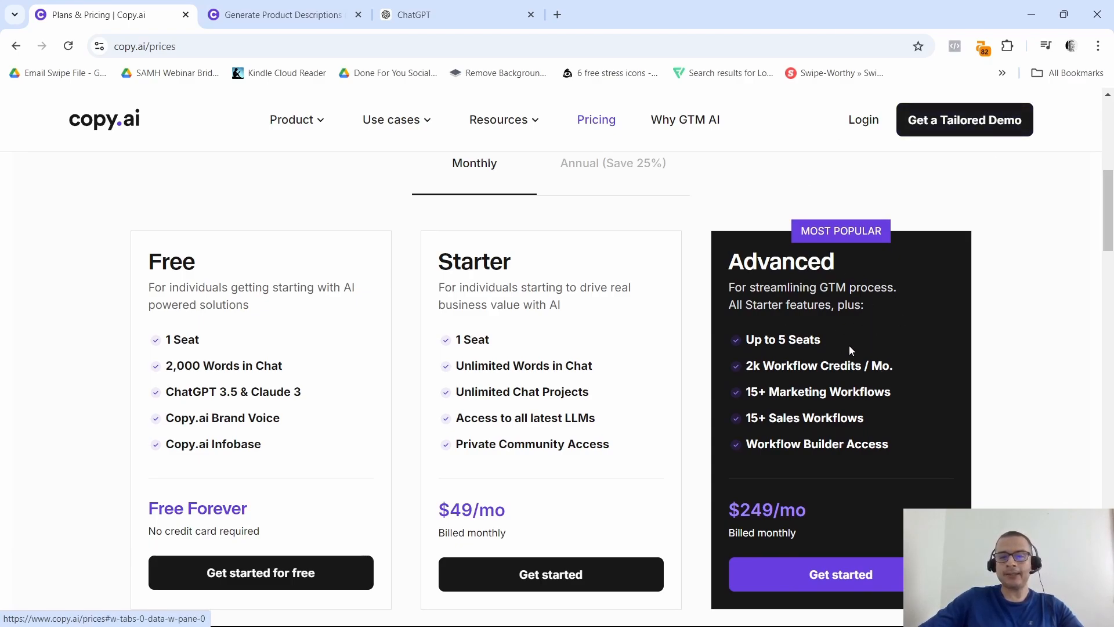
pyautogui.scroll(-3)
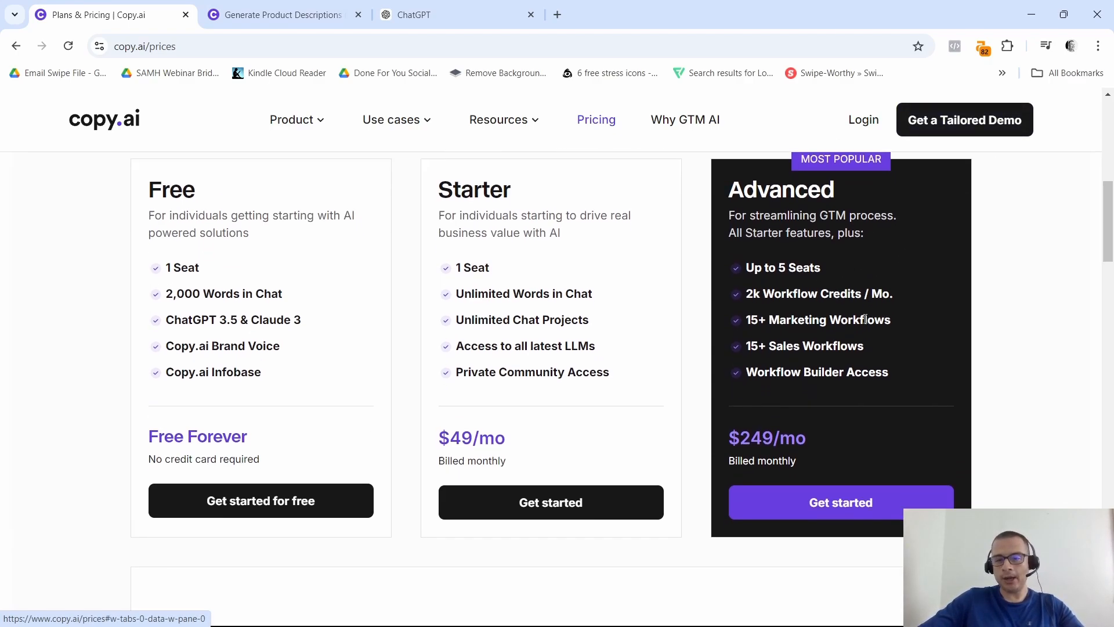
pyautogui.moveTo(898, 335)
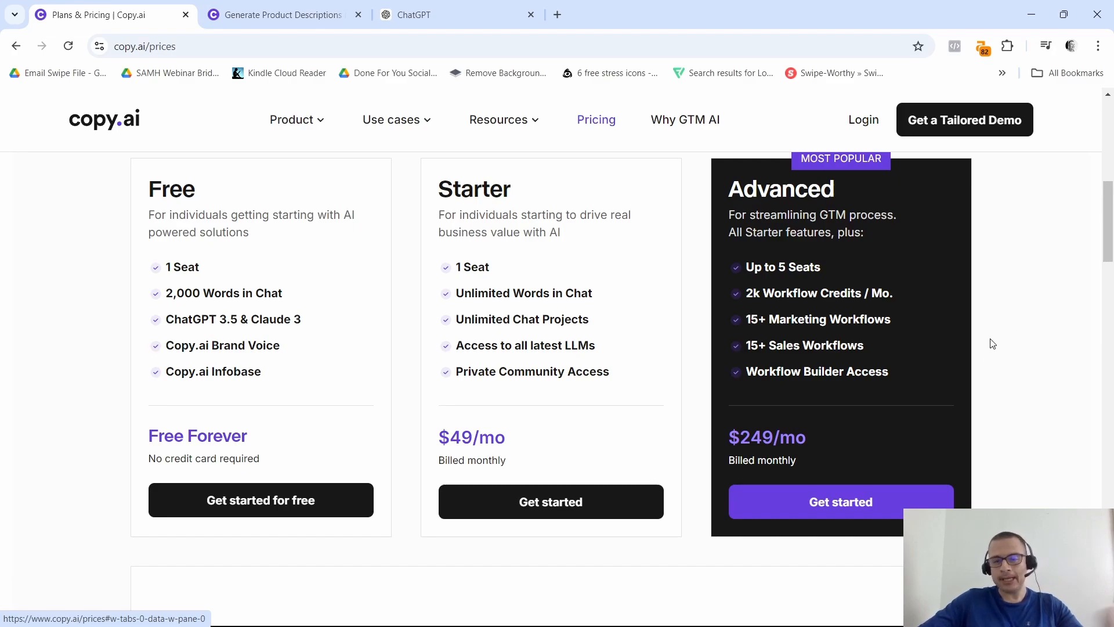
pyautogui.scroll(-3)
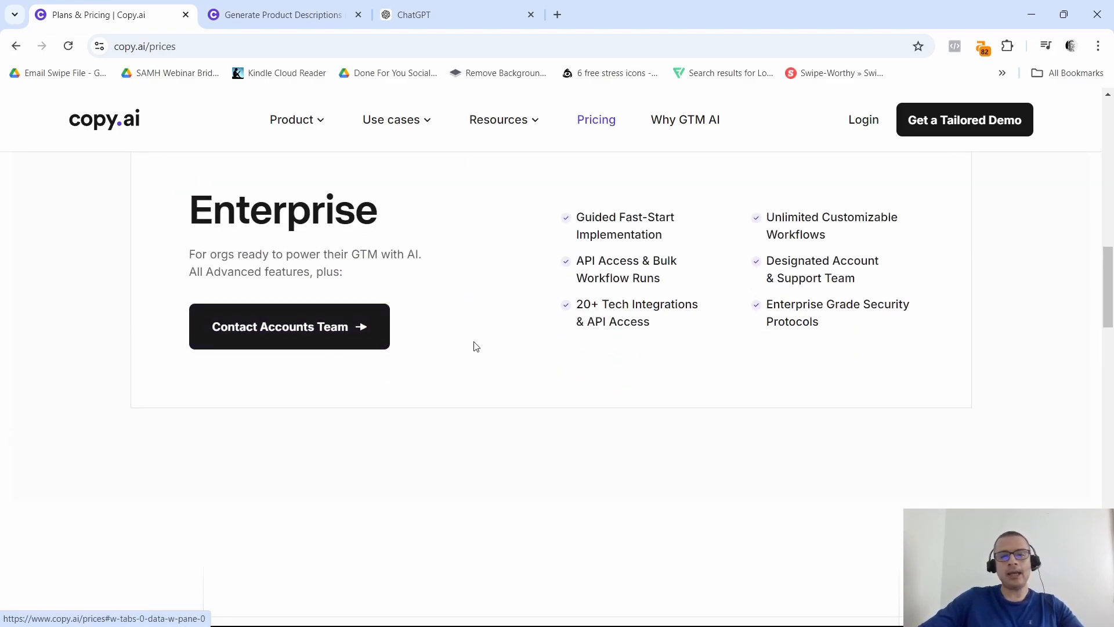
pyautogui.scroll(-3)
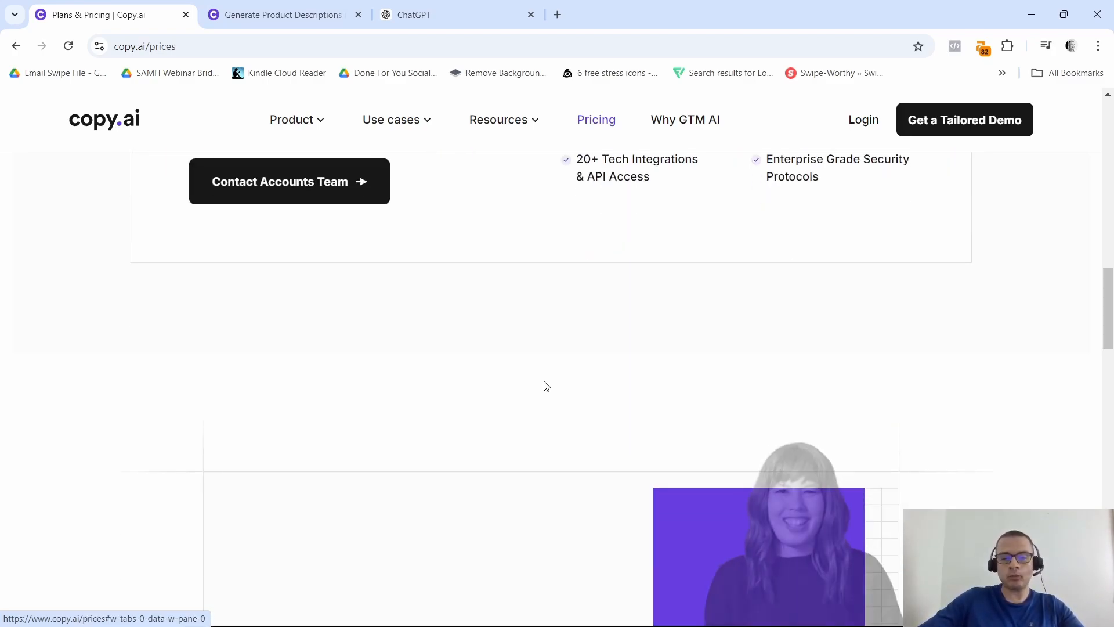
pyautogui.scroll(3)
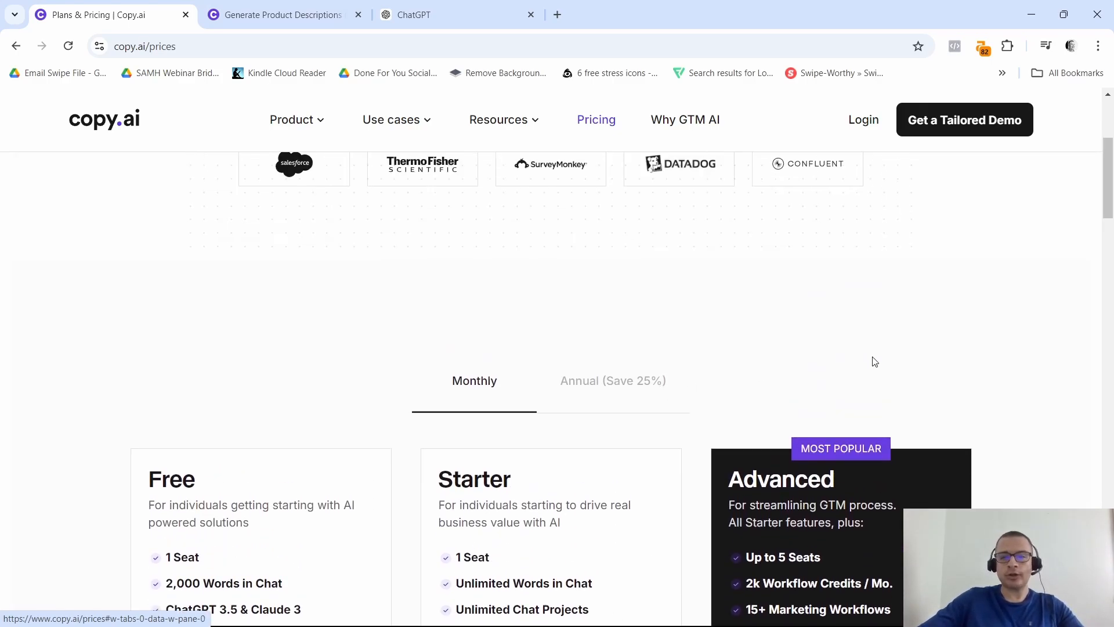
pyautogui.scroll(-3)
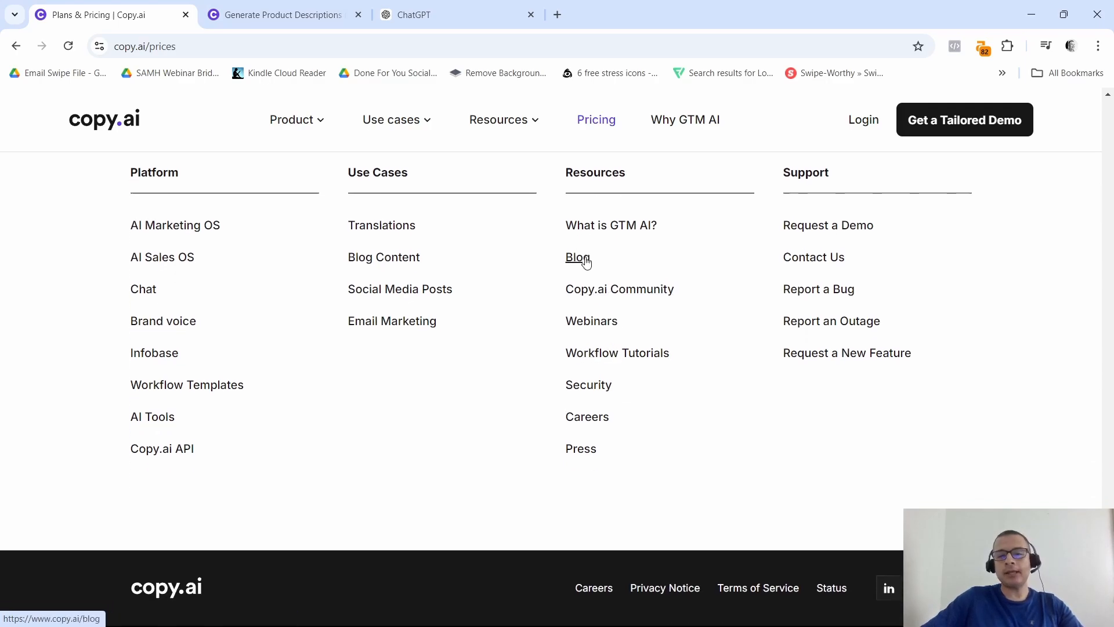
pyautogui.moveTo(591, 295)
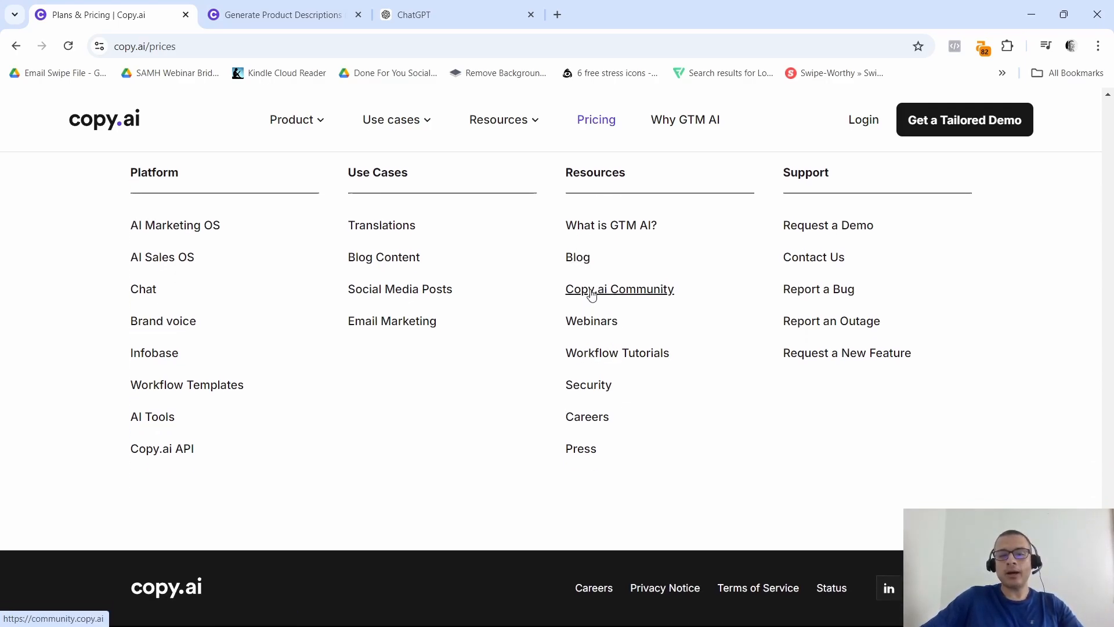
# Step: Open and browse the Copy.ai Community welcome page, then return to the product-description workflow tab
pyautogui.click(619, 289)
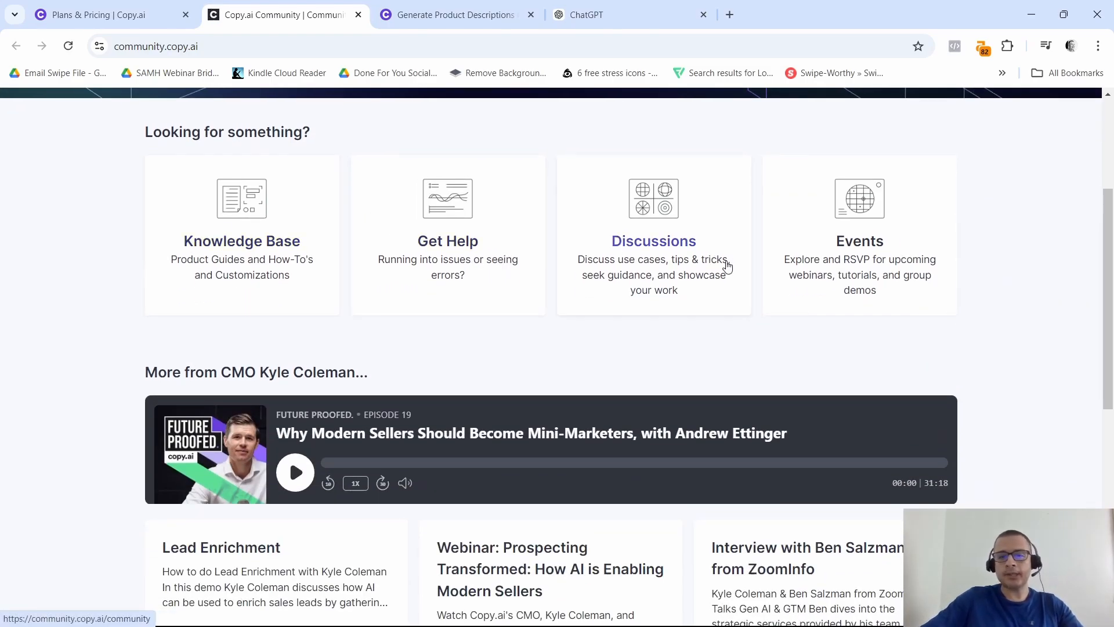
pyautogui.scroll(3)
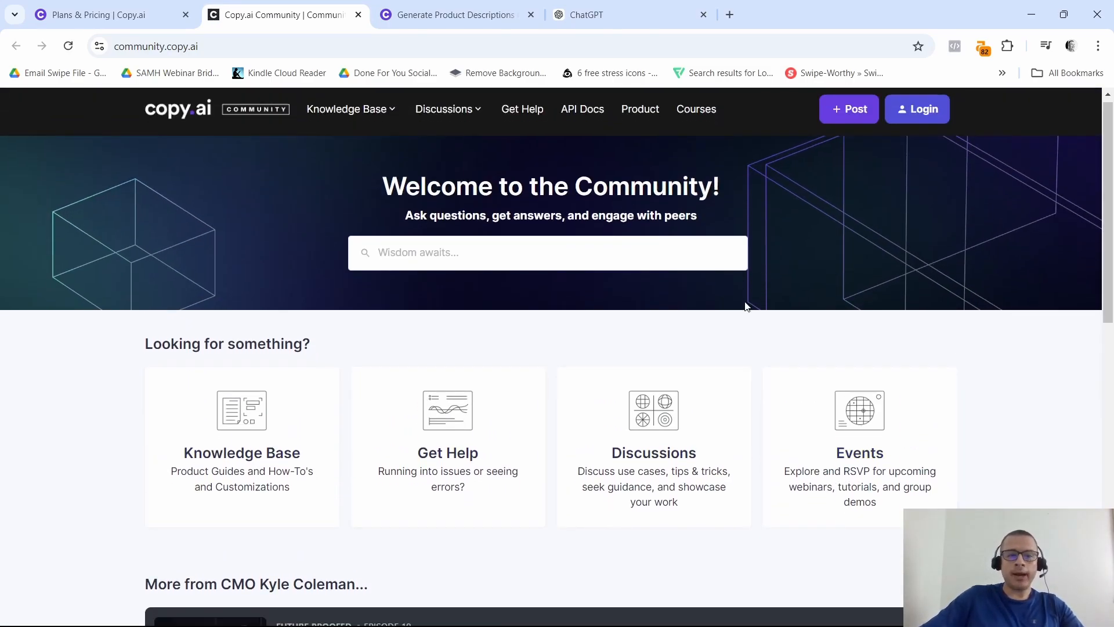
pyautogui.scroll(-3)
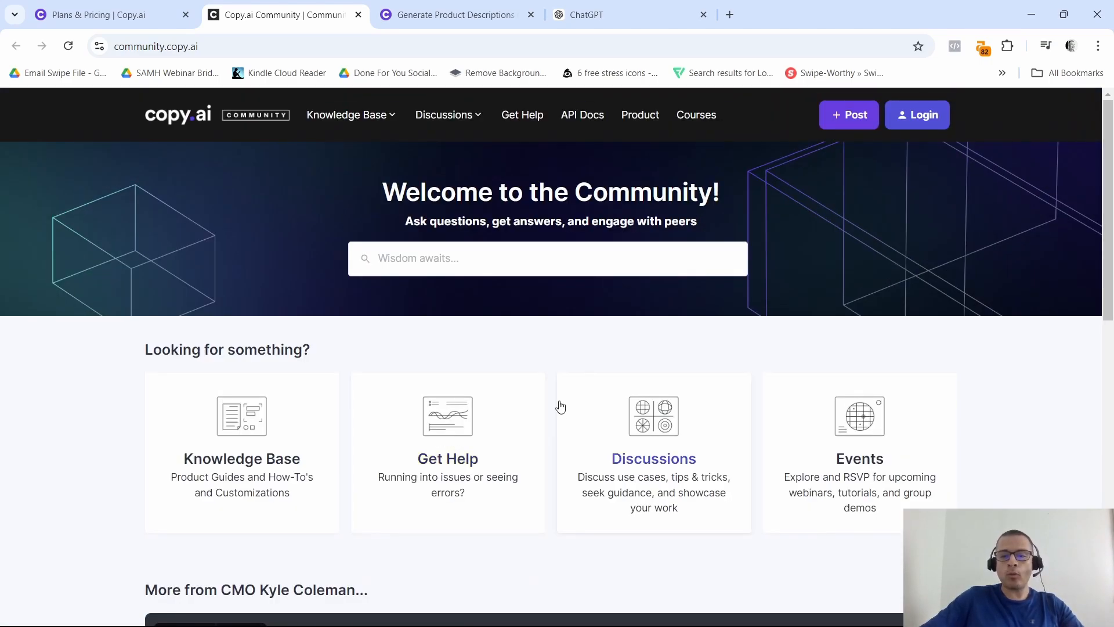
pyautogui.moveTo(562, 309)
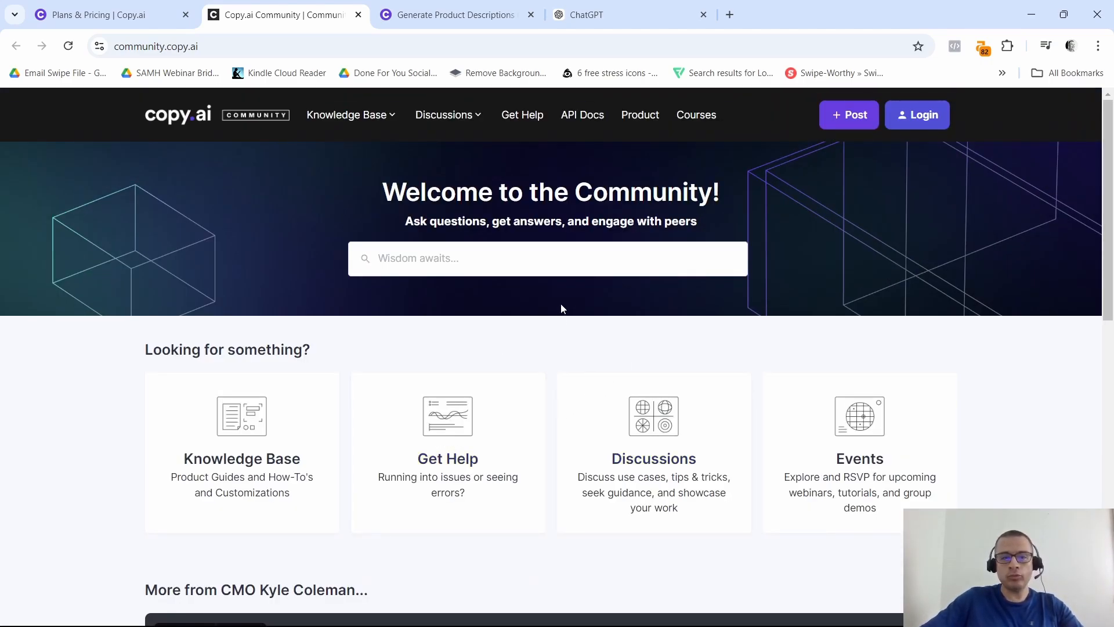
pyautogui.click(454, 15)
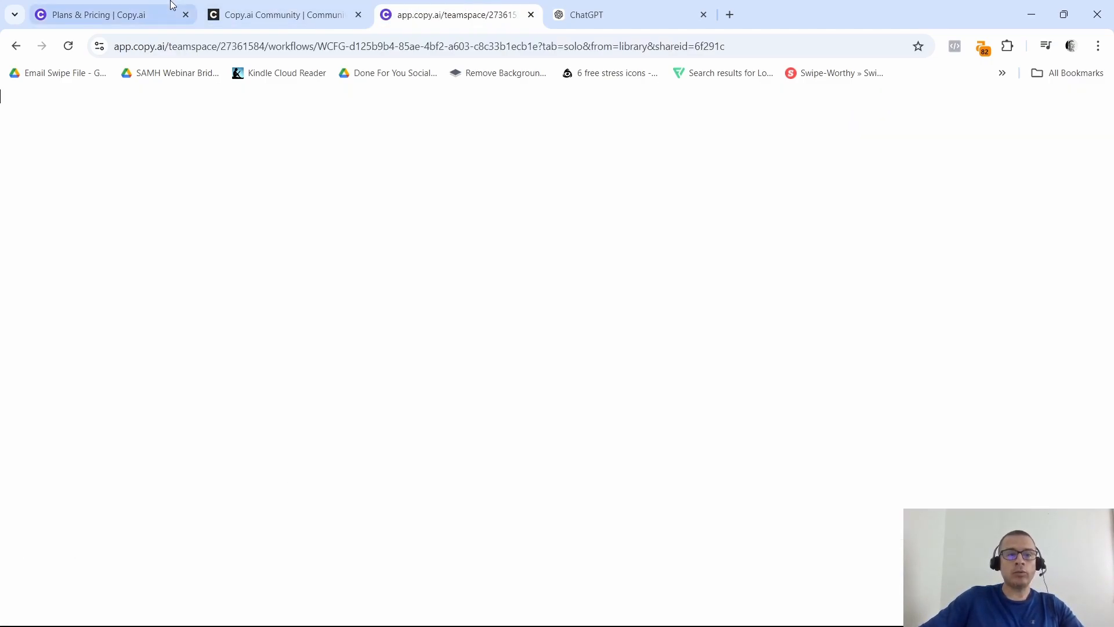
# Step: From the pricing page footer, open Contact Us and scroll through its message form and FAQ
pyautogui.click(99, 15)
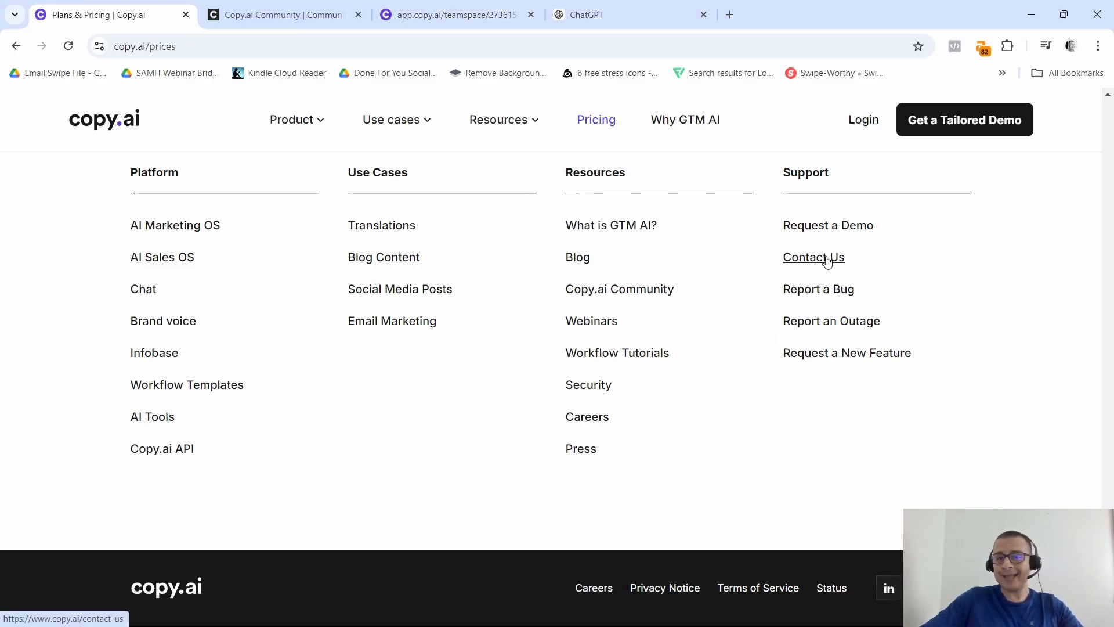
pyautogui.click(813, 257)
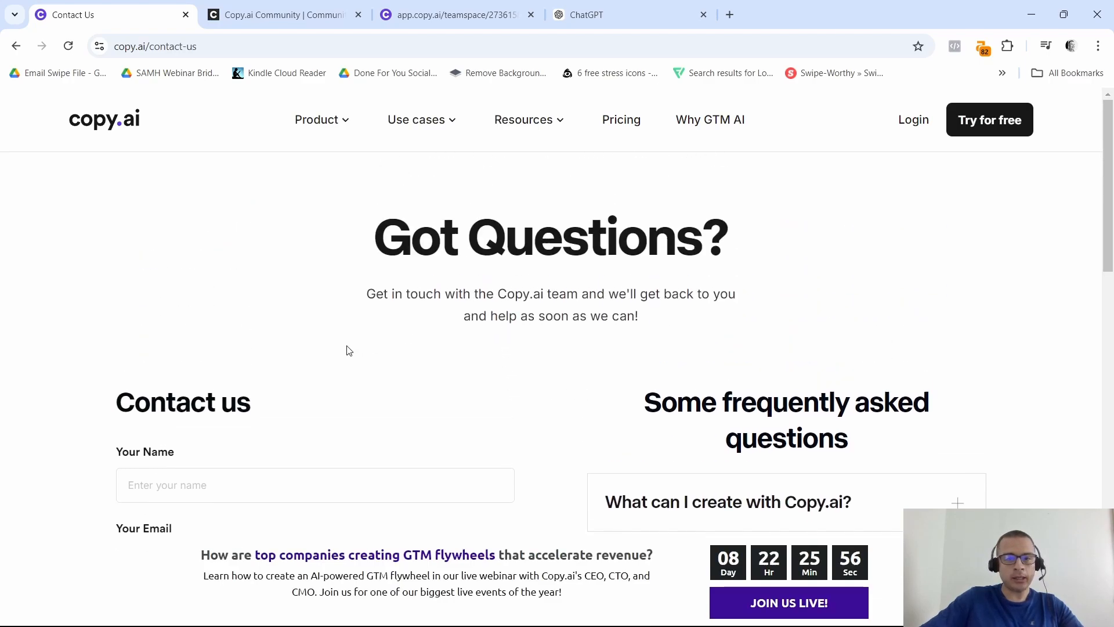
pyautogui.moveTo(572, 314)
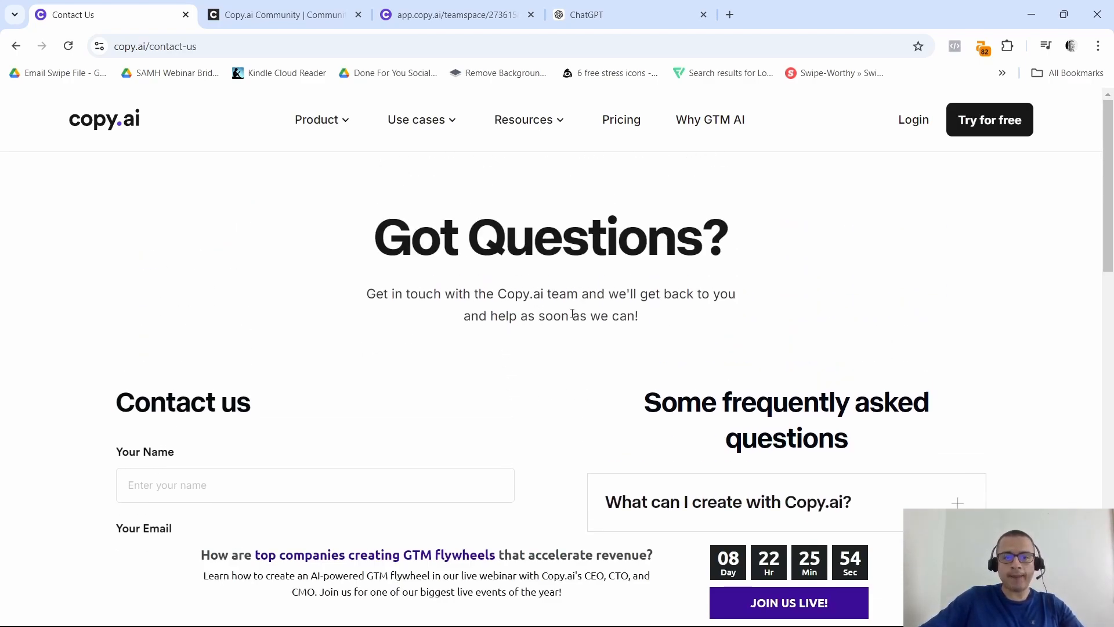
pyautogui.scroll(-3)
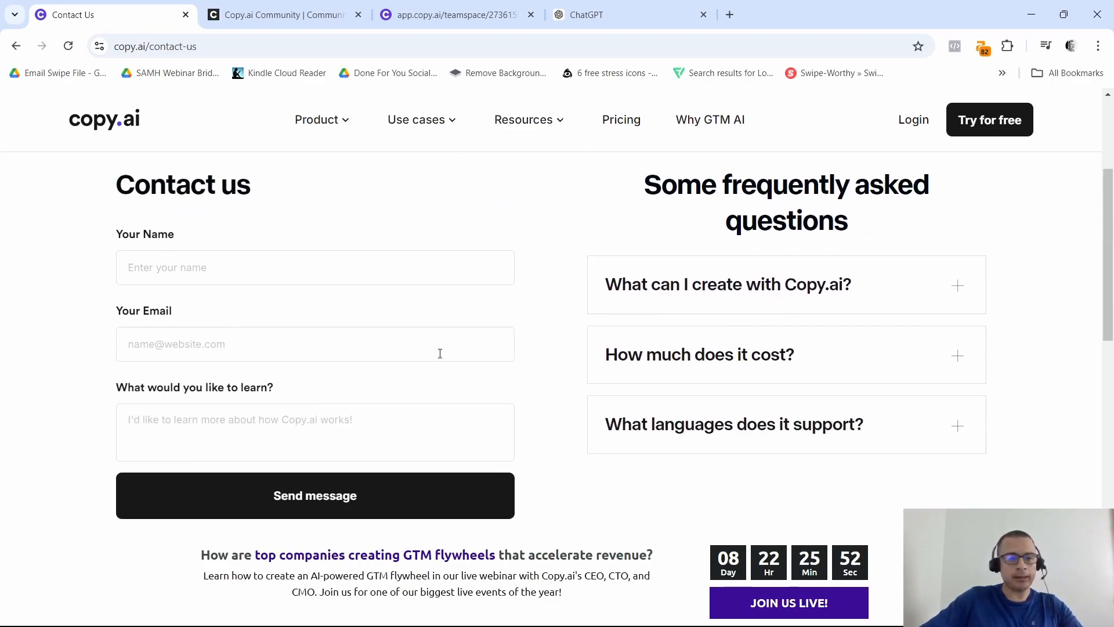
pyautogui.scroll(-3)
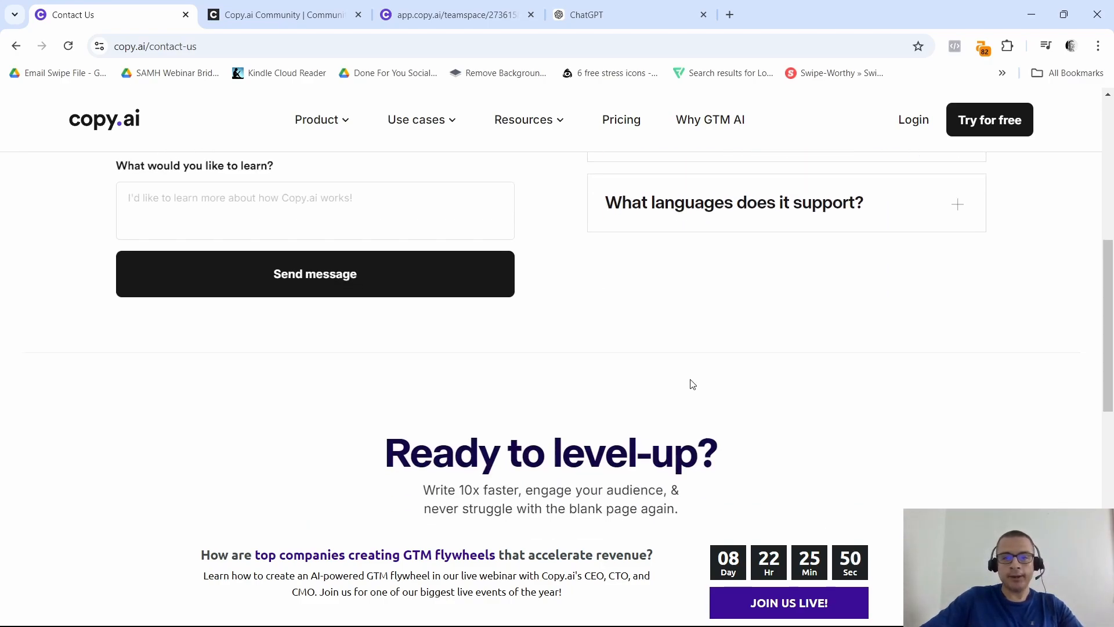
pyautogui.scroll(3)
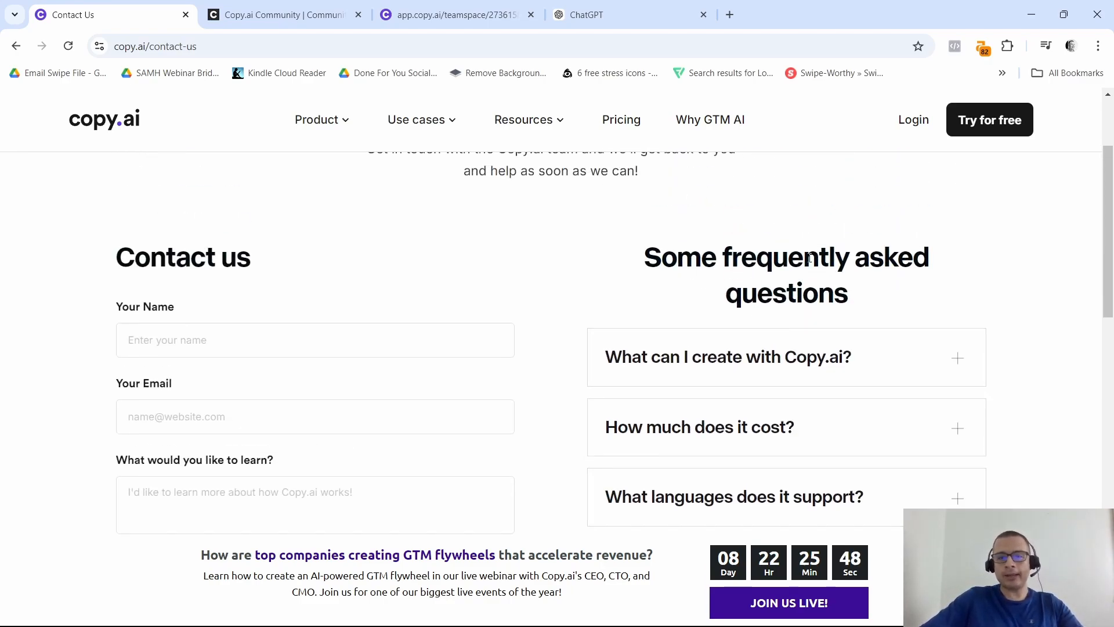
pyautogui.moveTo(851, 308)
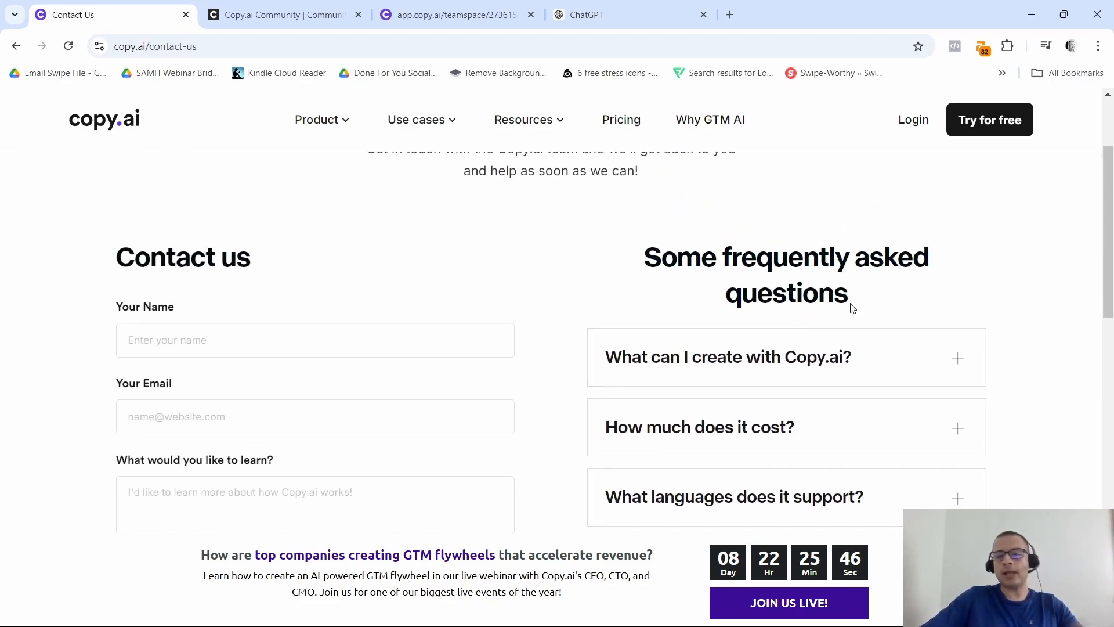
pyautogui.scroll(-3)
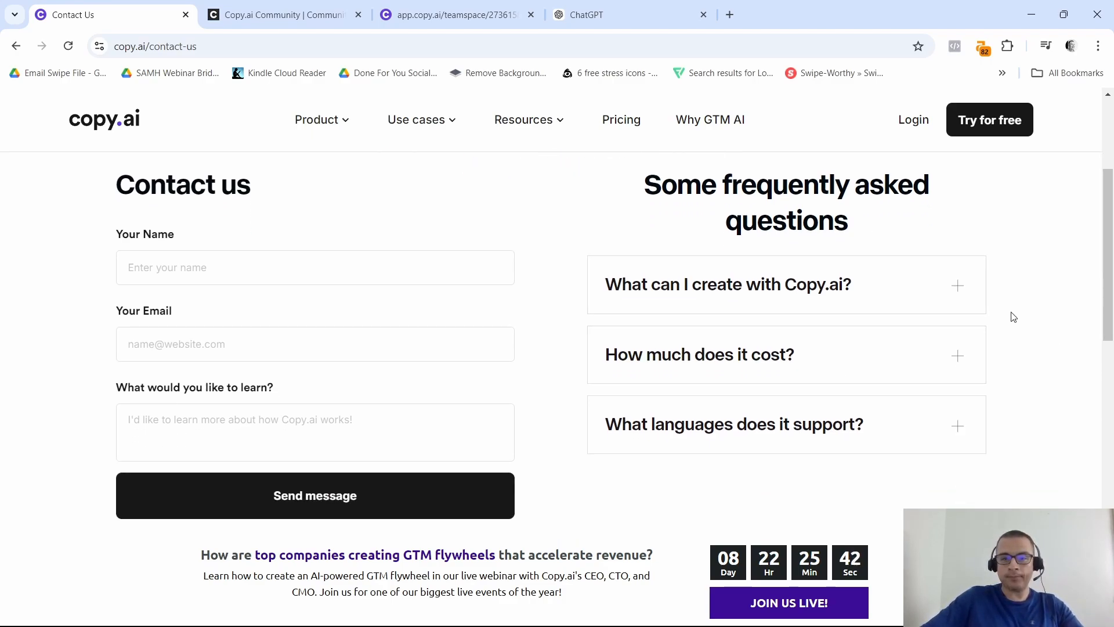
pyautogui.scroll(-3)
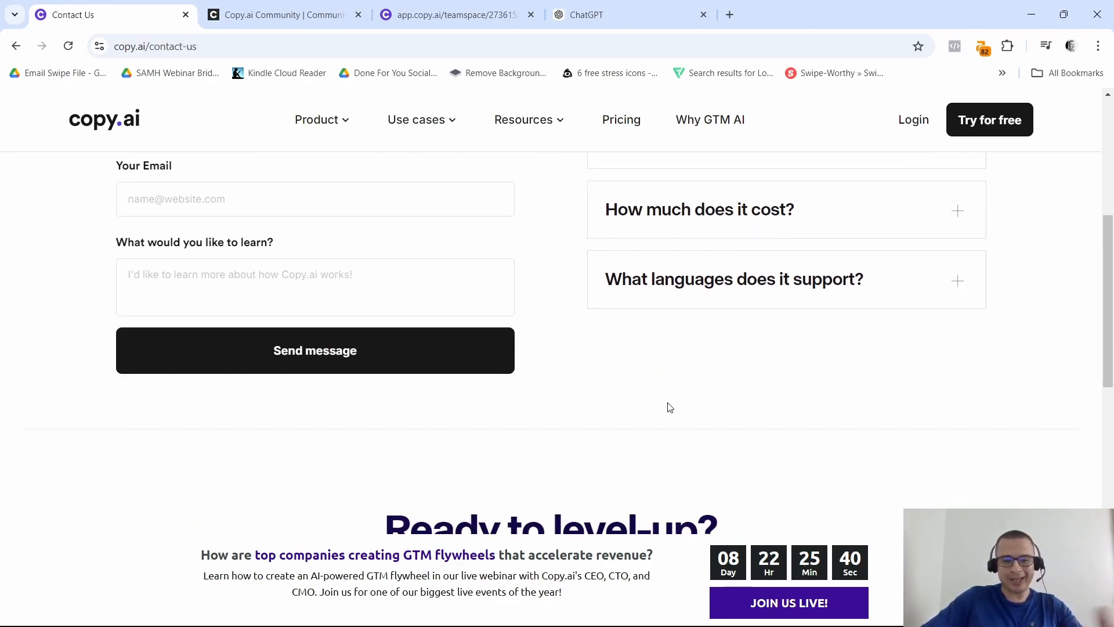
pyautogui.scroll(-3)
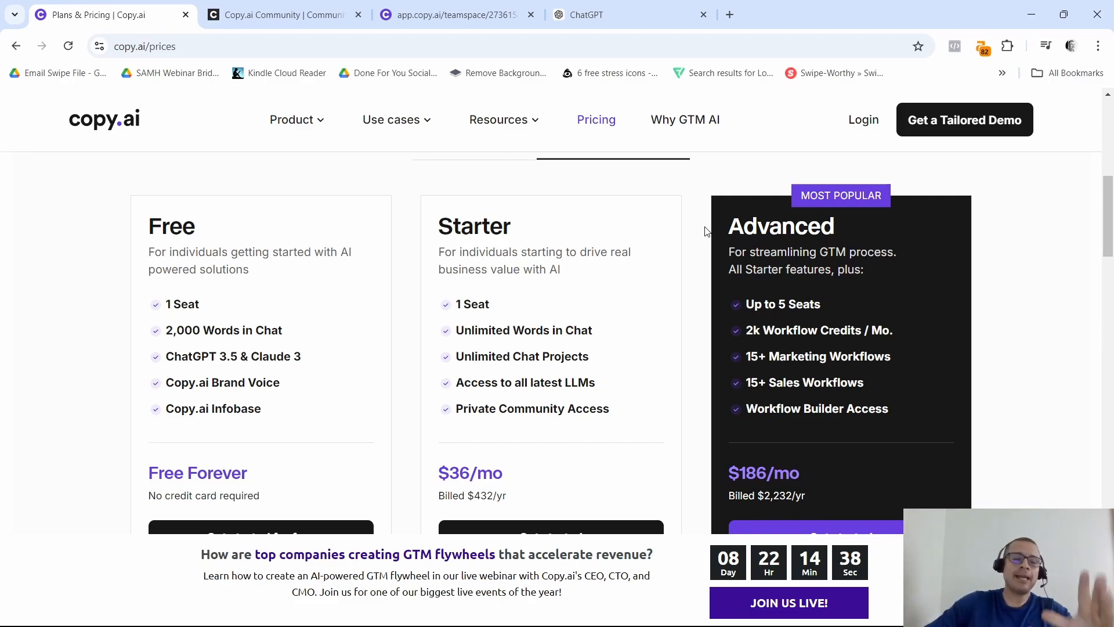
# Step: Scroll past the annual Starter ($36/mo) and Advanced ($186/mo) cards to the Enterprise section
pyautogui.scroll(-3)
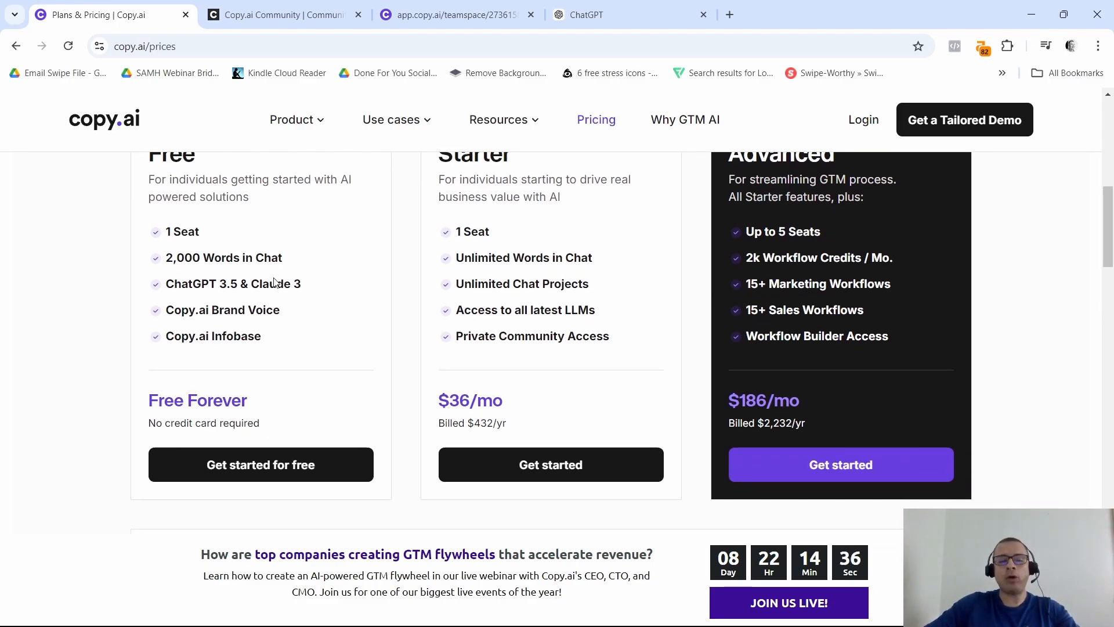
pyautogui.moveTo(213, 427)
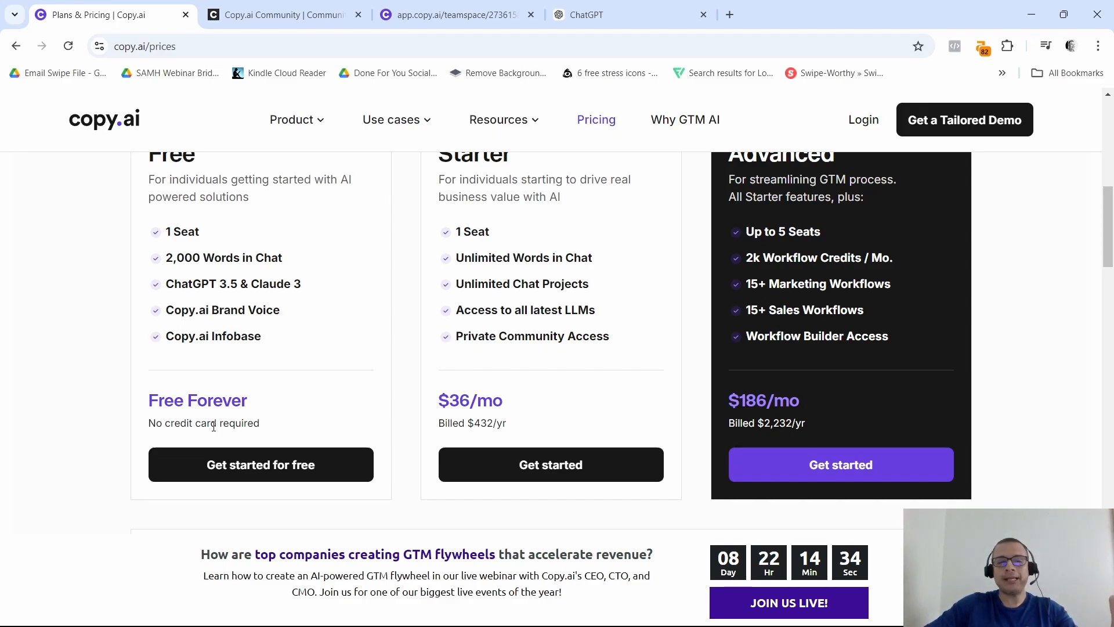
pyautogui.moveTo(250, 412)
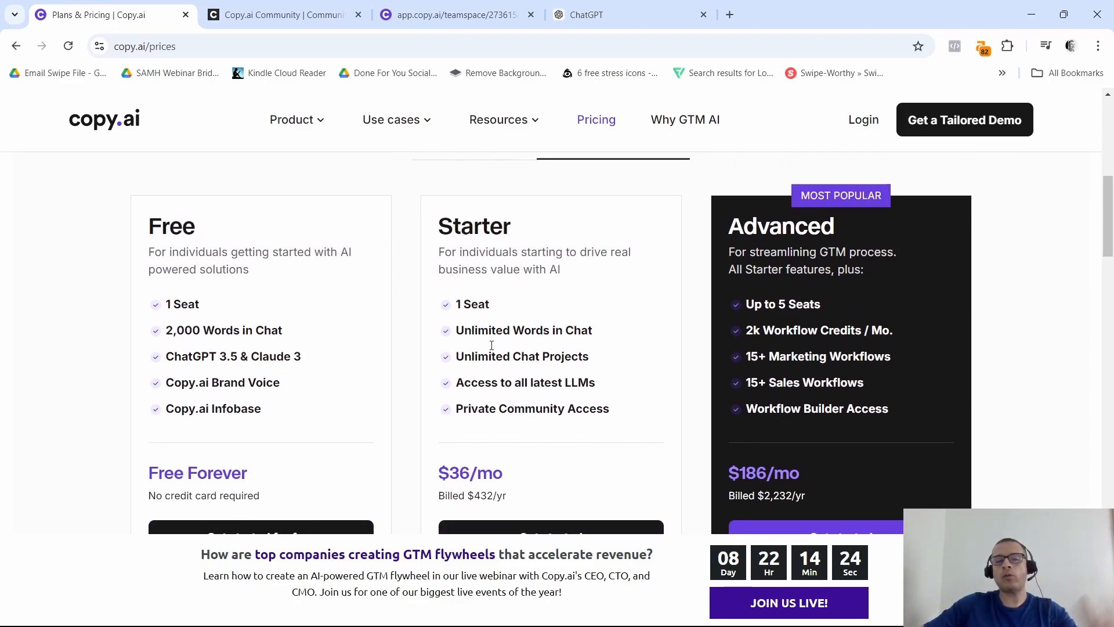
pyautogui.moveTo(645, 316)
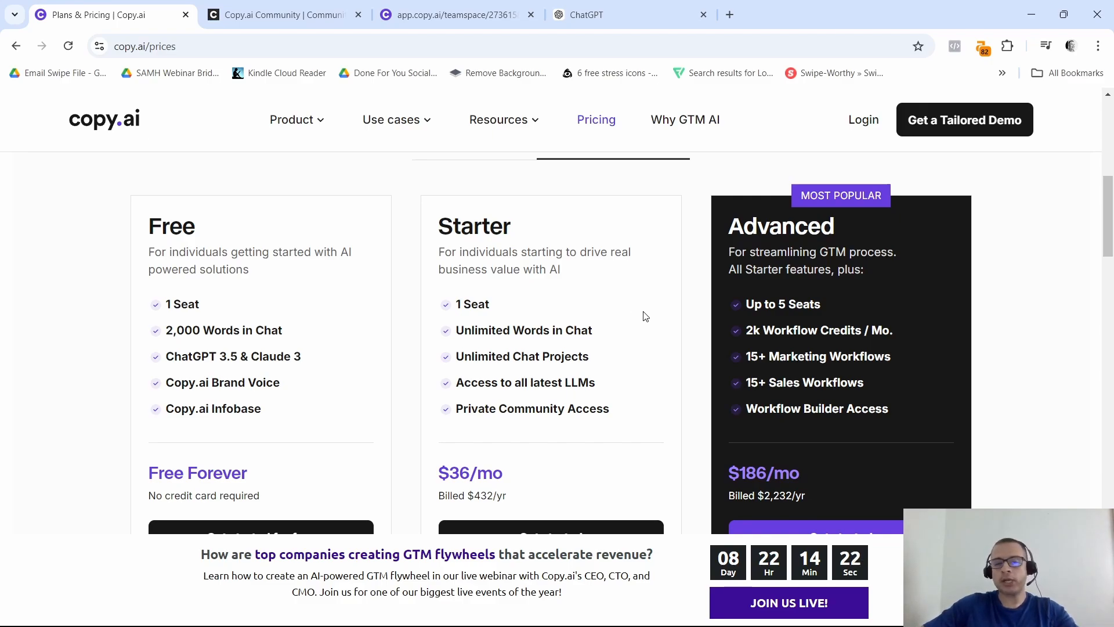
pyautogui.scroll(-3)
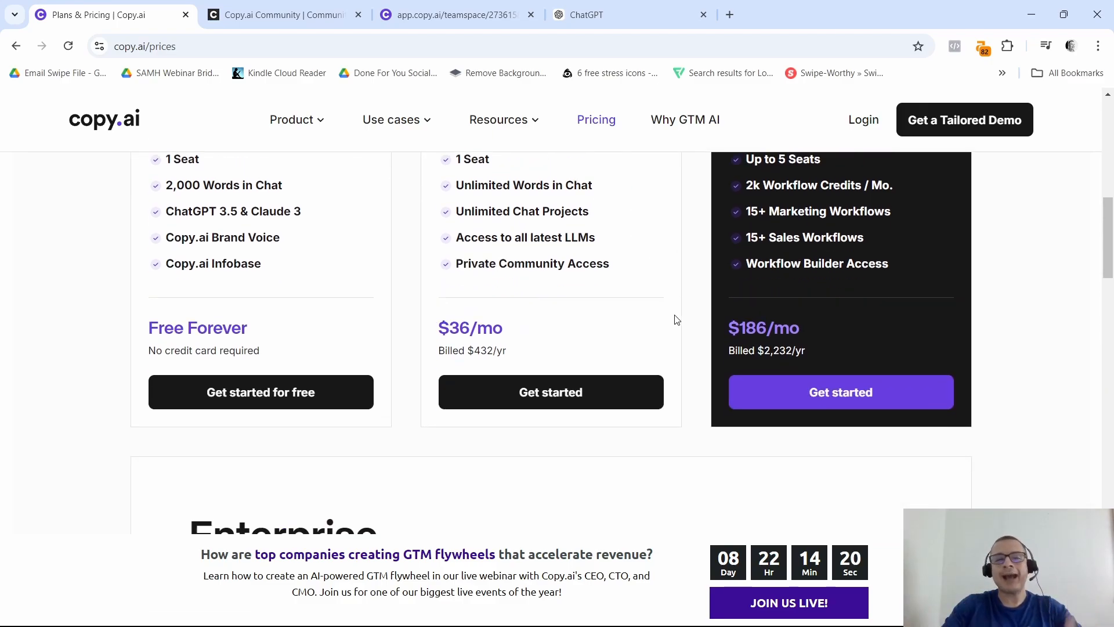